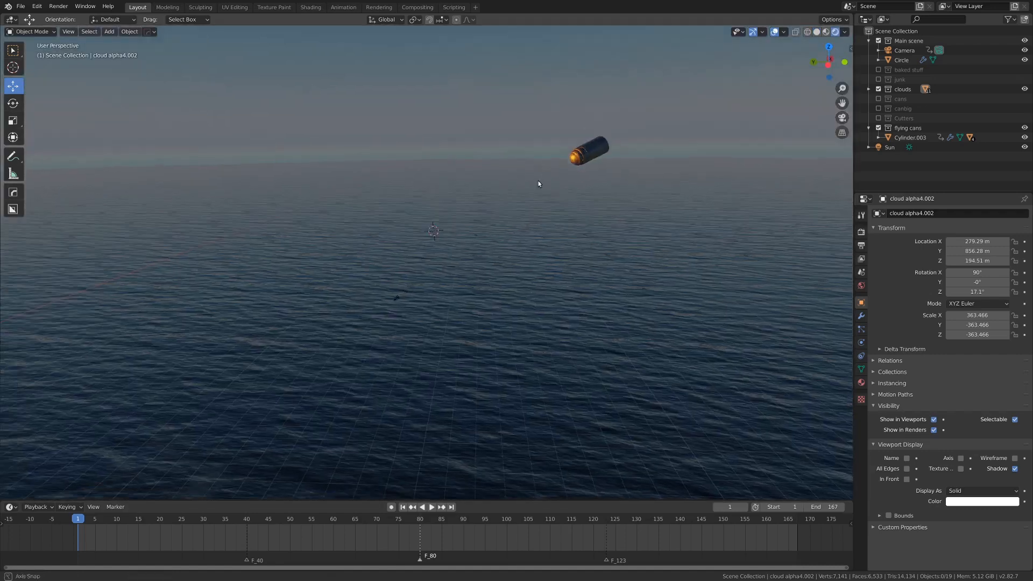
Orbit over the ocean scene, then play and stop the canister flight animation
drag(538, 184, 551, 228)
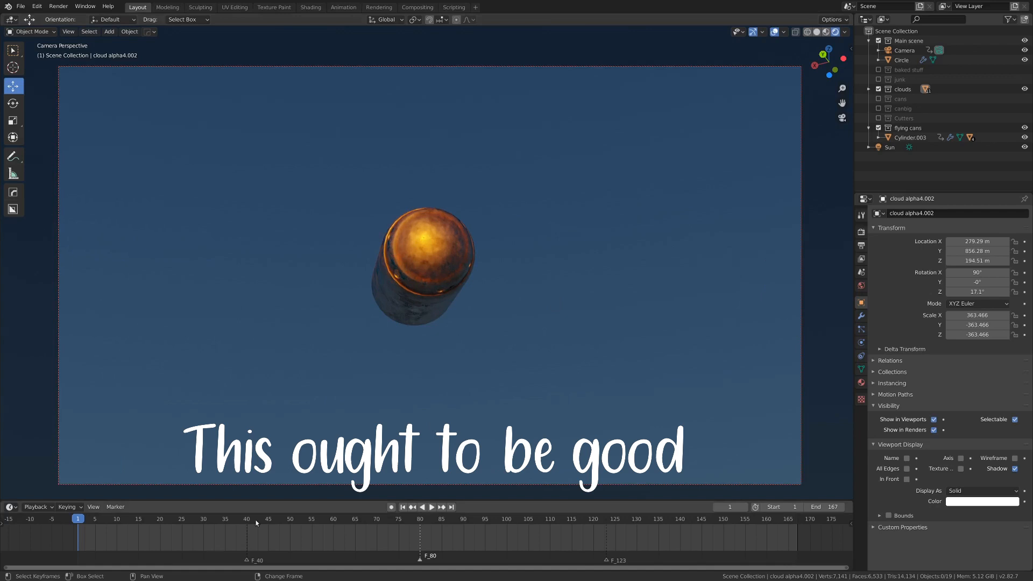
click(431, 506)
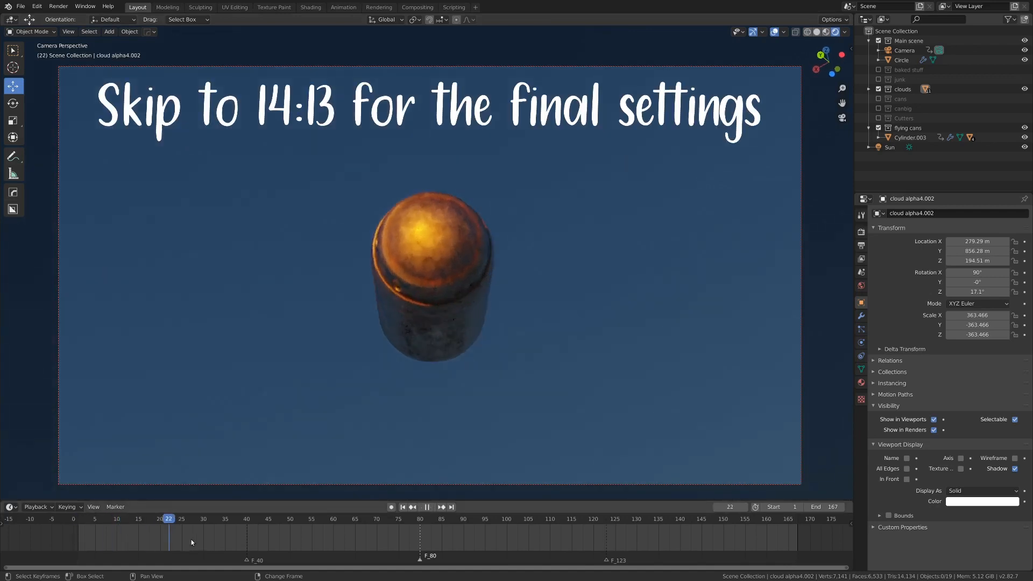
click(389, 519)
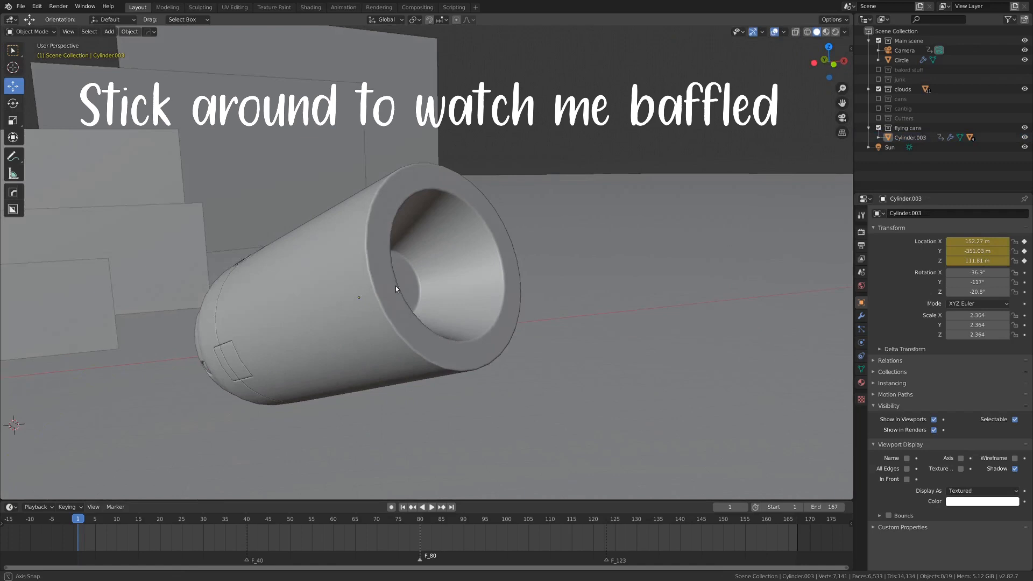
Orbit around the canister, toggle edit mode, and switch the display to Wireframe
drag(395, 288, 709, 344)
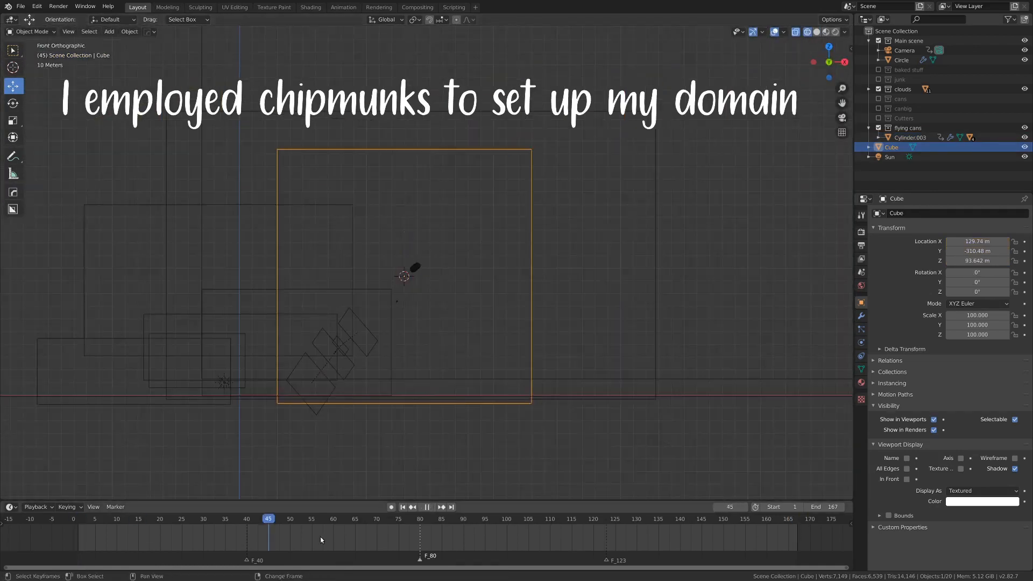
key(Tab)
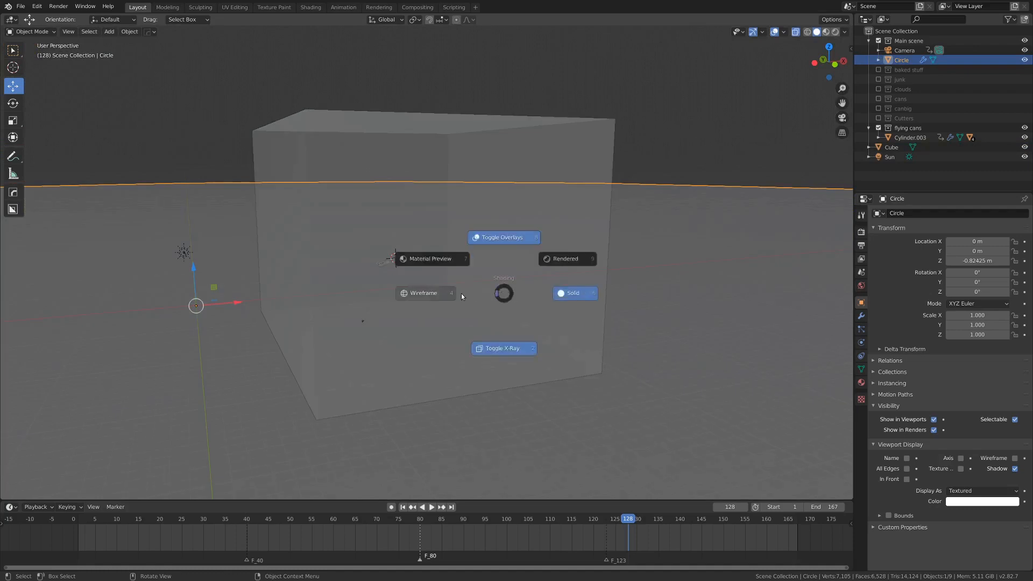
click(423, 293)
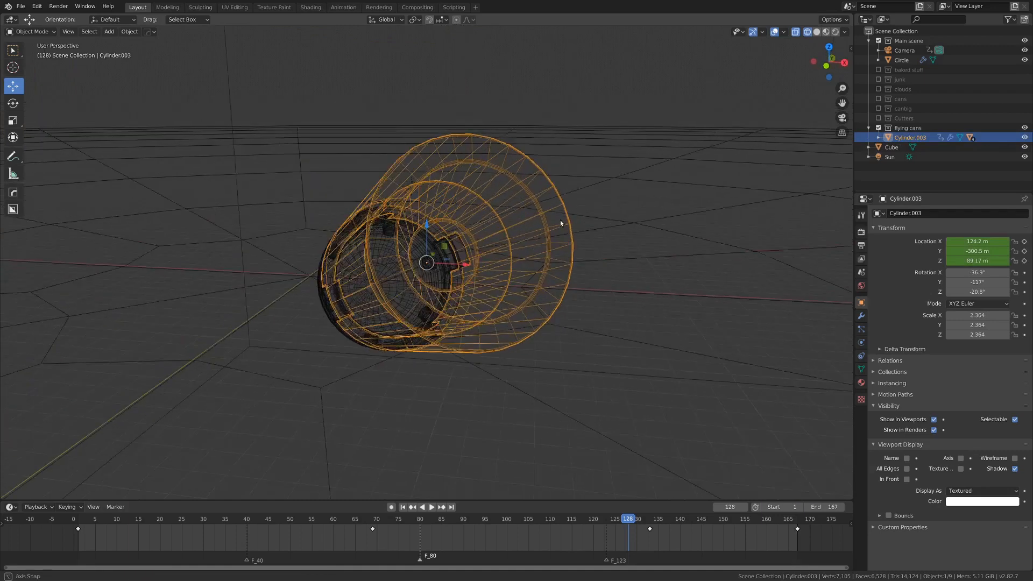
Return to Solid shading, add an Ico Sphere at the canister opening, and test-play the animation
key(z)
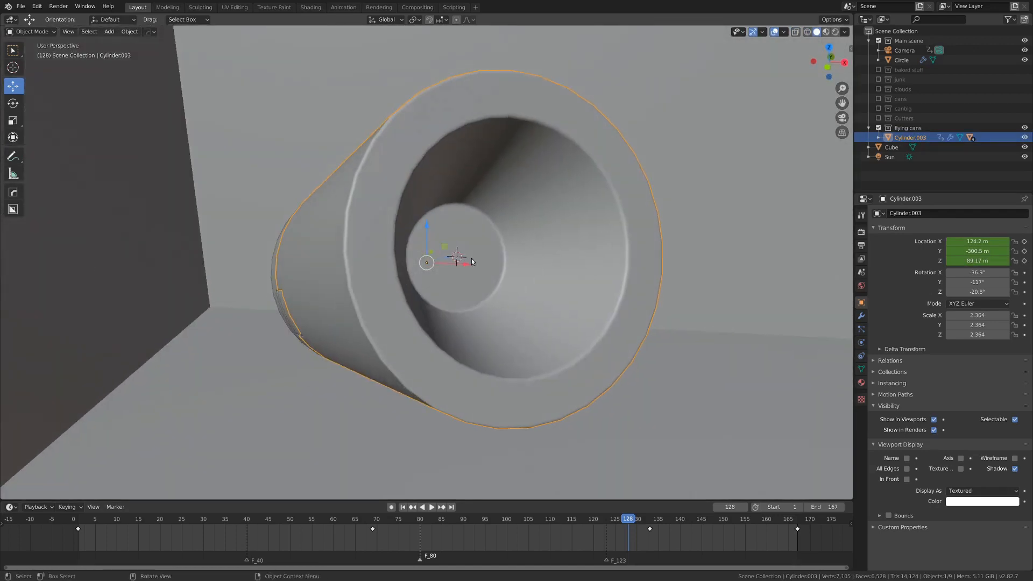
click(109, 31)
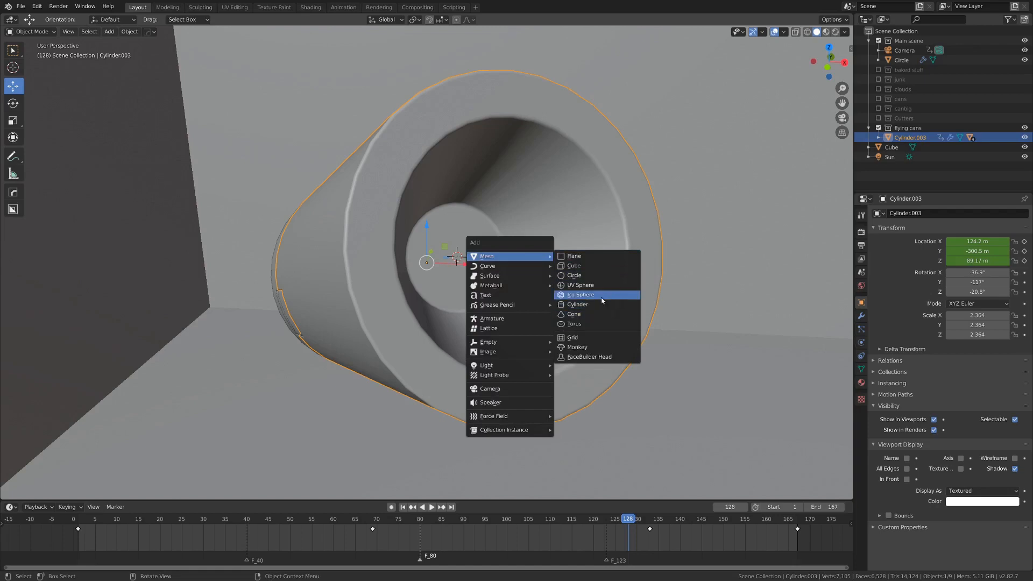
click(579, 294)
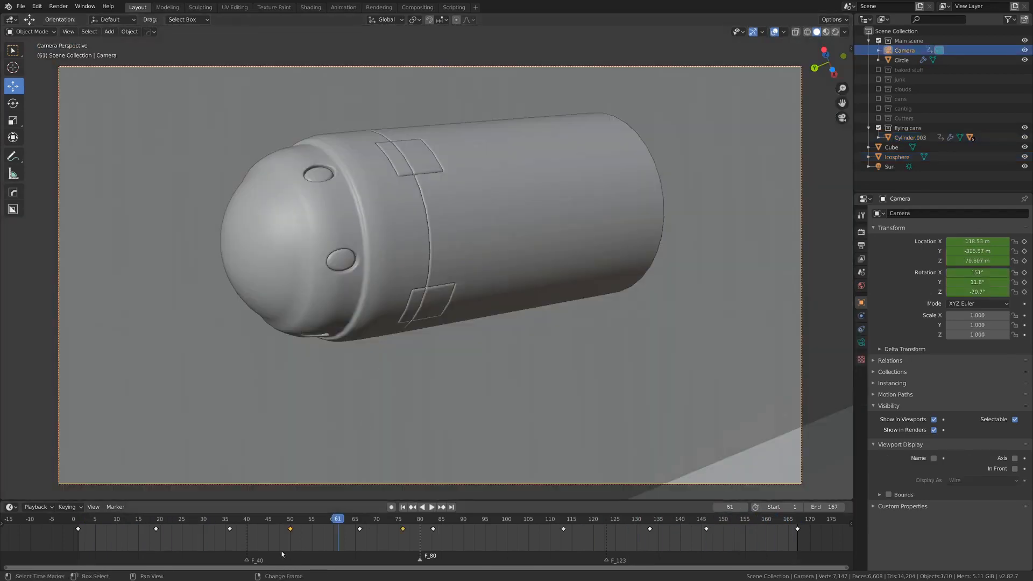
click(425, 507)
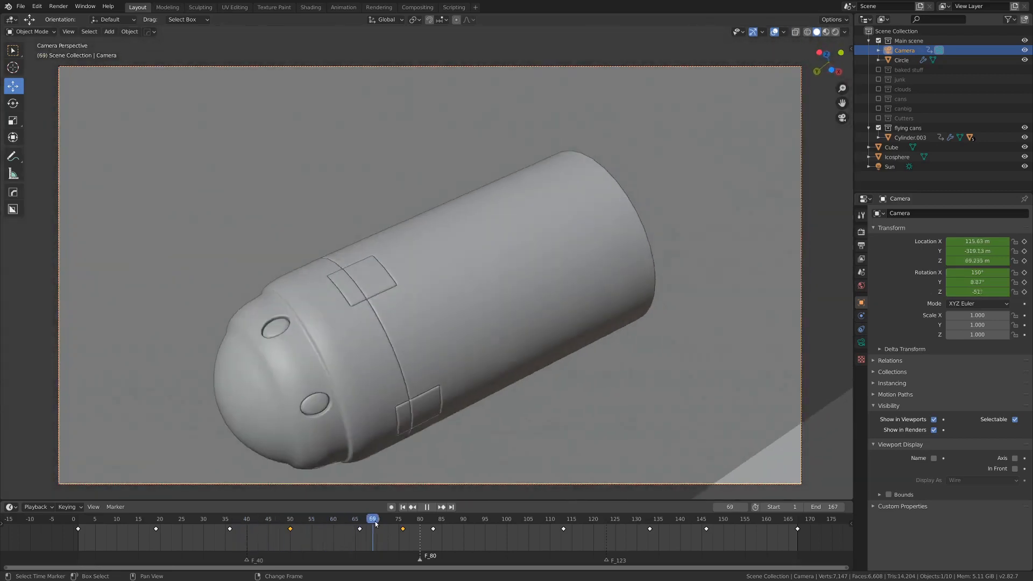
click(259, 518)
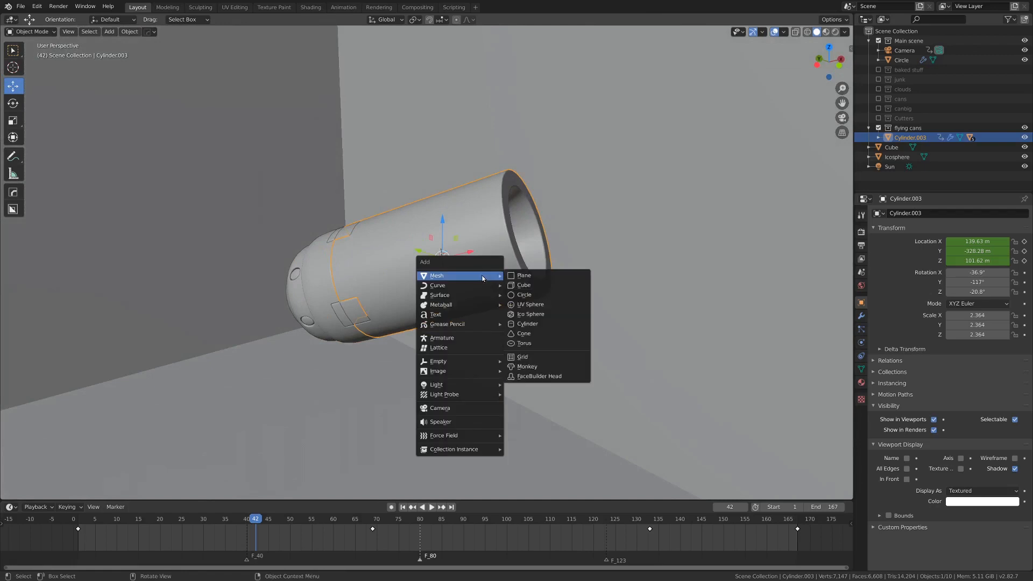
mouse_move(440, 407)
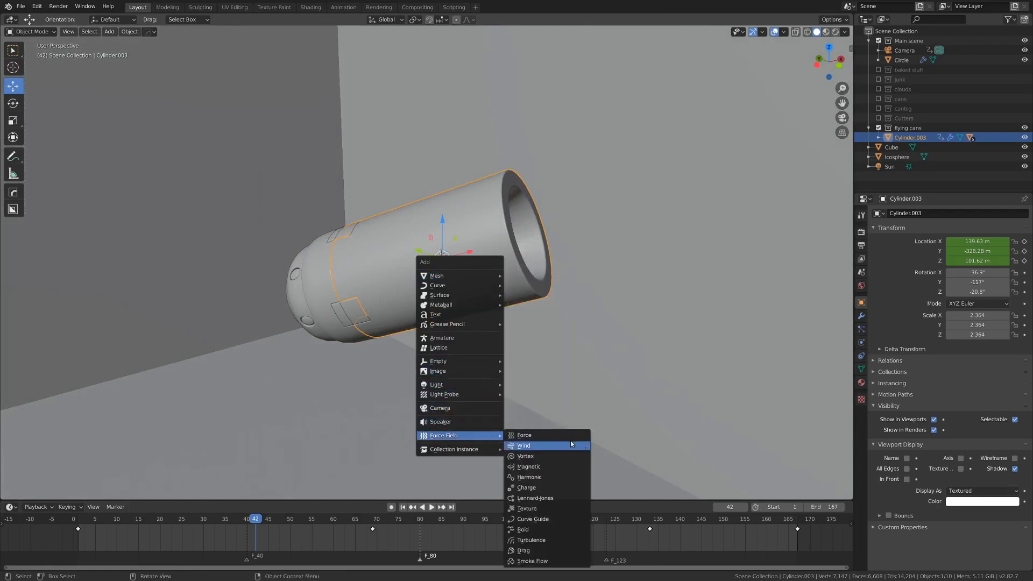
Add a Wind force field and copy Cylinder.003's rotation onto it
click(523, 445)
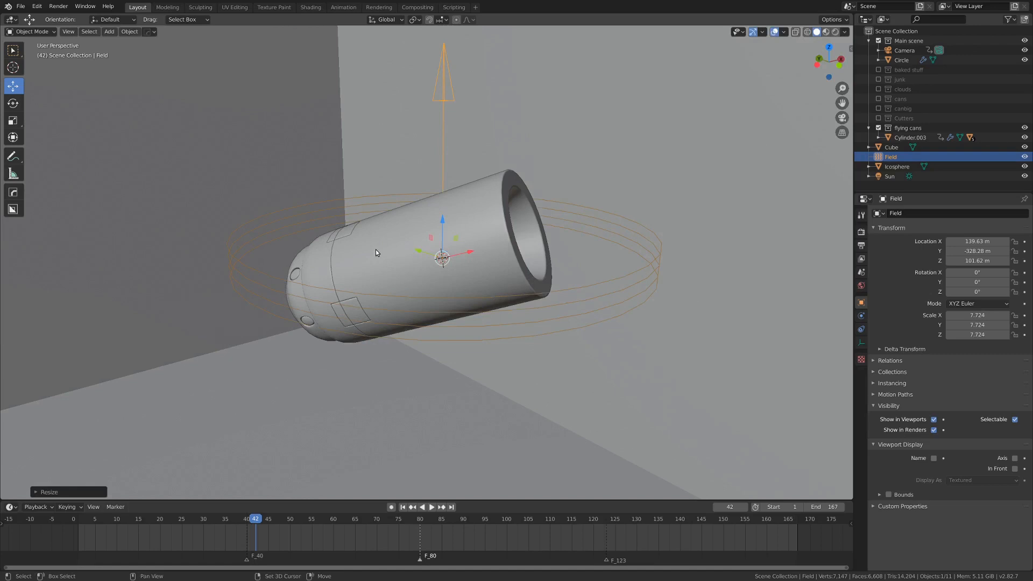
click(910, 137)
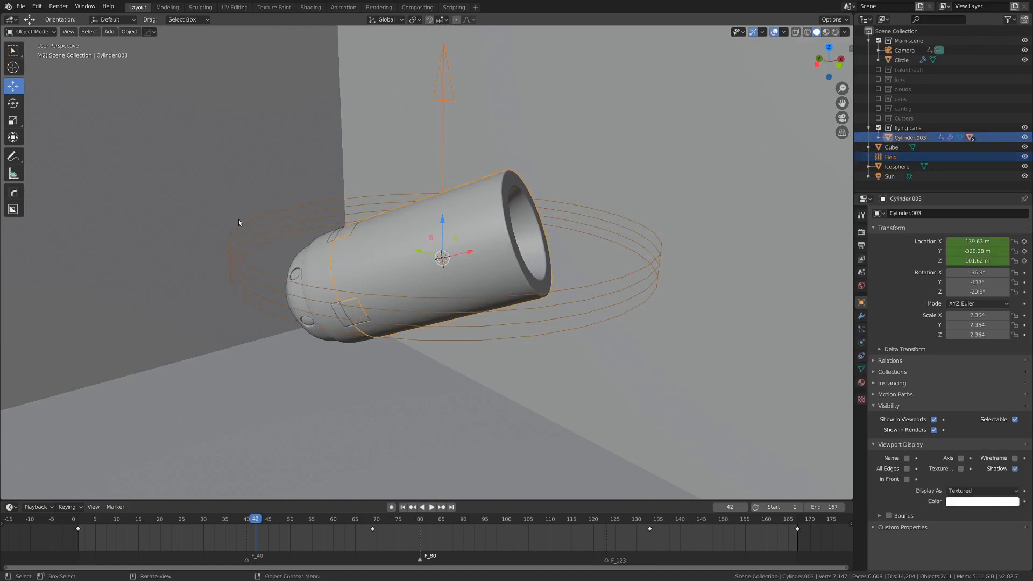
mouse_move(440, 229)
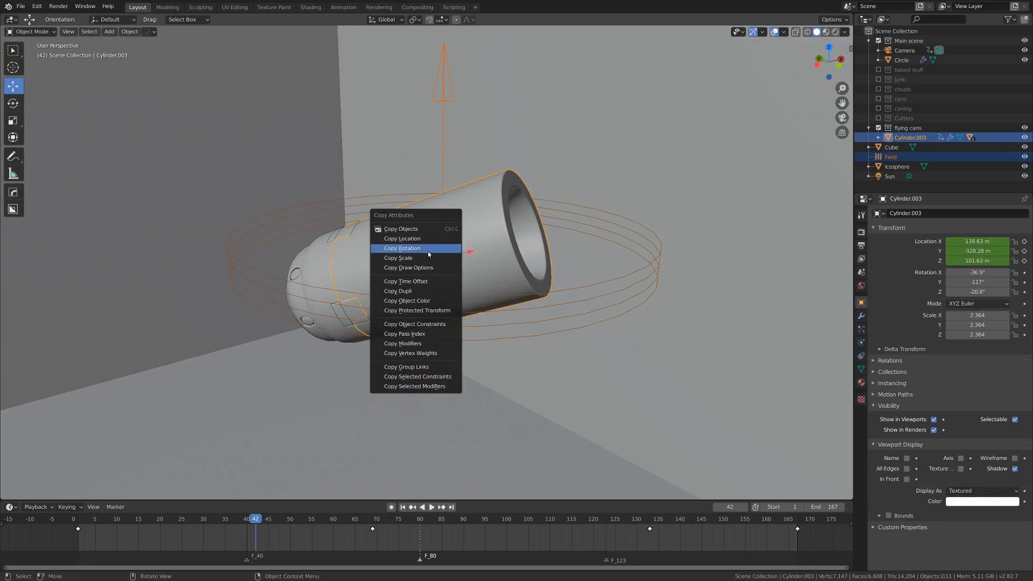
click(402, 248)
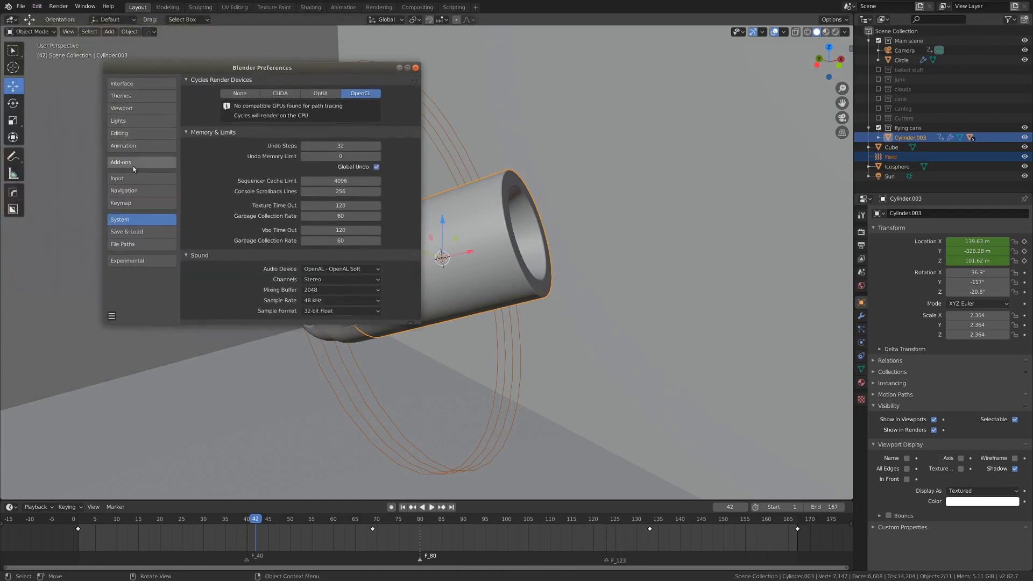
click(120, 162)
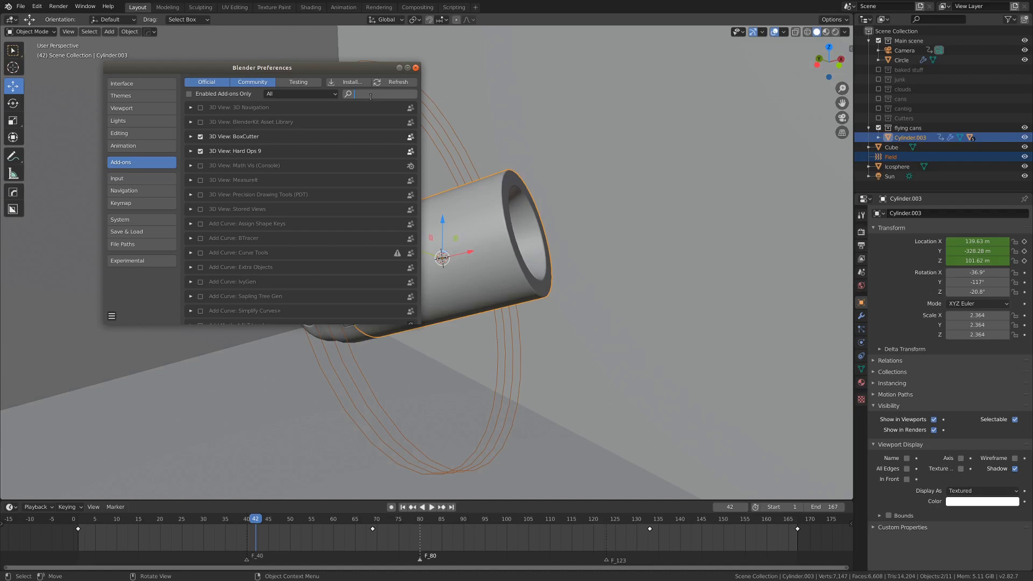
text(copy)
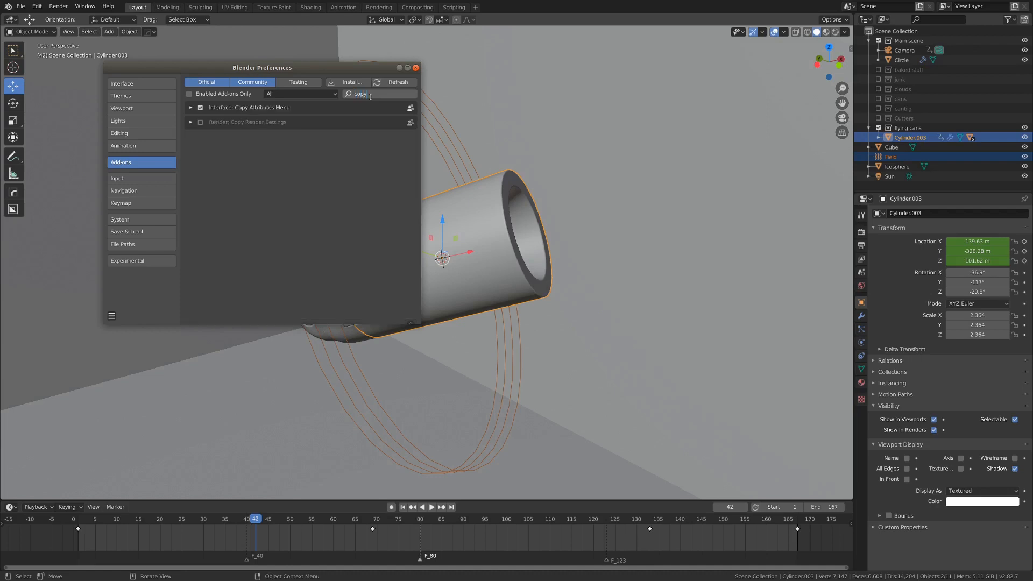
click(191, 108)
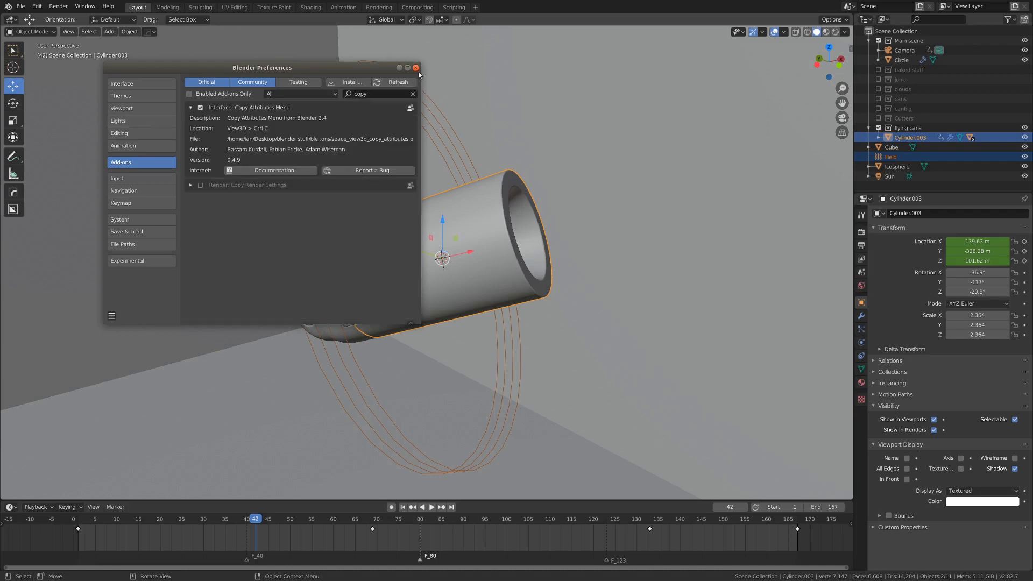
click(416, 67)
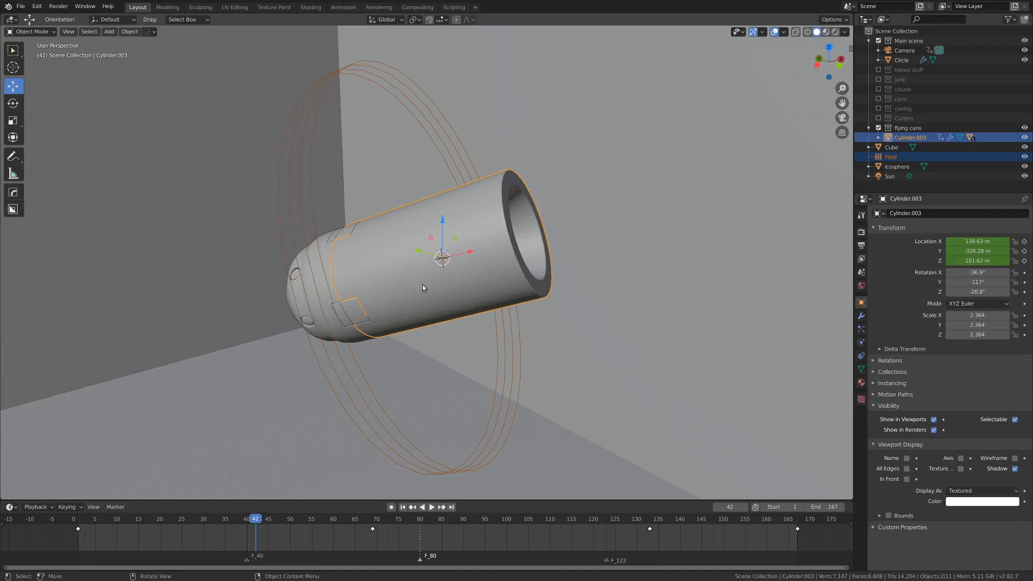
Copy the canister's location to the field, rotate it along local Y, and toggle X-Ray
click(891, 147)
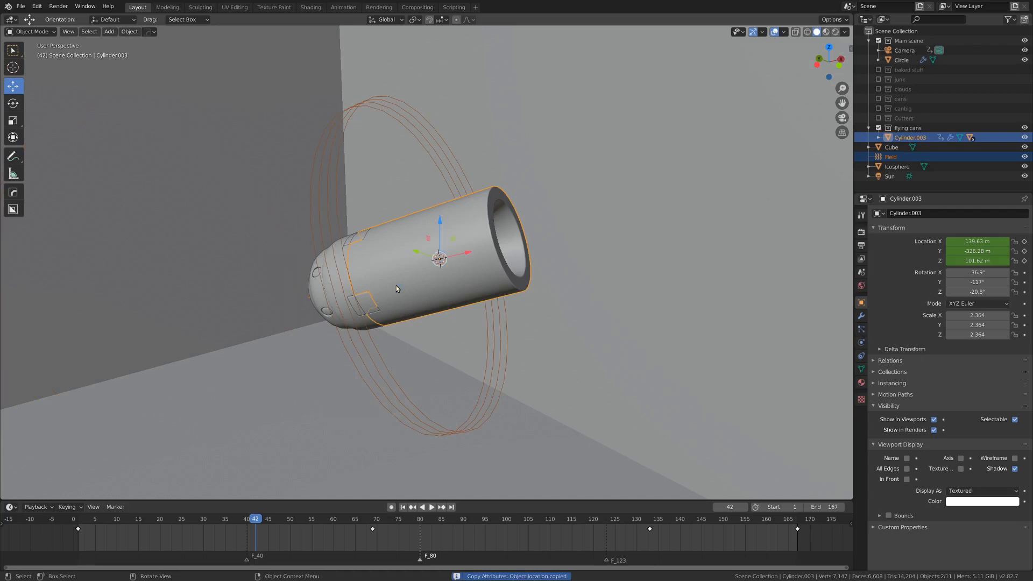
click(891, 147)
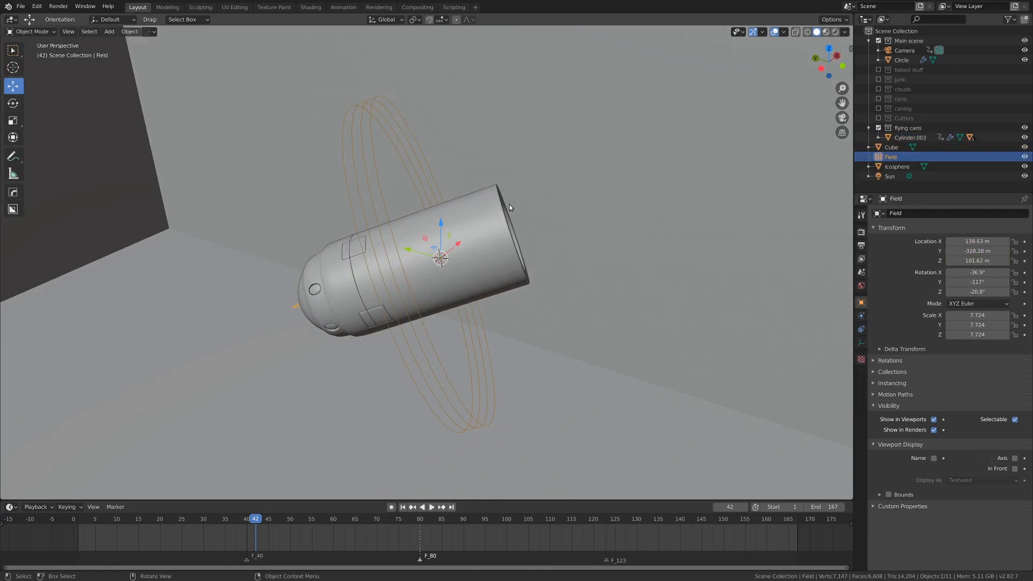
key(r)
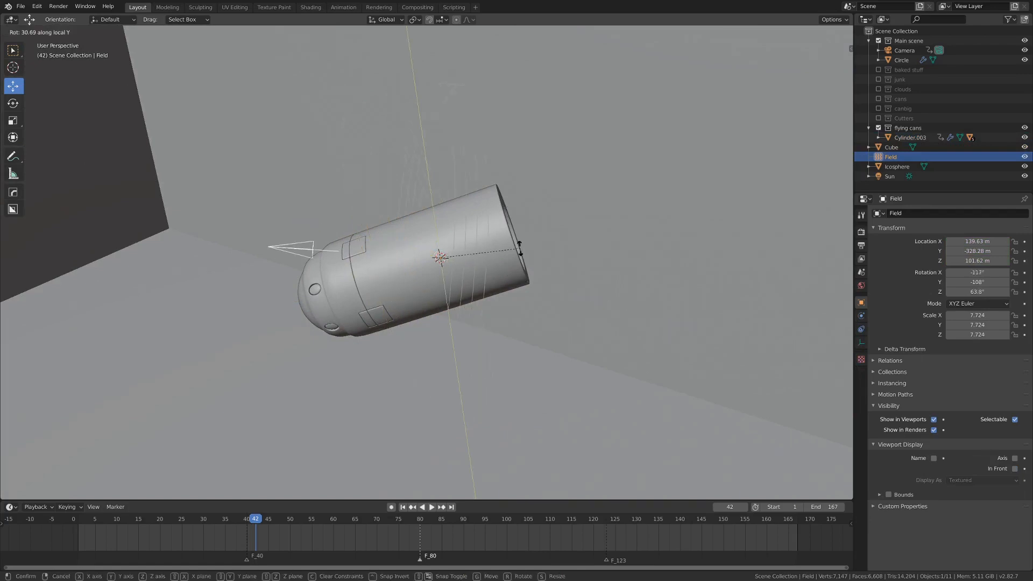
mouse_move(448, 263)
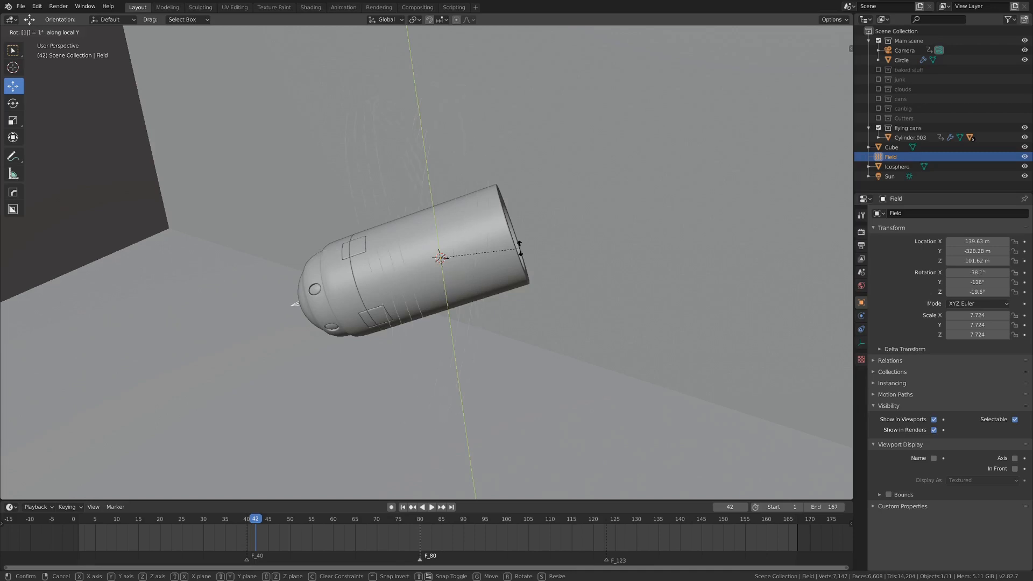
click(513, 223)
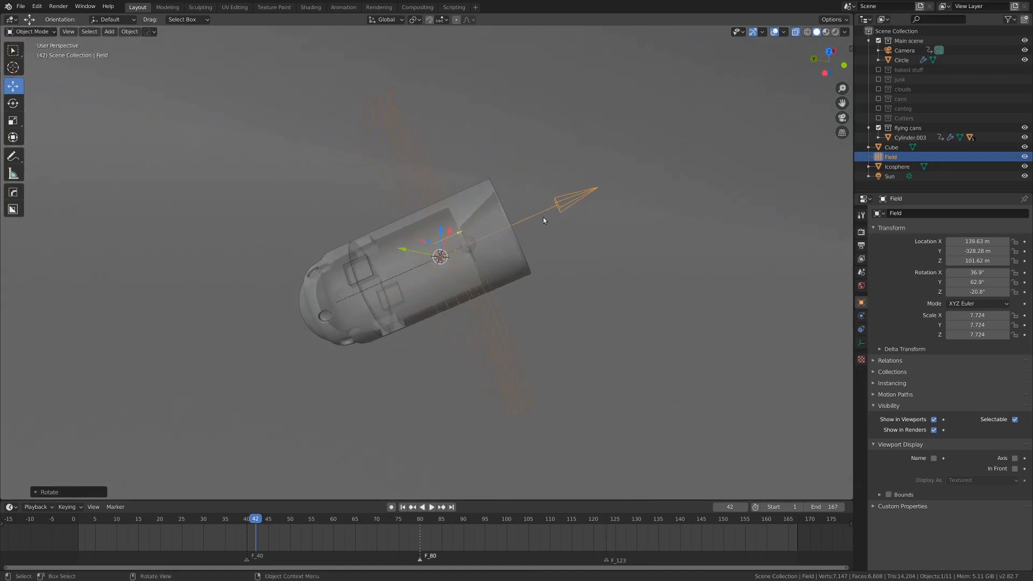
key(z)
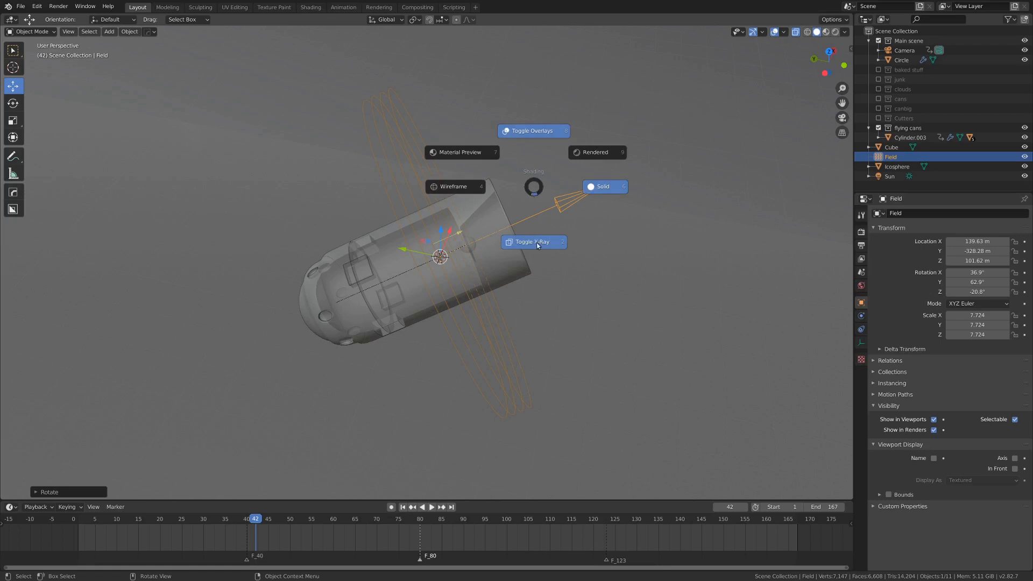
mouse_move(533, 193)
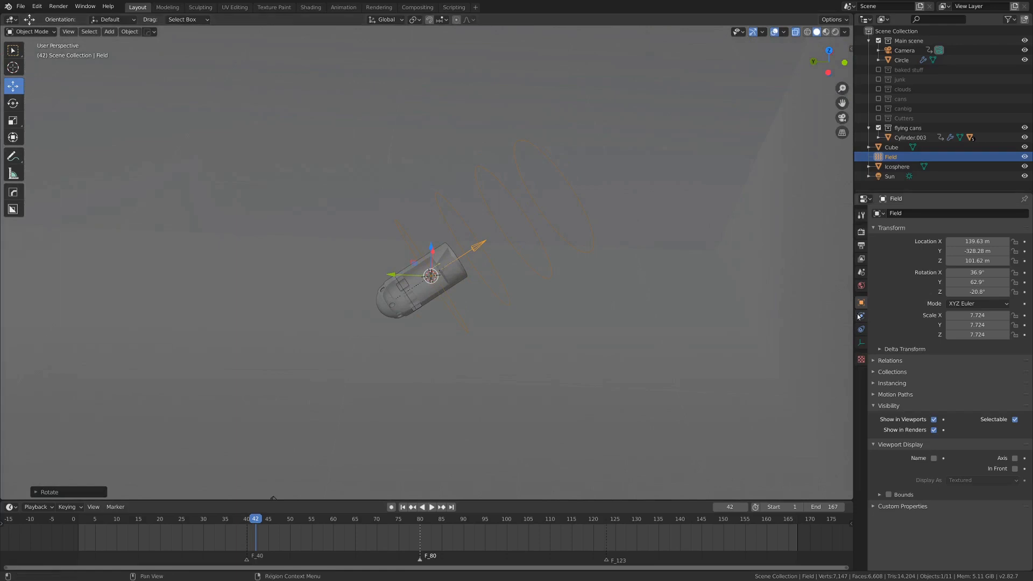
click(860, 316)
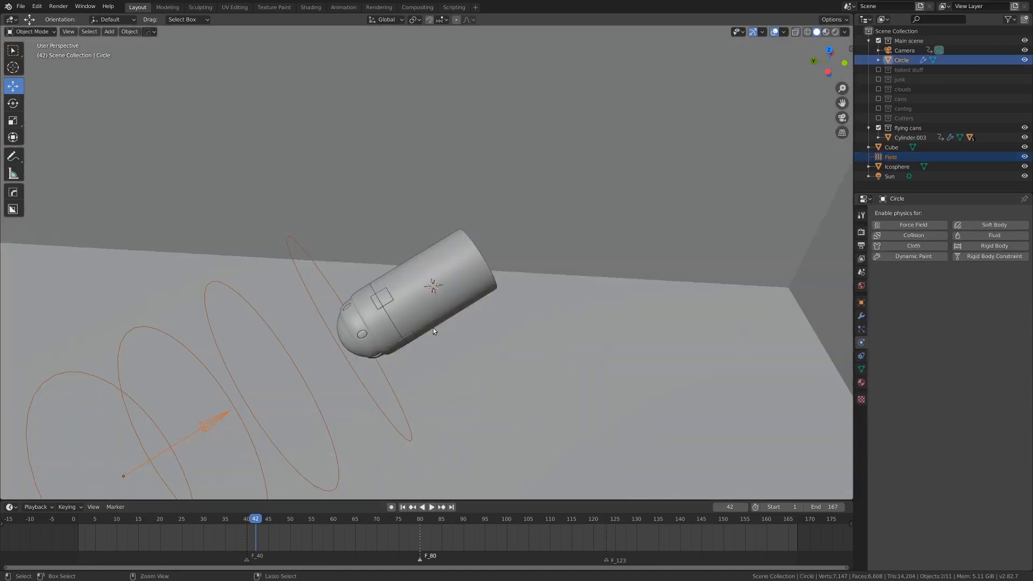
Parent the wind field to Cylinder.003 via Ctrl+P > Object
click(432, 274)
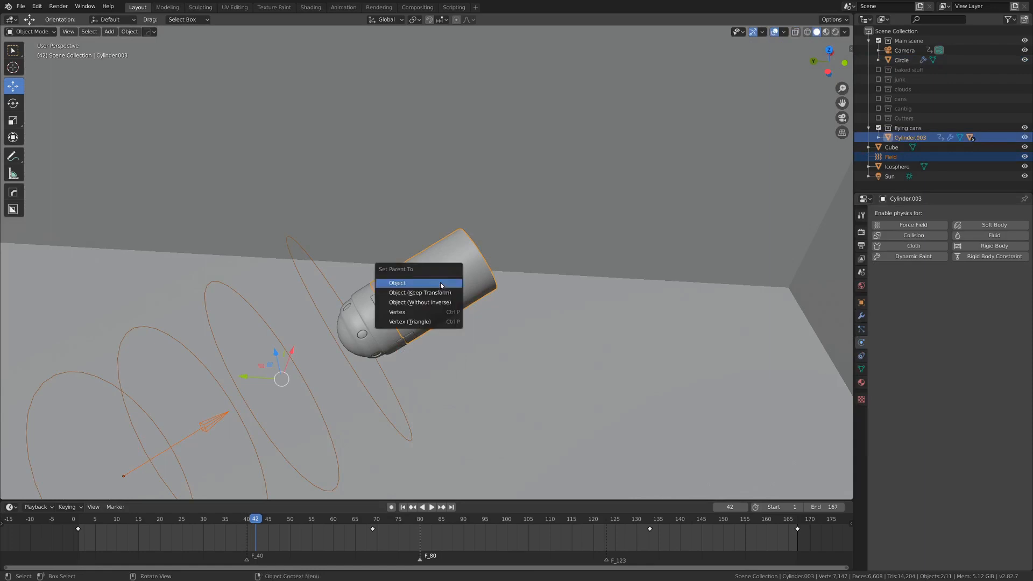
click(396, 283)
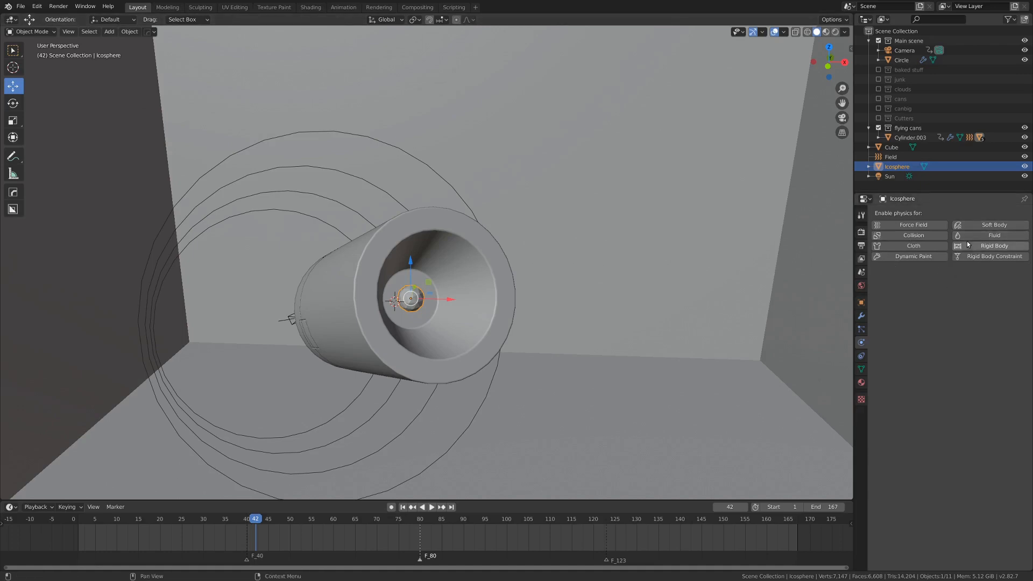
mouse_move(984, 235)
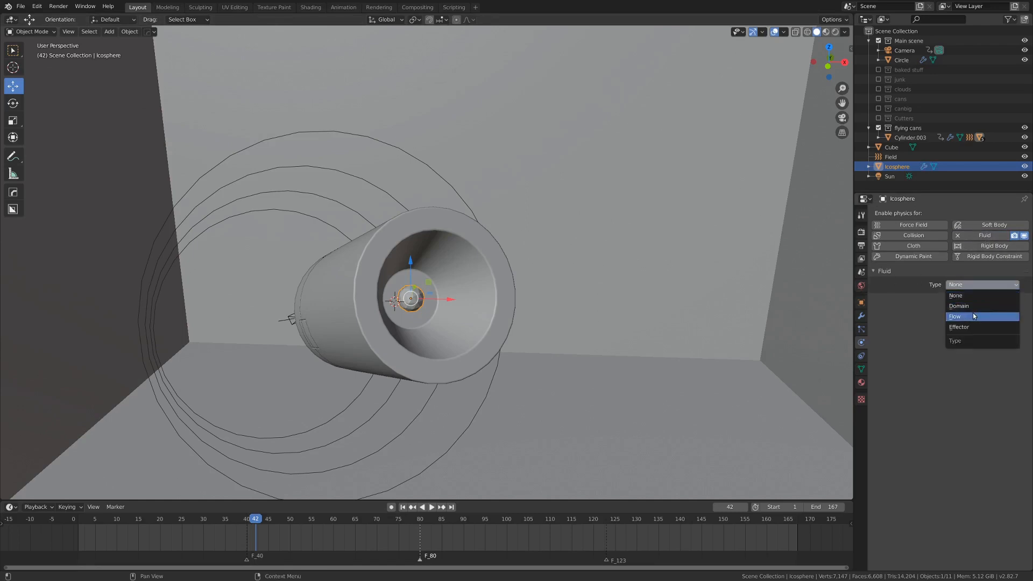
Reset the Icosphere's fluid Type to None, then set it back to a Smoke Flow from Geometry
click(953, 315)
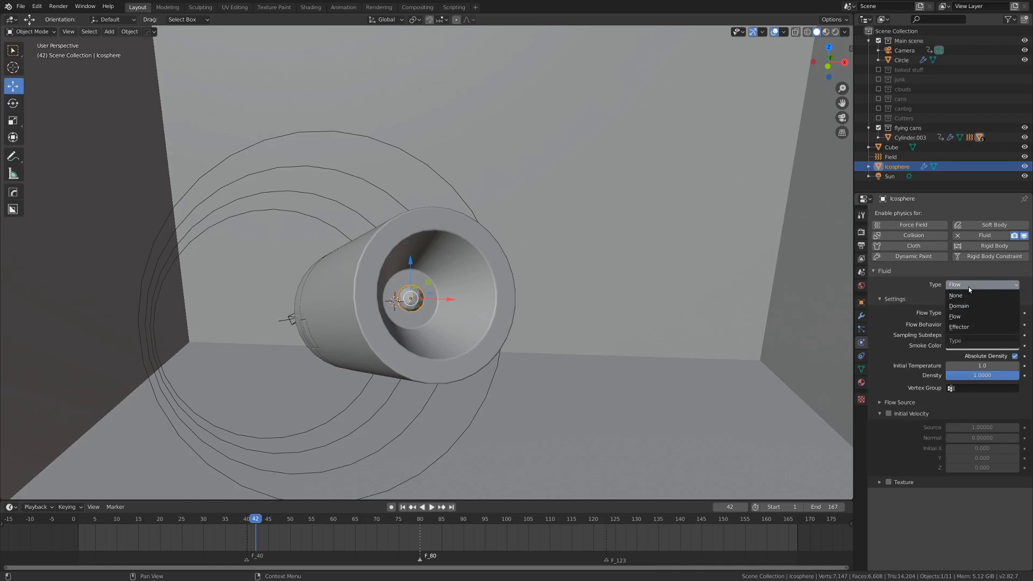
click(955, 295)
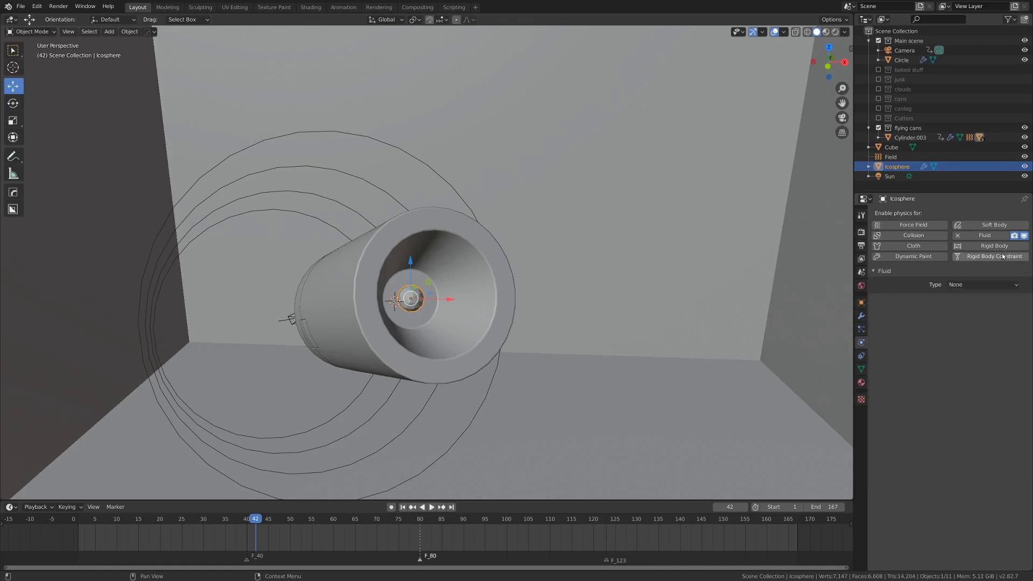
click(981, 284)
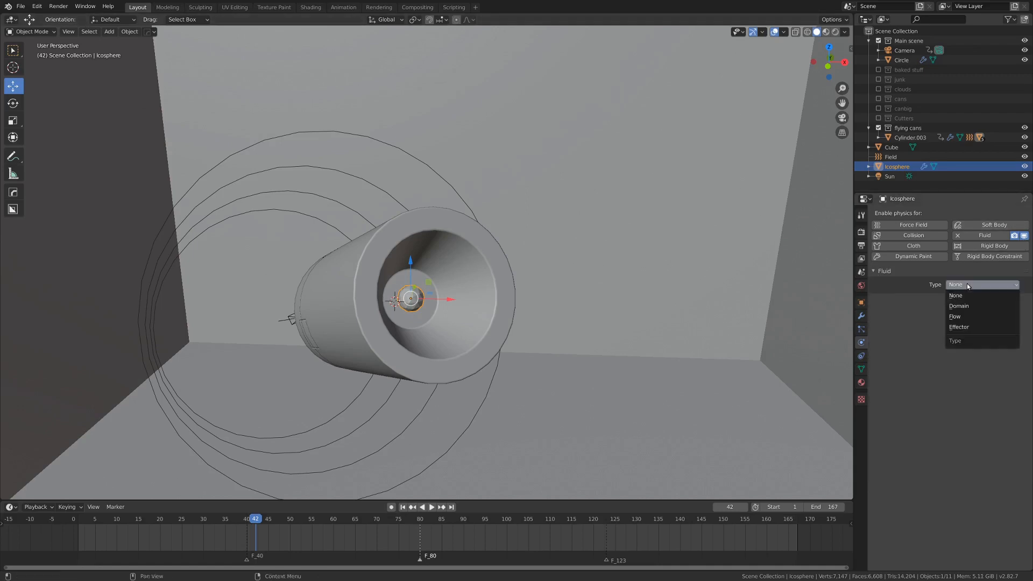
click(954, 316)
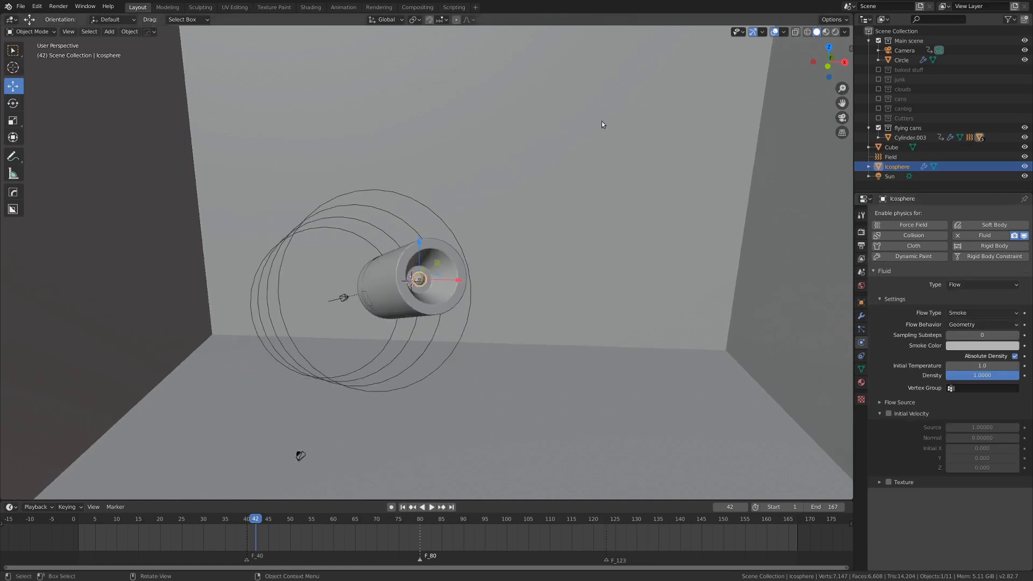
Give the Cube Fluid physics as a Domain of type Gas
click(891, 147)
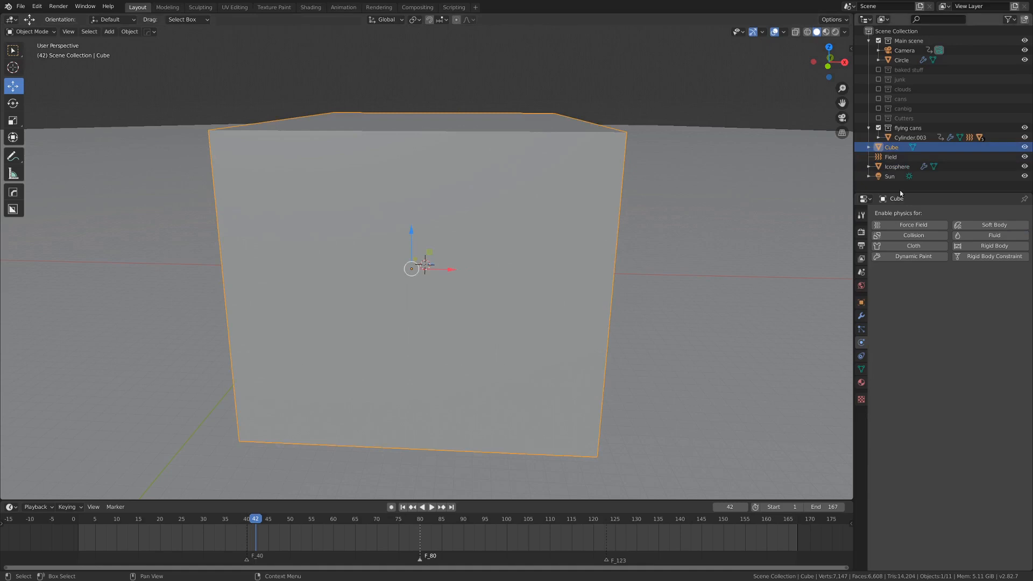
click(984, 235)
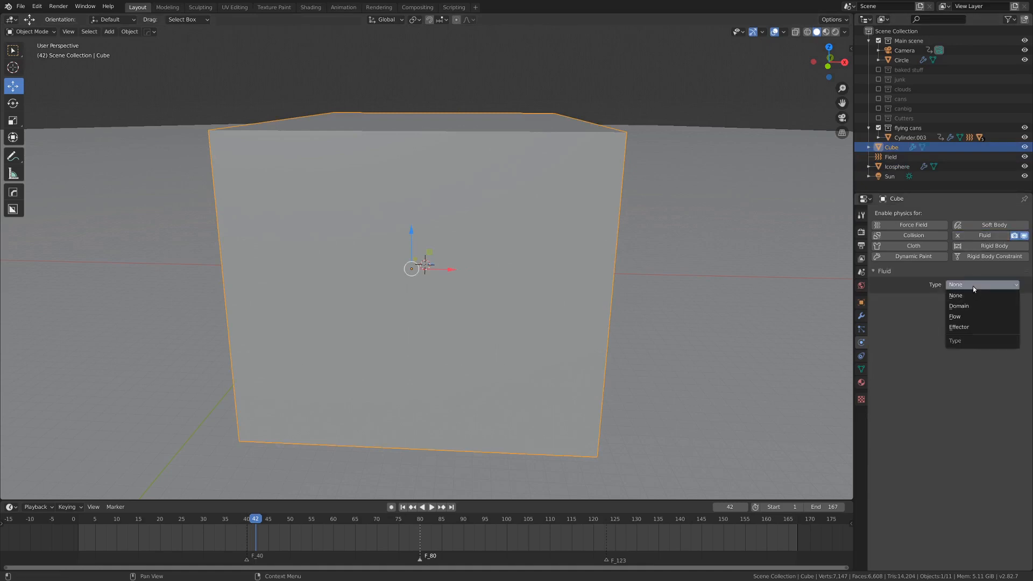
click(958, 306)
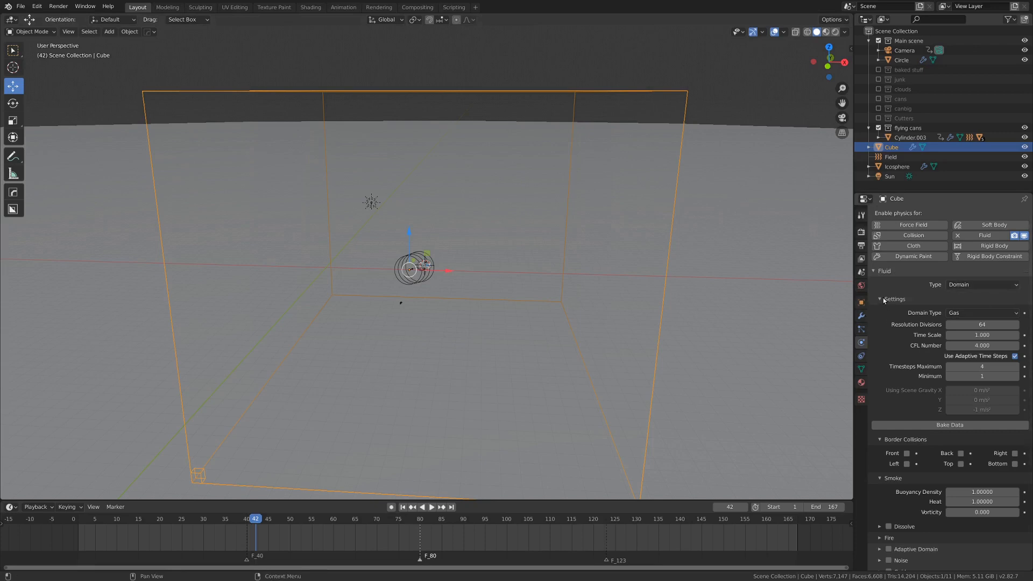
click(980, 312)
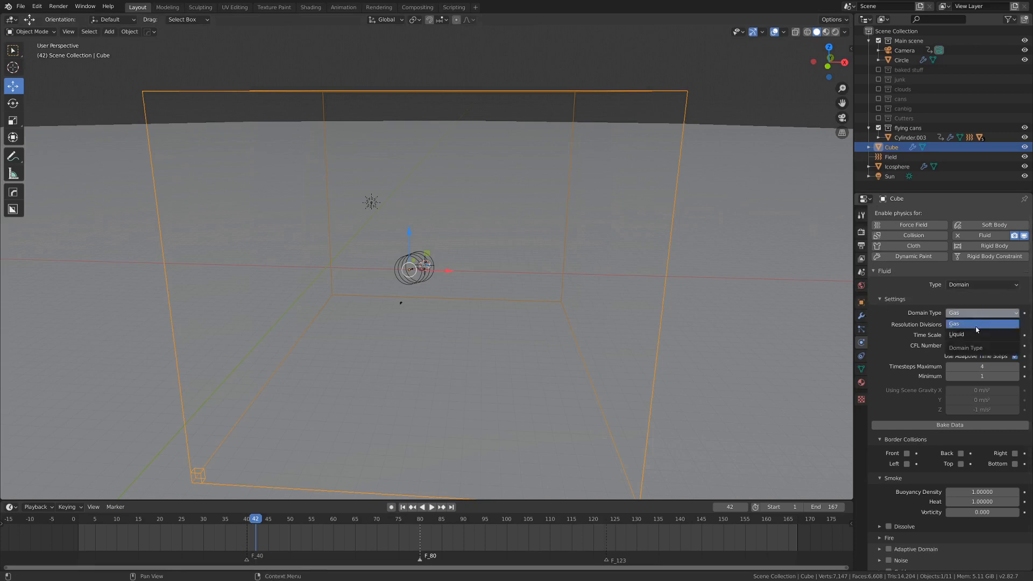
mouse_move(976, 334)
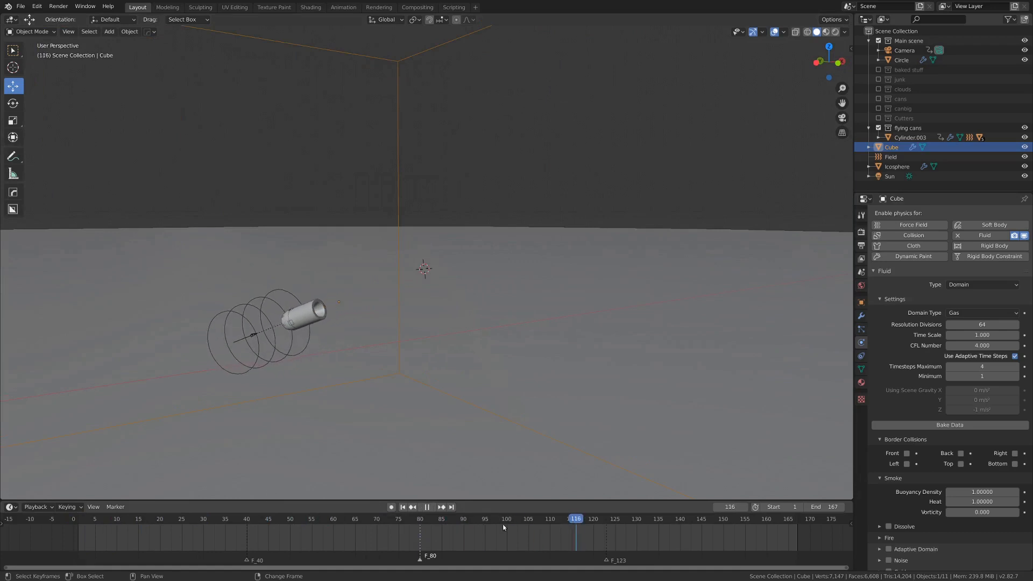
Scrub the timeline through frames 36 and 0, then save the file
click(631, 518)
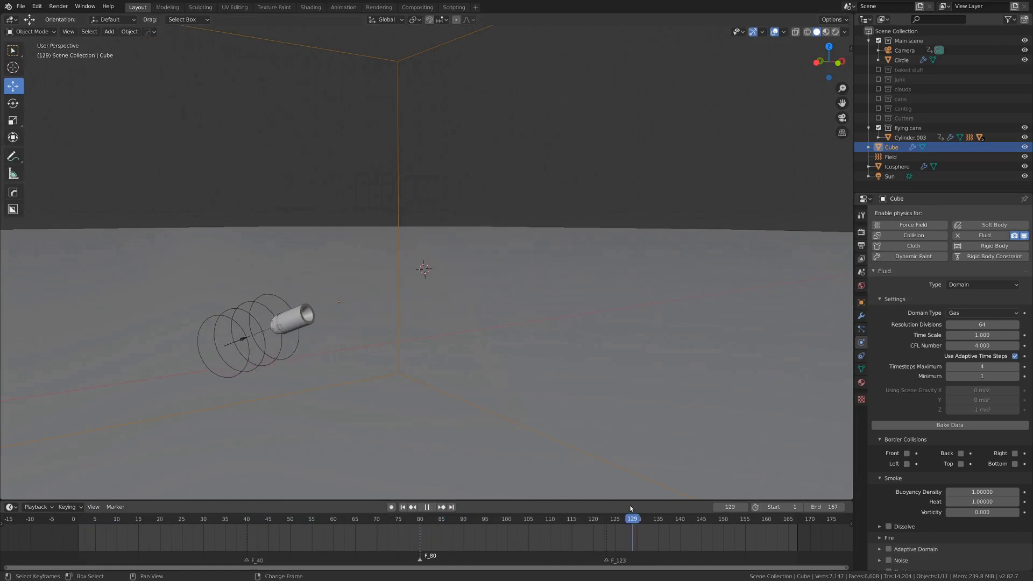
click(78, 519)
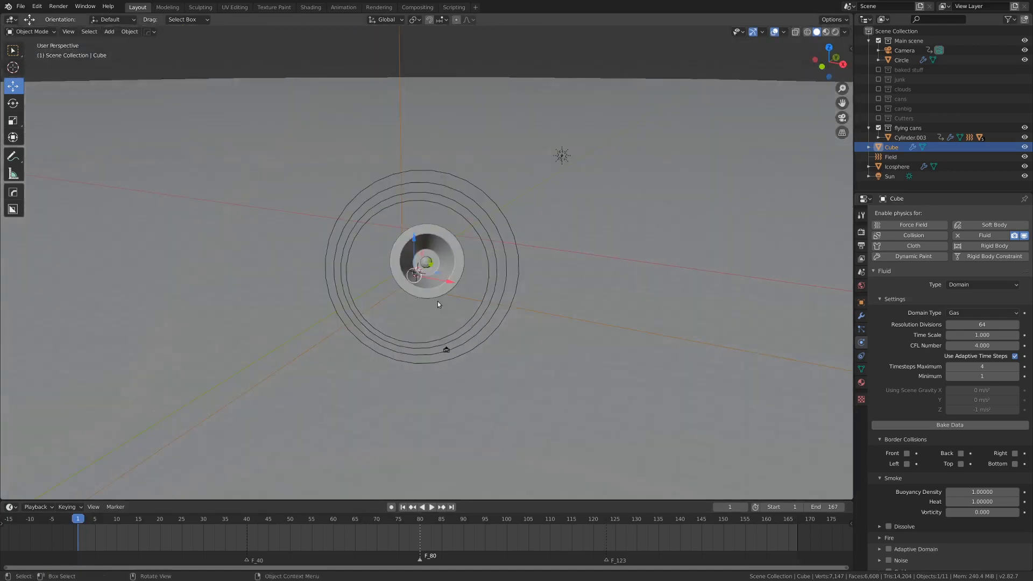
mouse_move(599, 370)
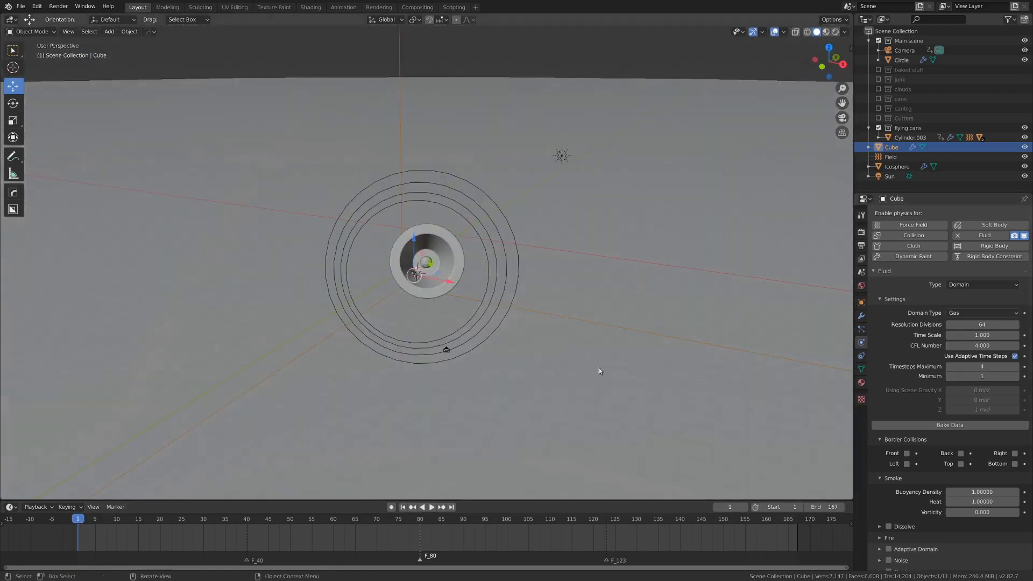
click(228, 518)
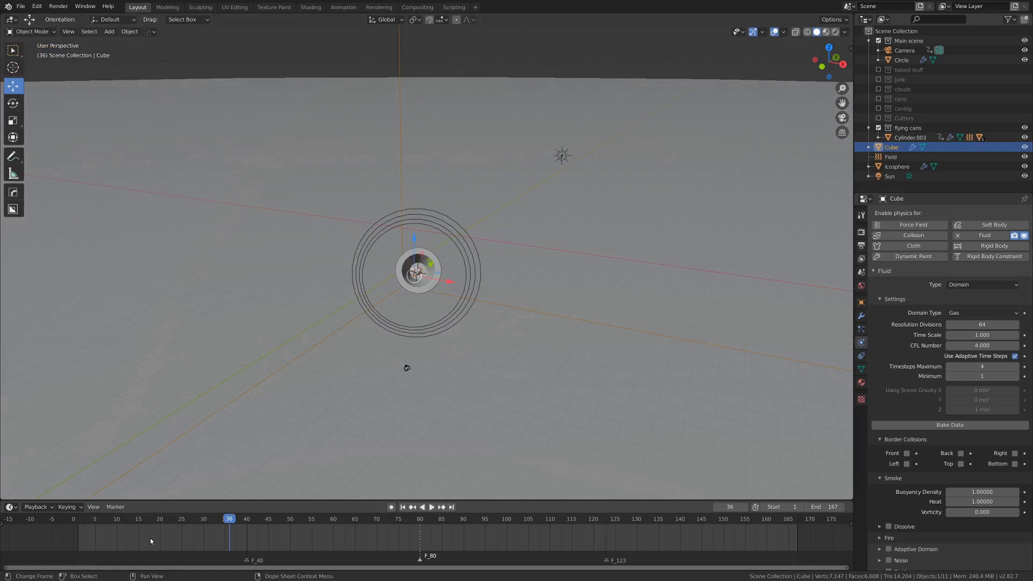
click(431, 507)
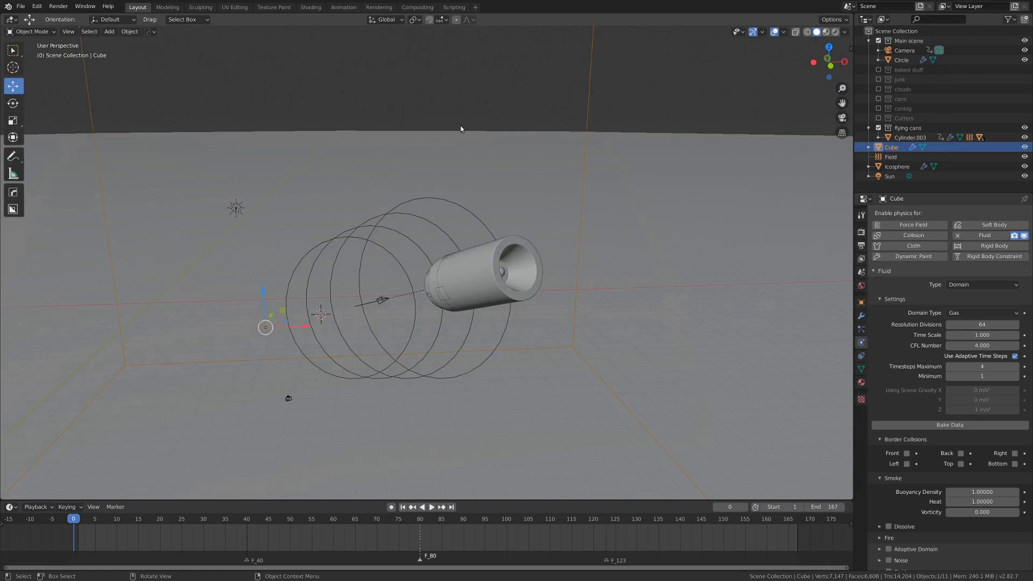
key(ctrl+s)
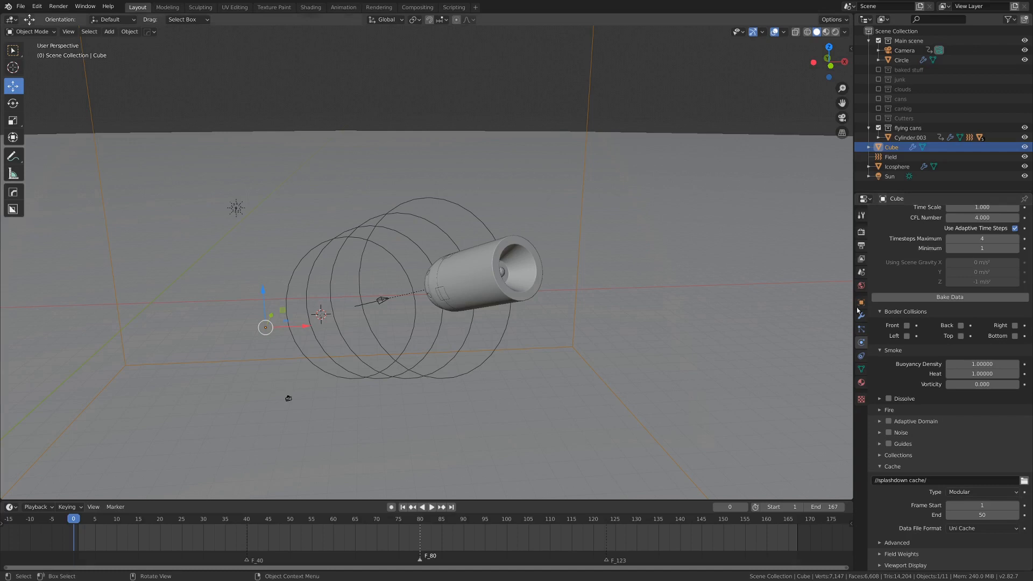
mouse_move(868, 485)
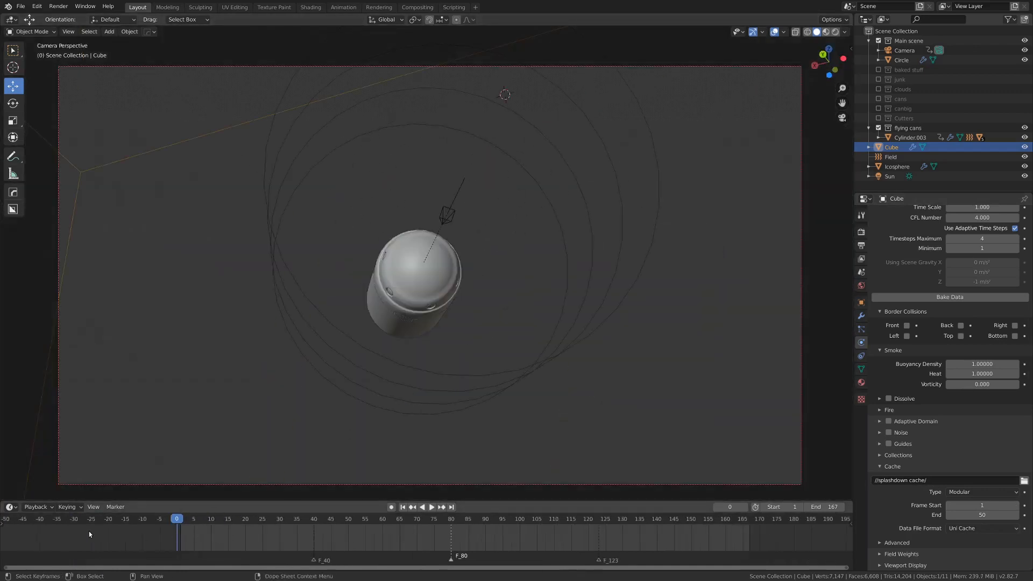
Scroll the domain settings to Cache and set Frame Start to -30
click(981, 505)
text(-30)
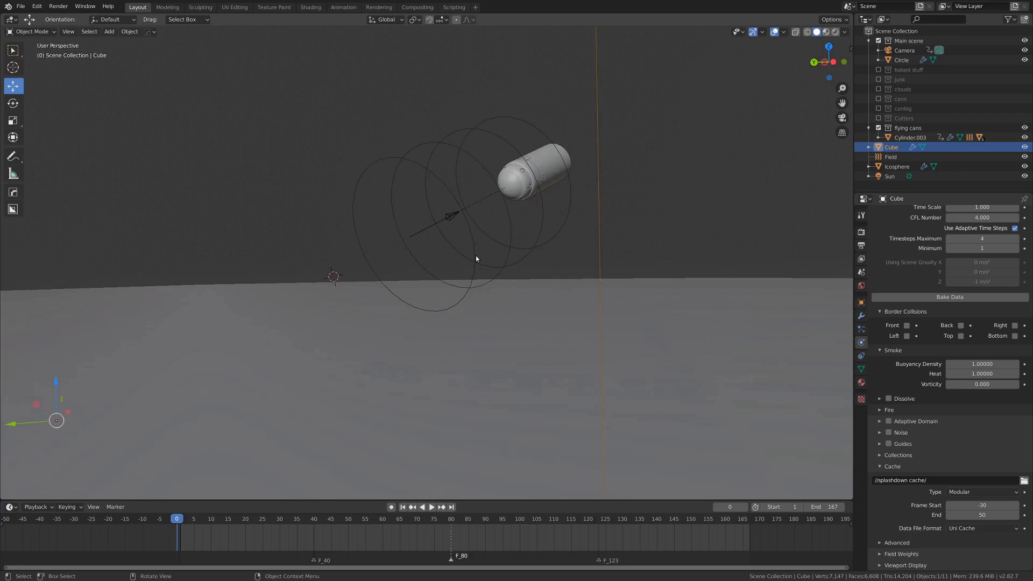
mouse_move(611, 156)
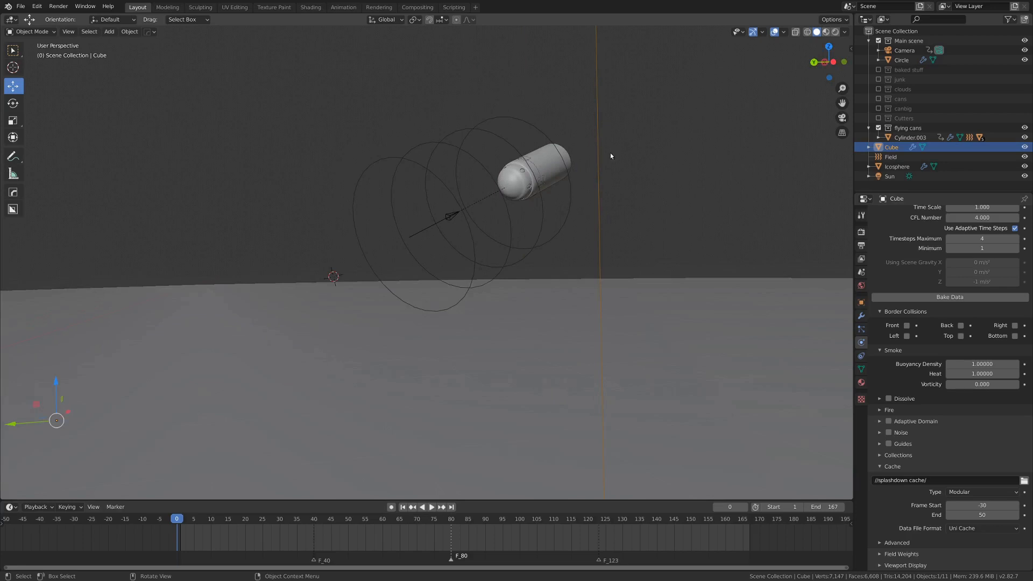
mouse_move(489, 232)
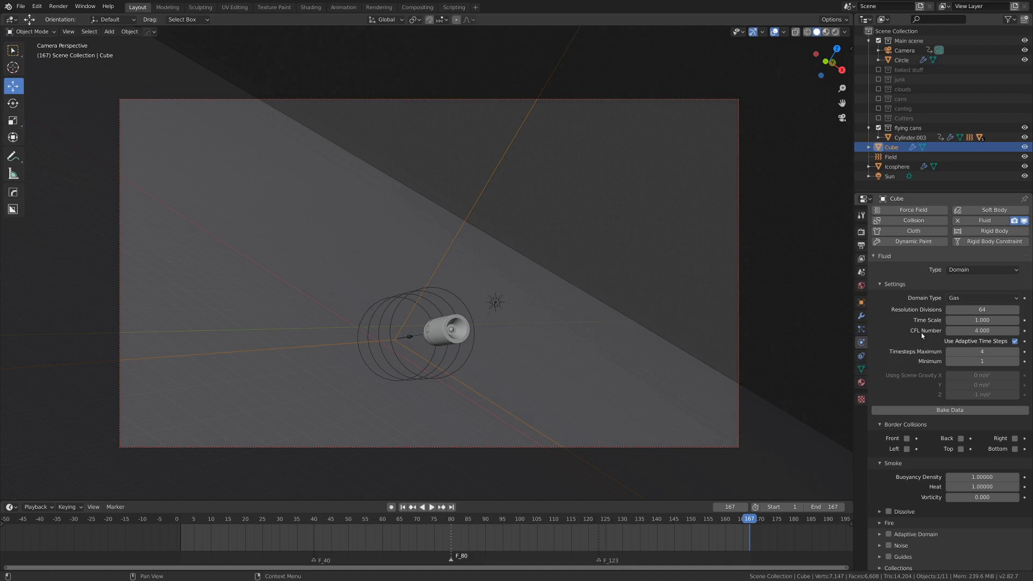
mouse_move(593, 258)
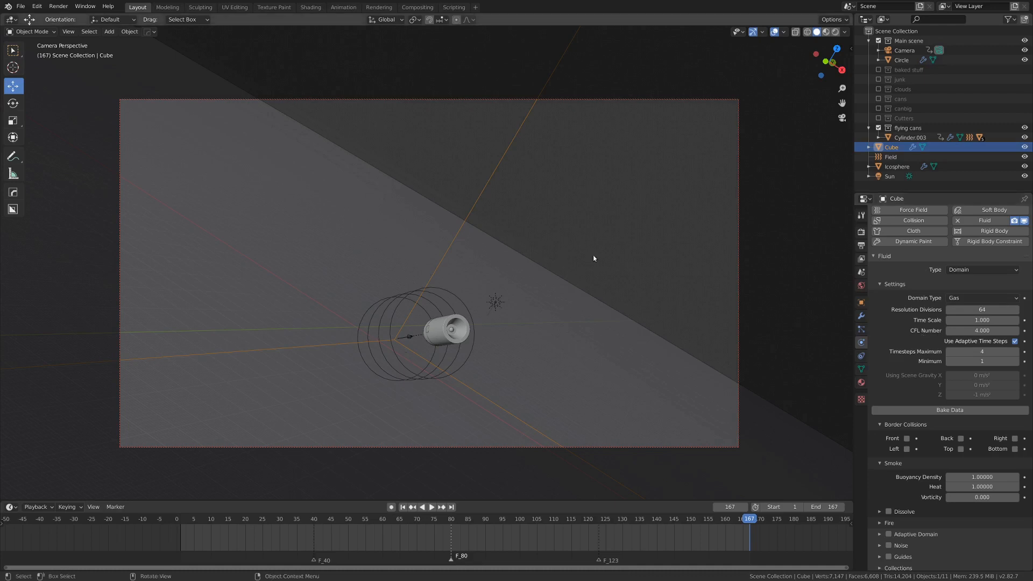
scroll(down, 3)
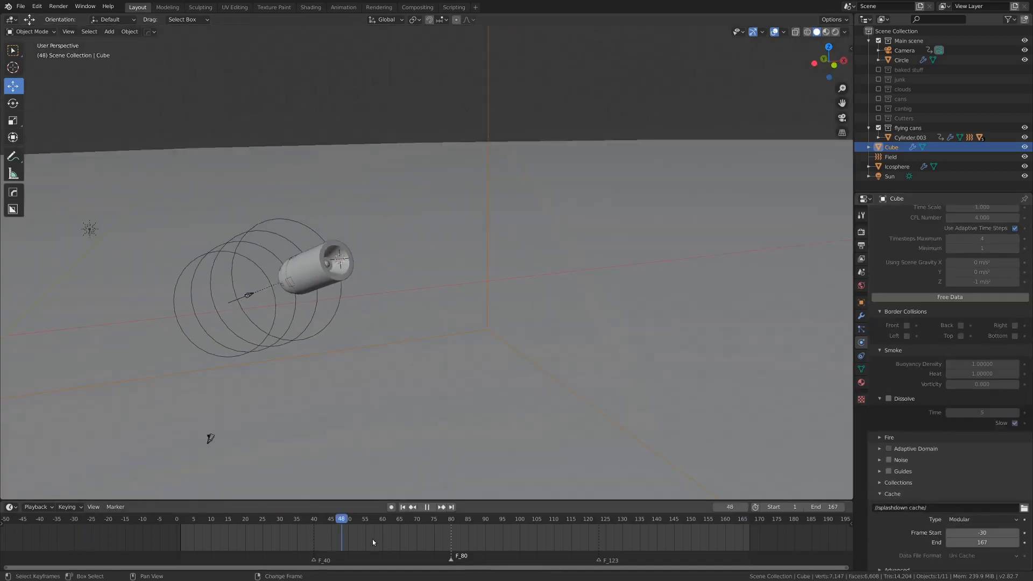
Stop playback at frame 1, enable smoke Dissolve with time 5, and free the bake
click(184, 518)
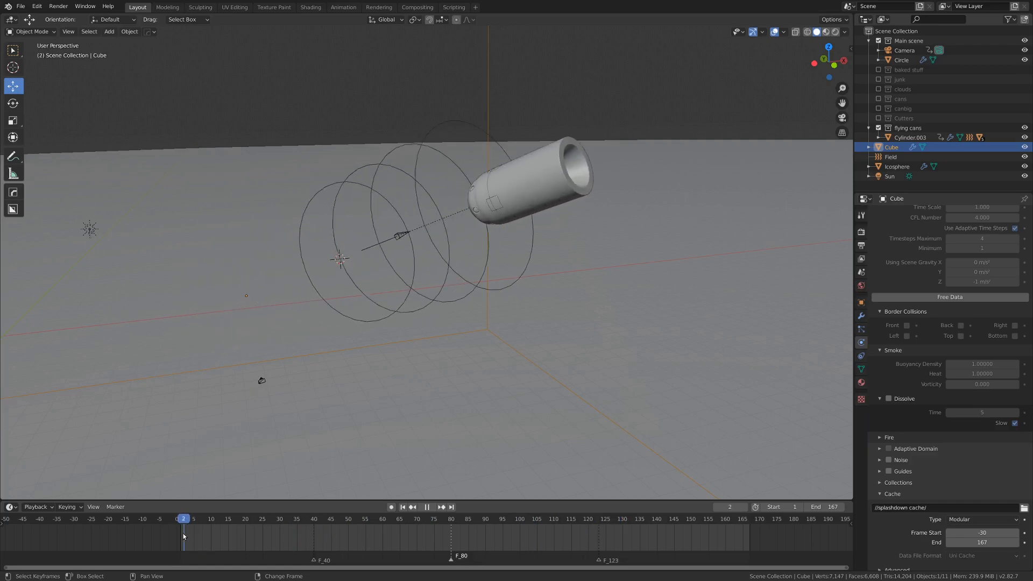
click(440, 519)
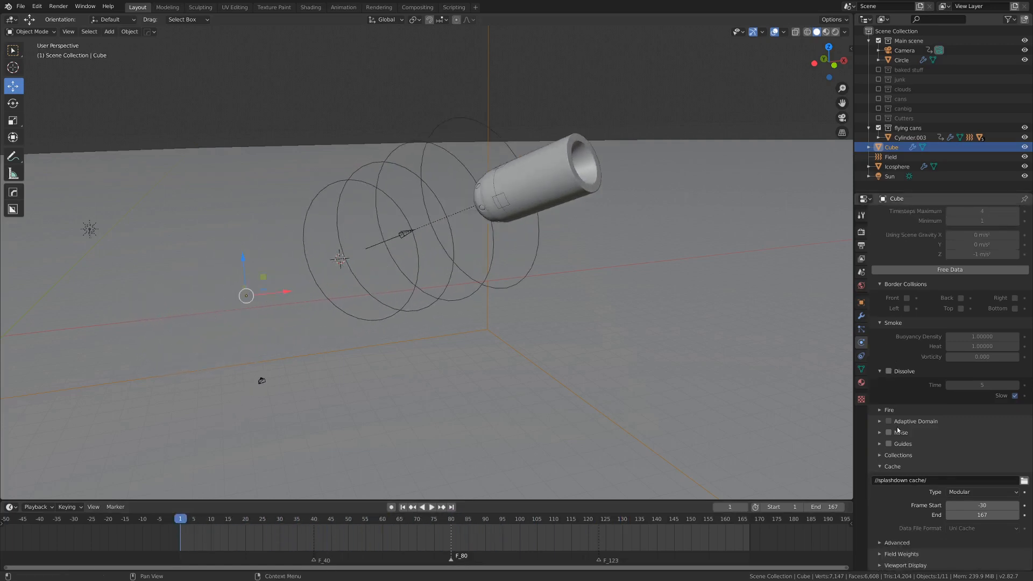
click(889, 371)
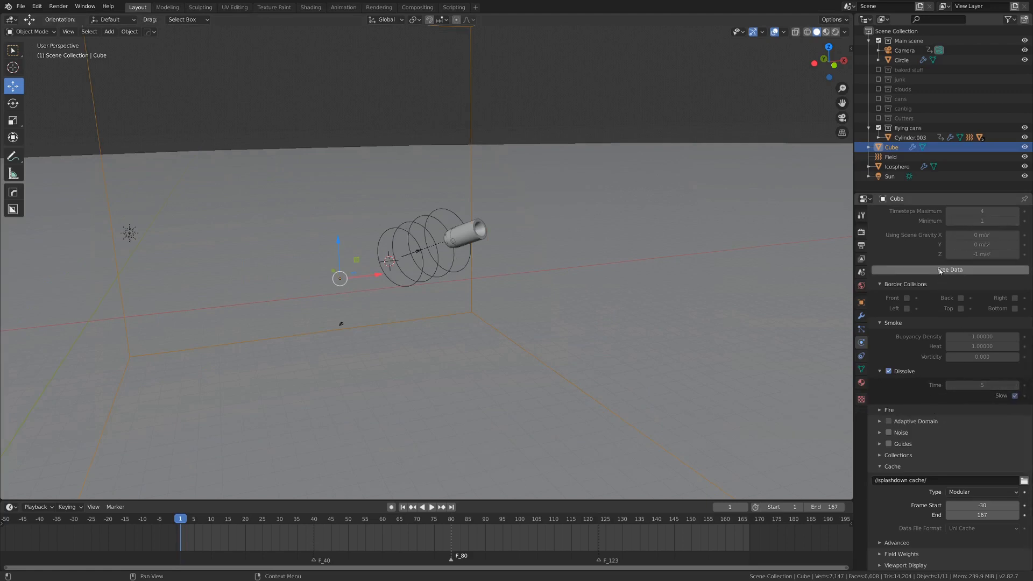
mouse_move(979, 373)
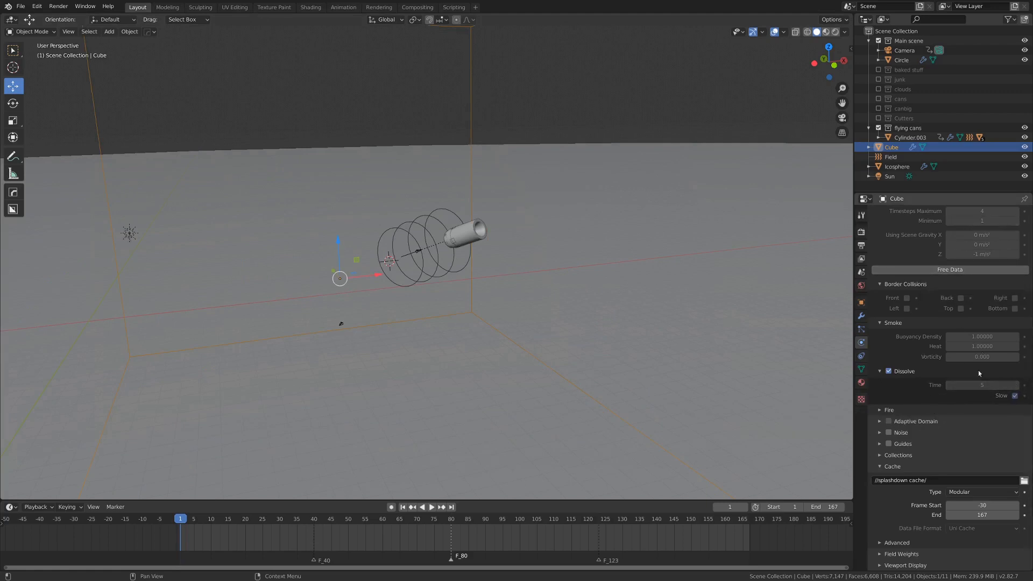
mouse_move(950, 269)
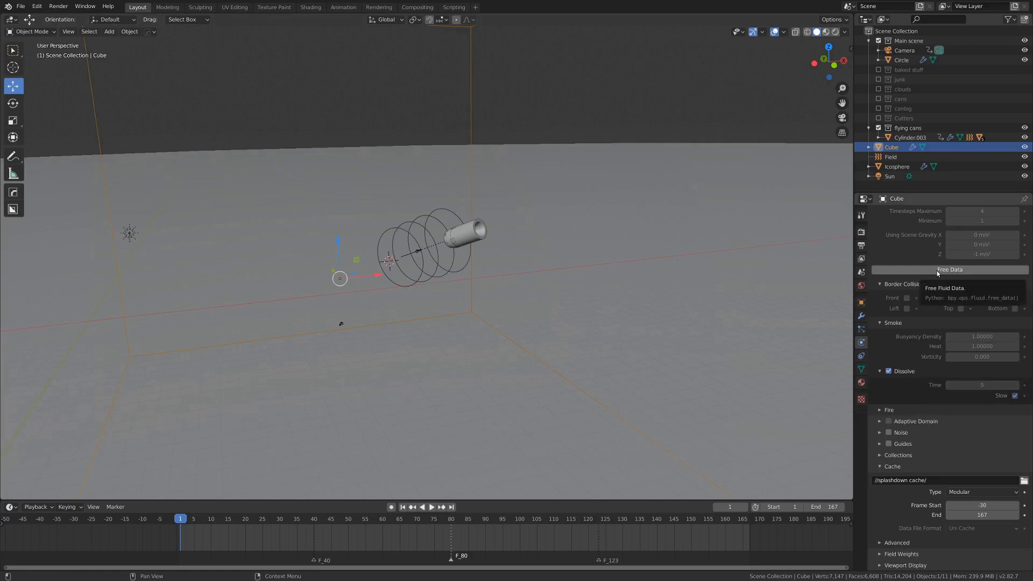
click(948, 269)
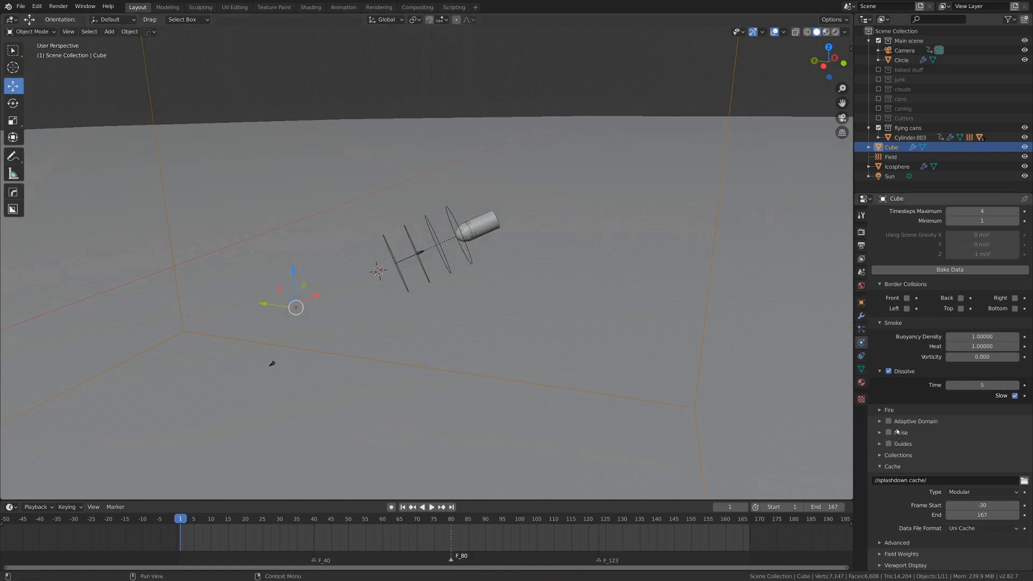
Enable Adaptive Domain, expand the Noise settings, and retype the cache start frame as 50
click(888, 421)
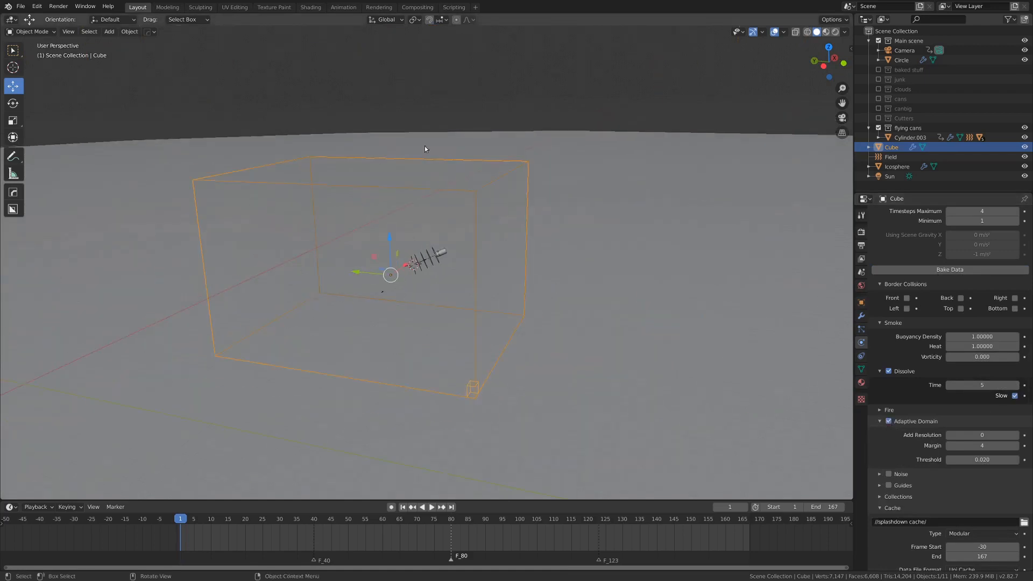
drag(425, 148, 666, 288)
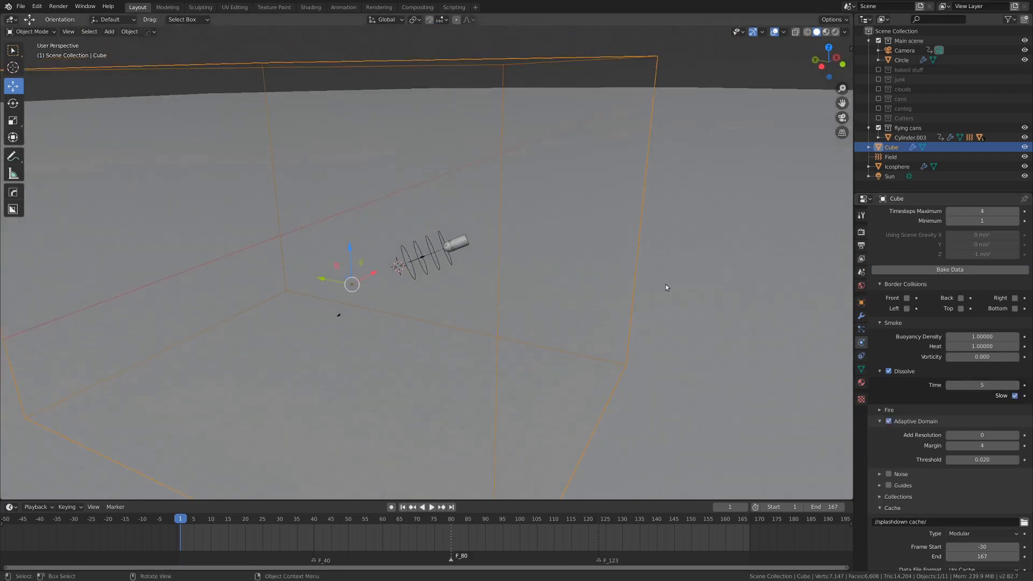
click(880, 432)
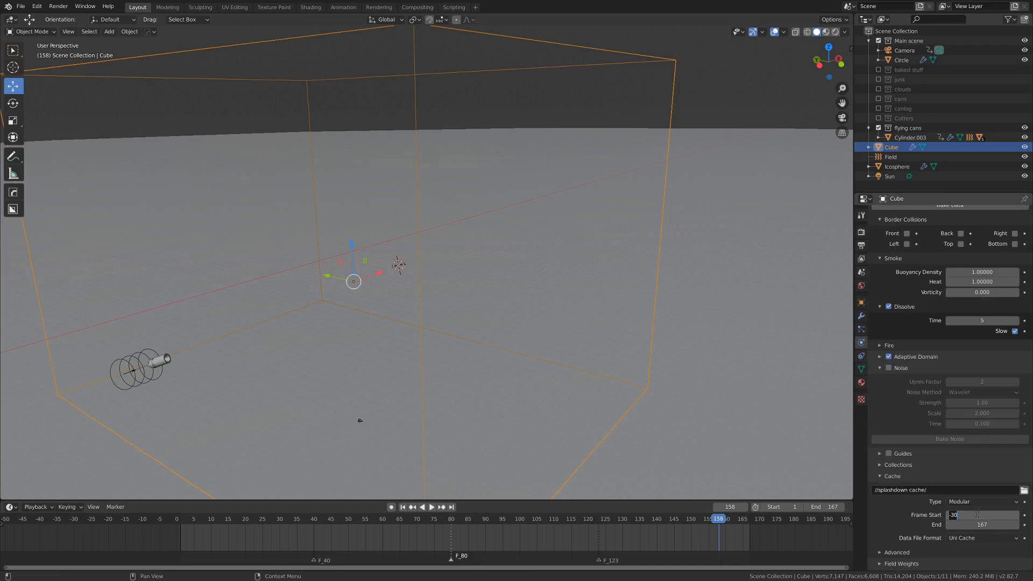
text(5)
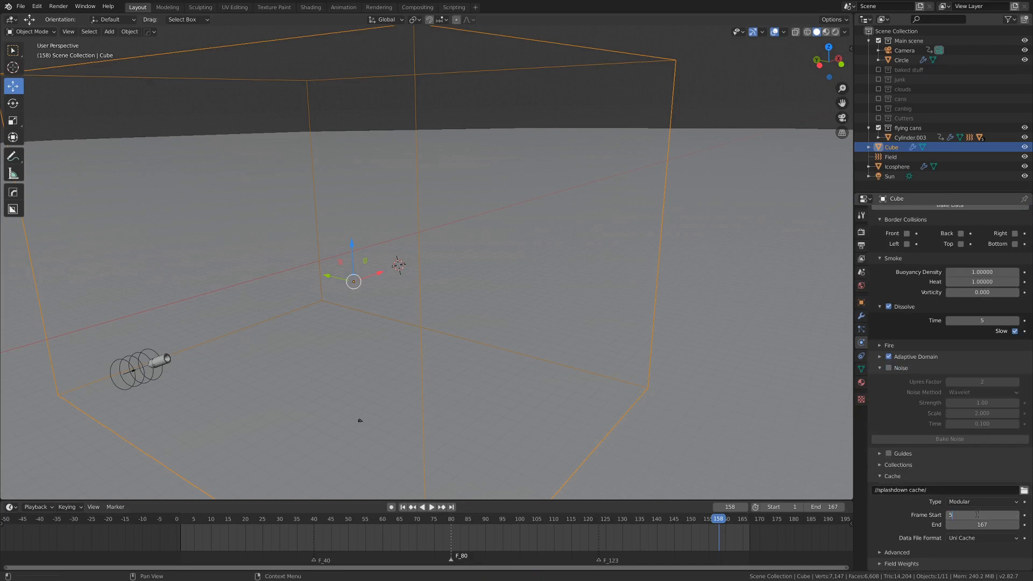
text(50)
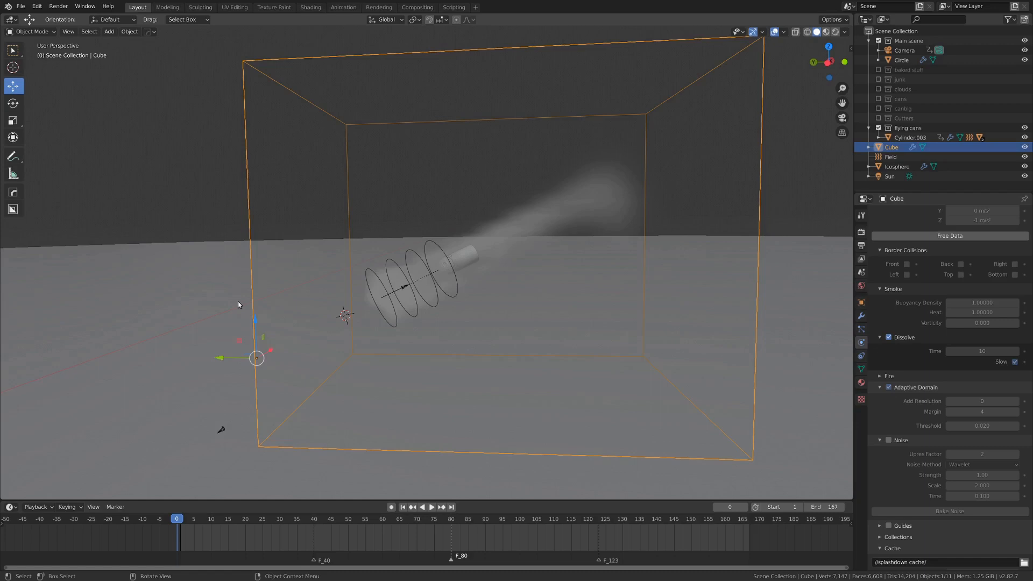
click(431, 507)
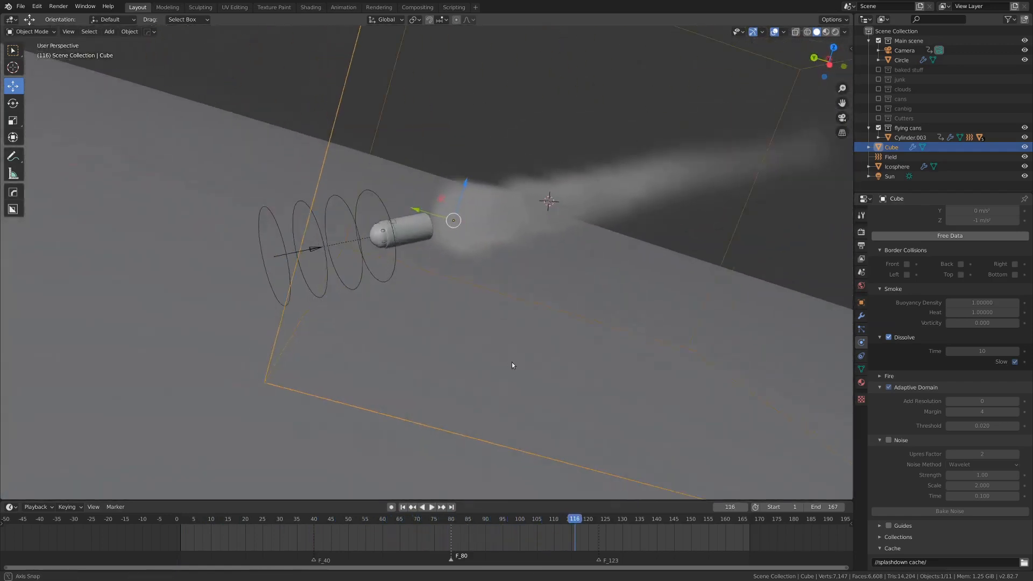
drag(513, 365, 508, 370)
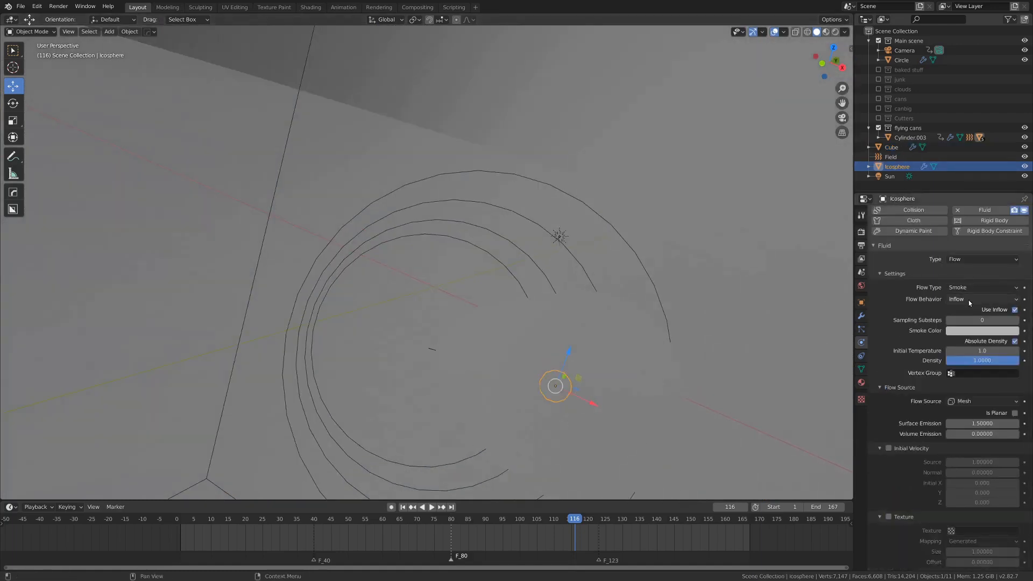
click(981, 298)
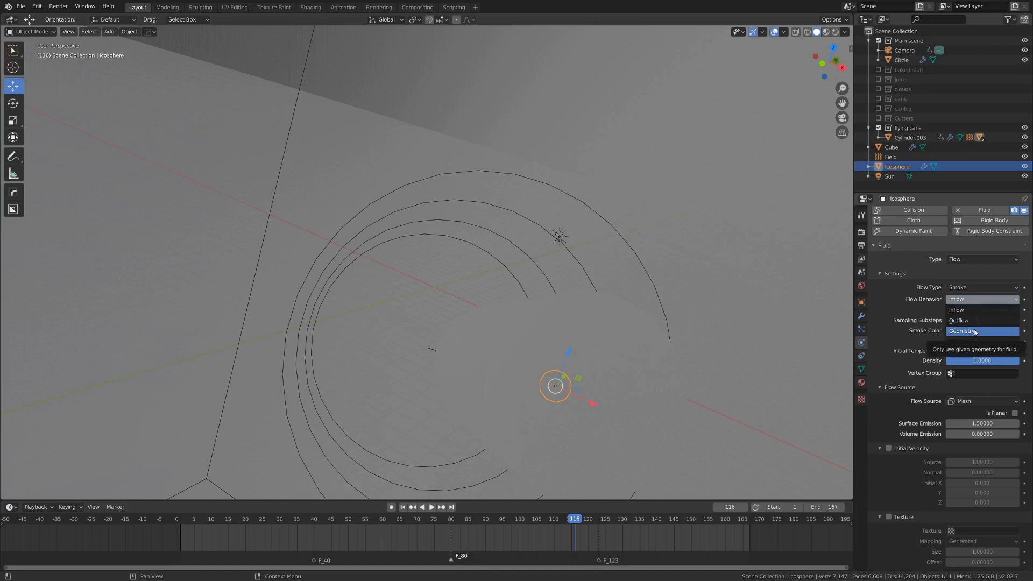
click(955, 298)
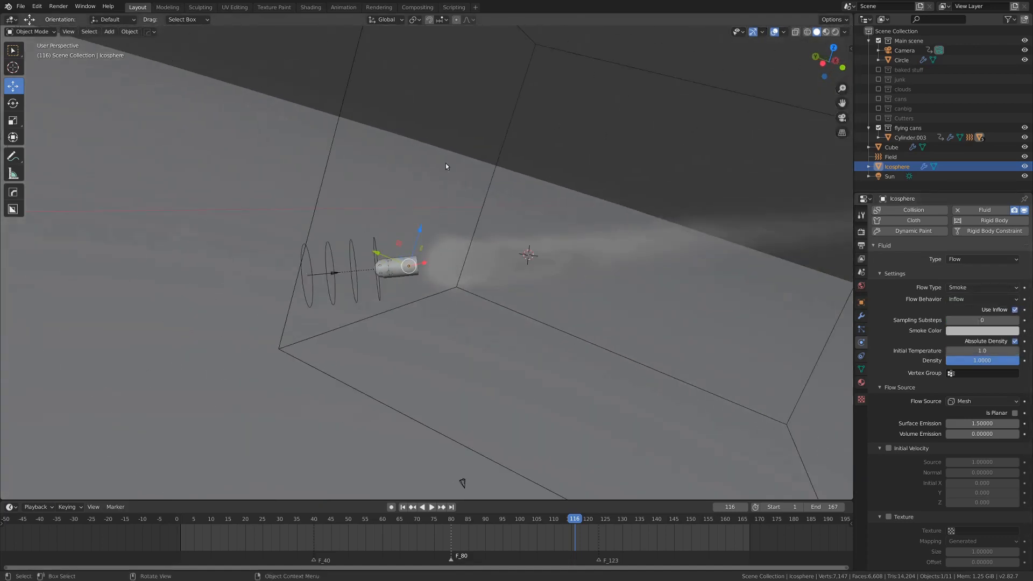
click(891, 147)
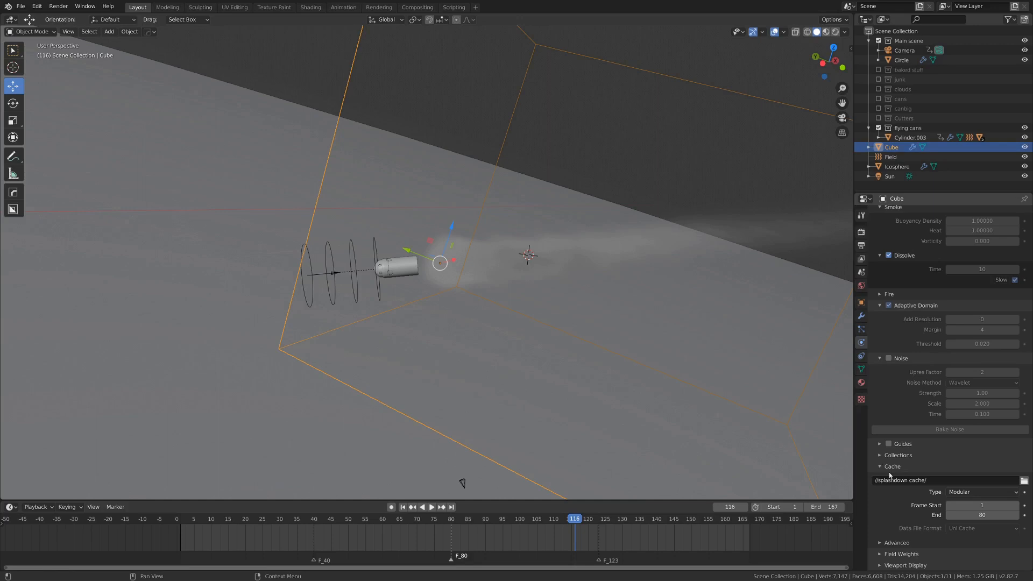
click(981, 491)
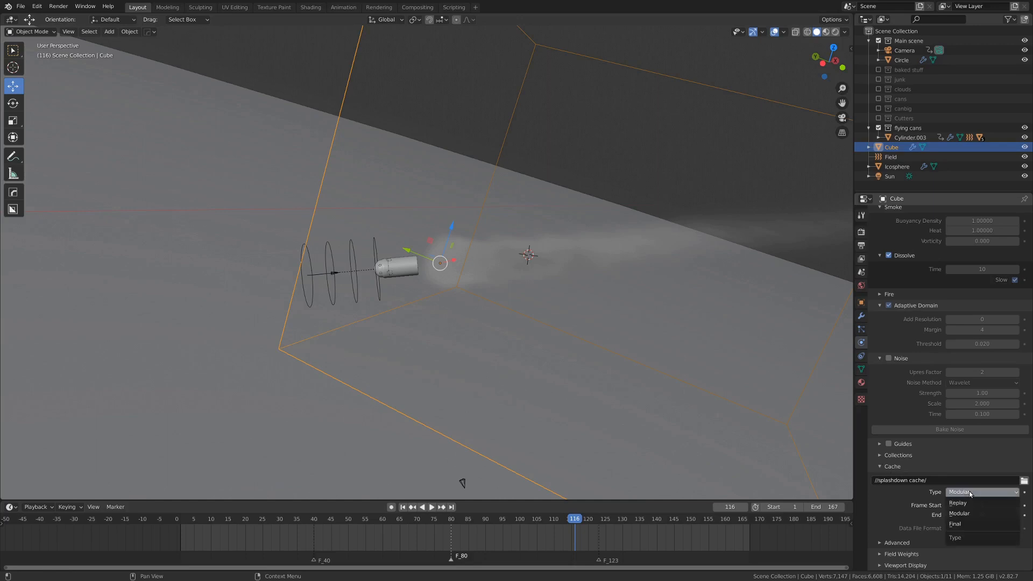
mouse_move(967, 502)
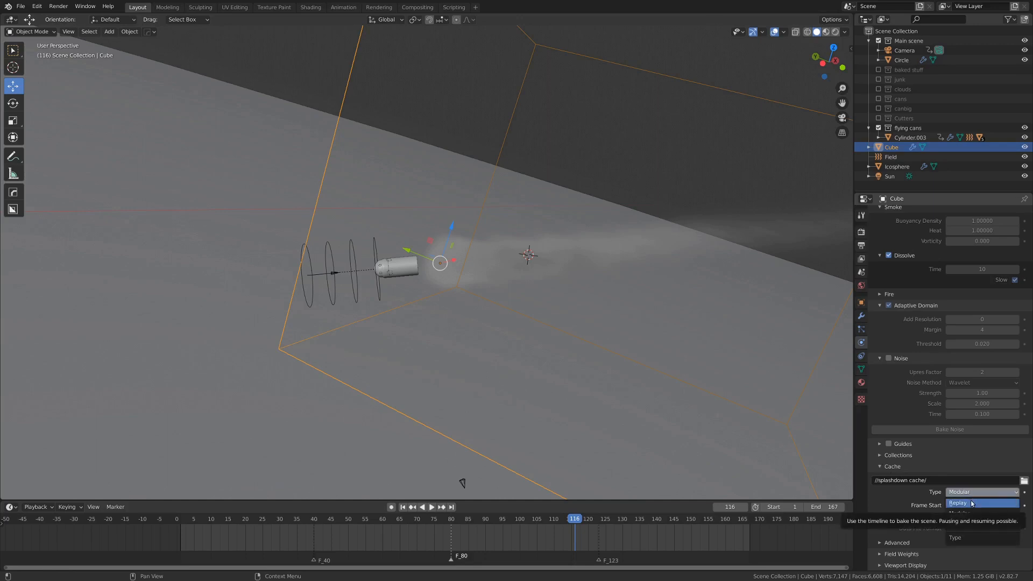
click(981, 491)
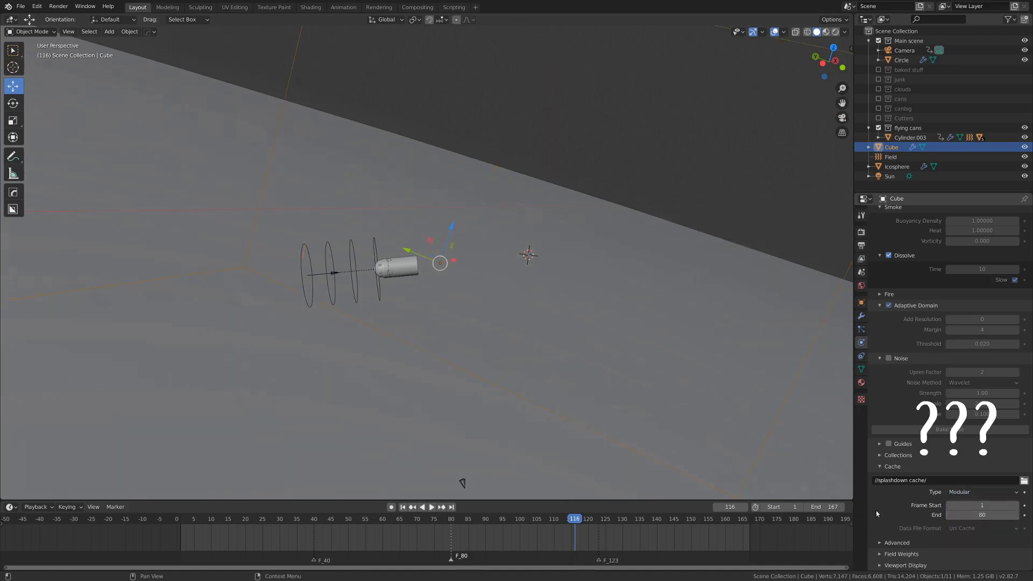
click(430, 506)
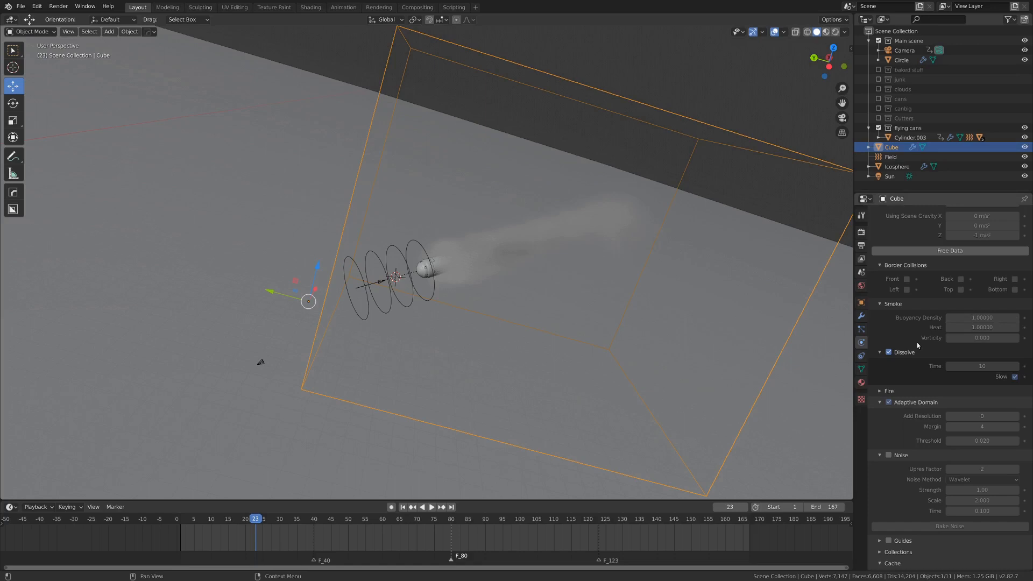
mouse_move(891, 411)
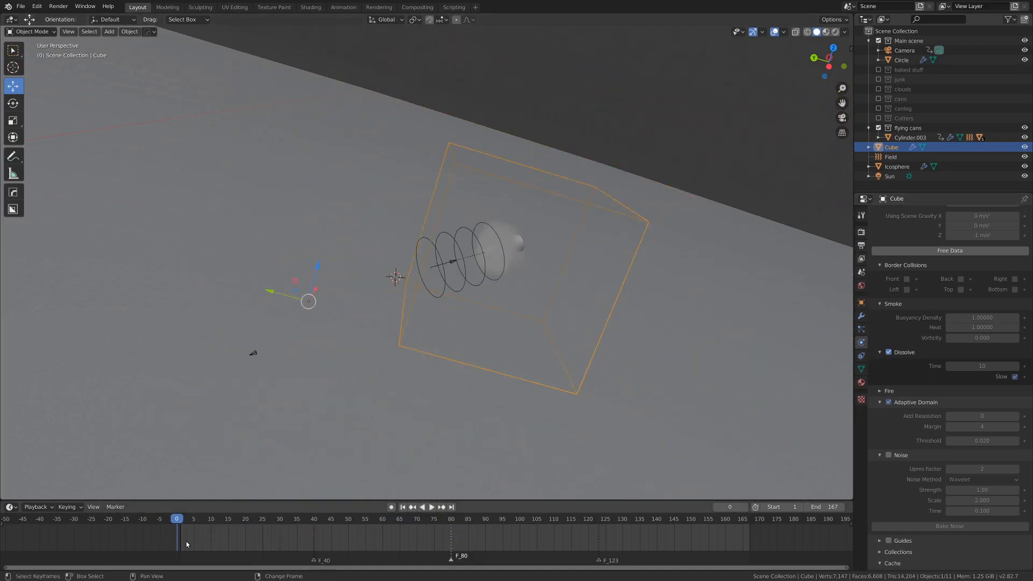
Scrub the simulation, orbit around the smoke domain, and jump to a later frame
drag(176, 518, 375, 518)
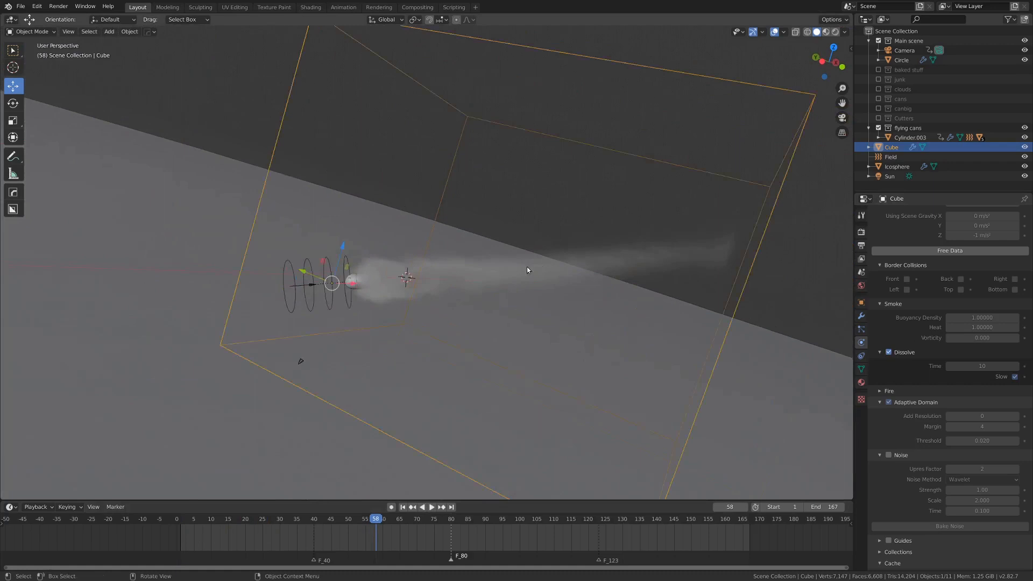
drag(527, 270, 658, 270)
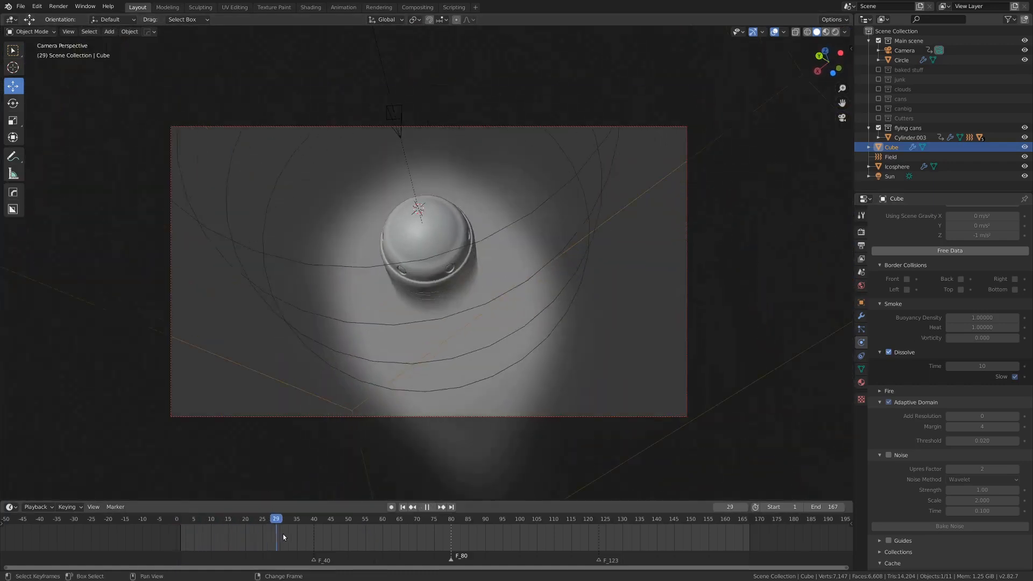
click(591, 518)
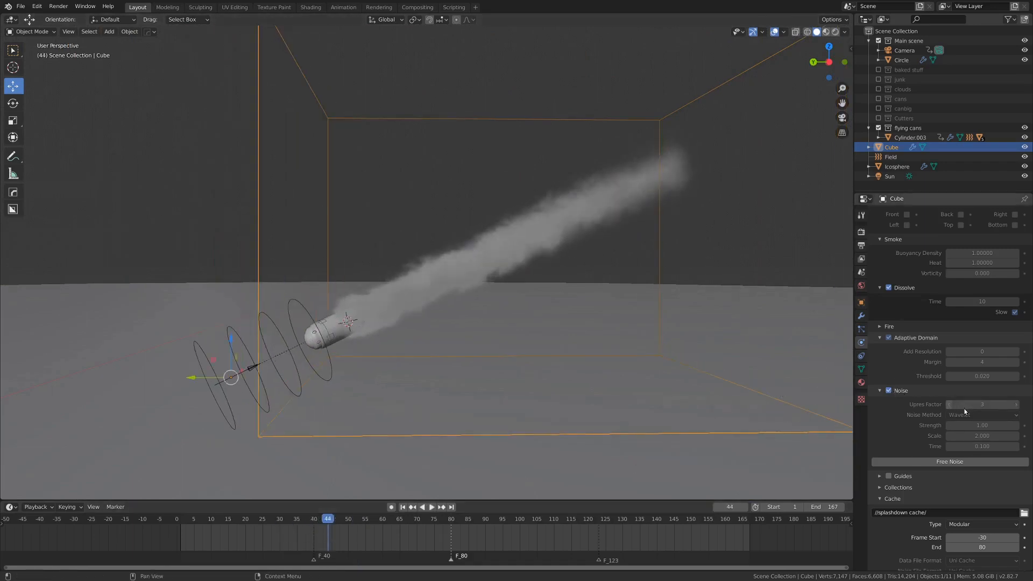
Set the smoke domain's noise Upres Factor to 3
click(949, 461)
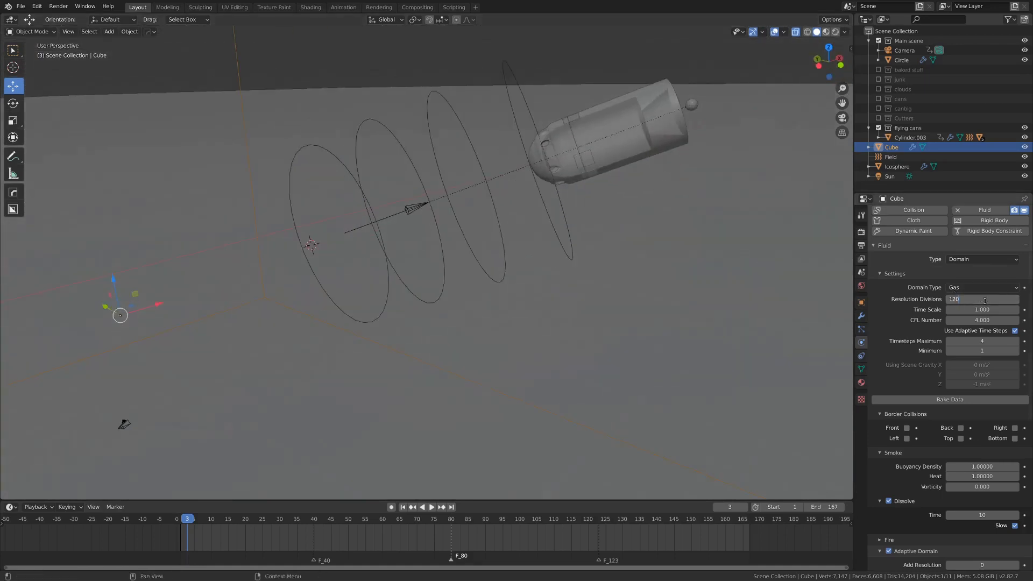
Select the small icosphere emitter on the canister
click(981, 299)
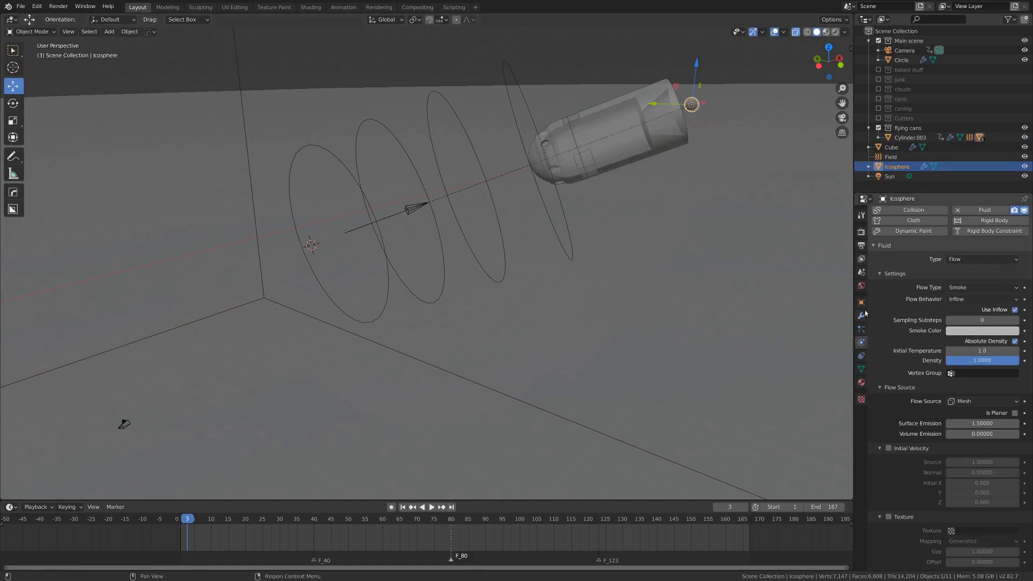
Show the icosphere's object properties, checking scale 0.412 and viewport/render visibility
click(860, 303)
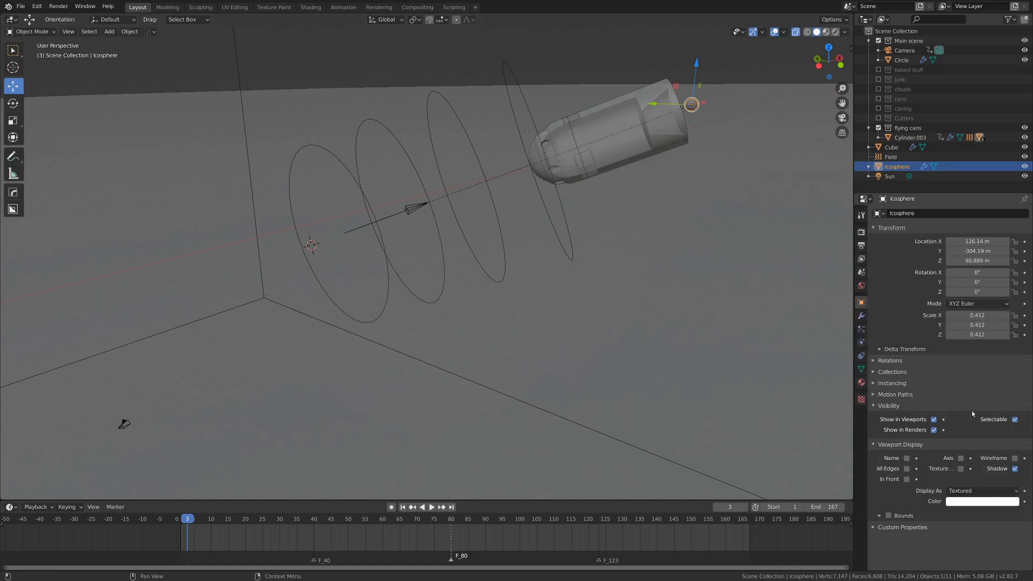
click(933, 429)
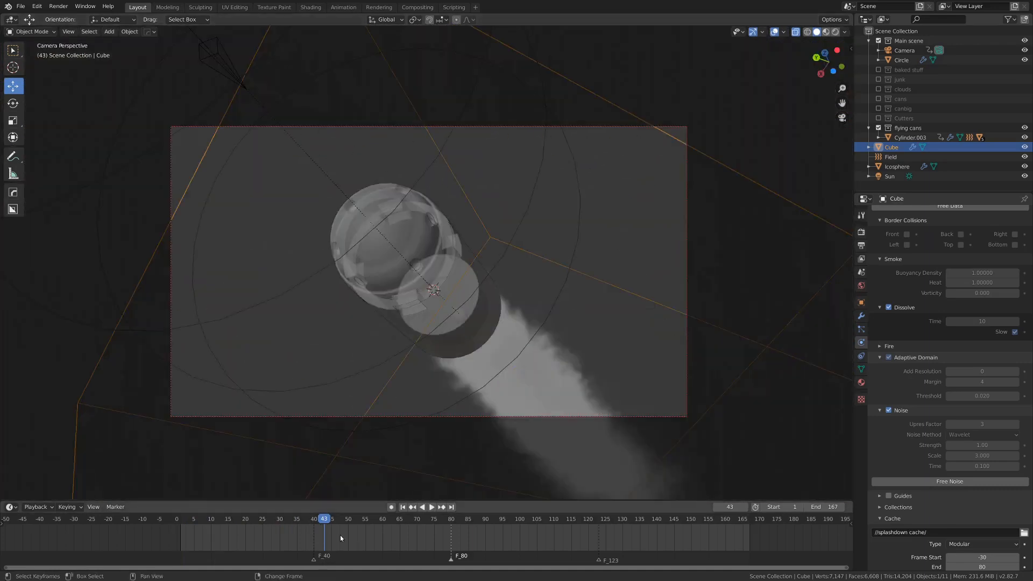
Review the baked smoke trail at frames around 75, 82 and 141
click(430, 507)
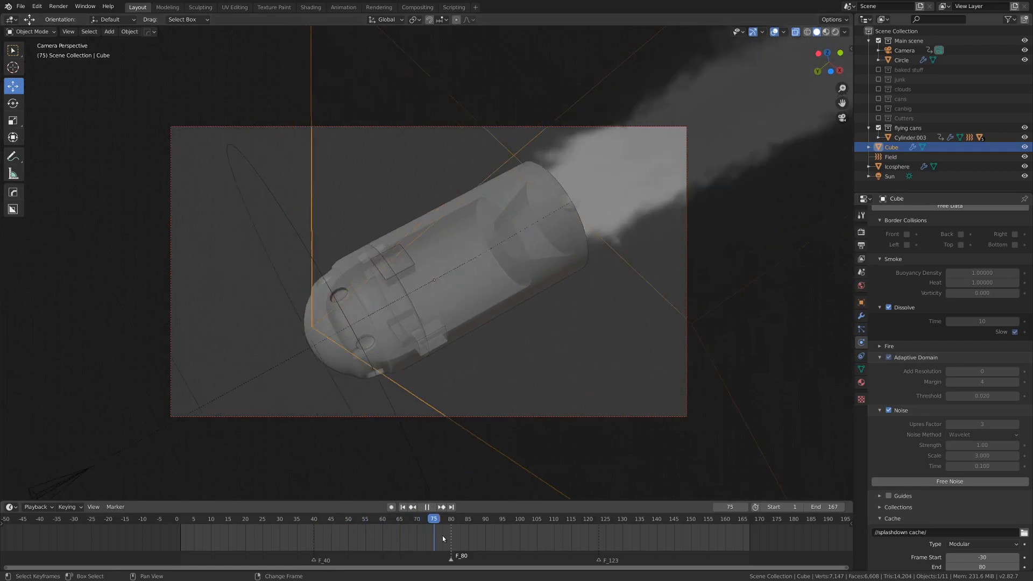
click(457, 518)
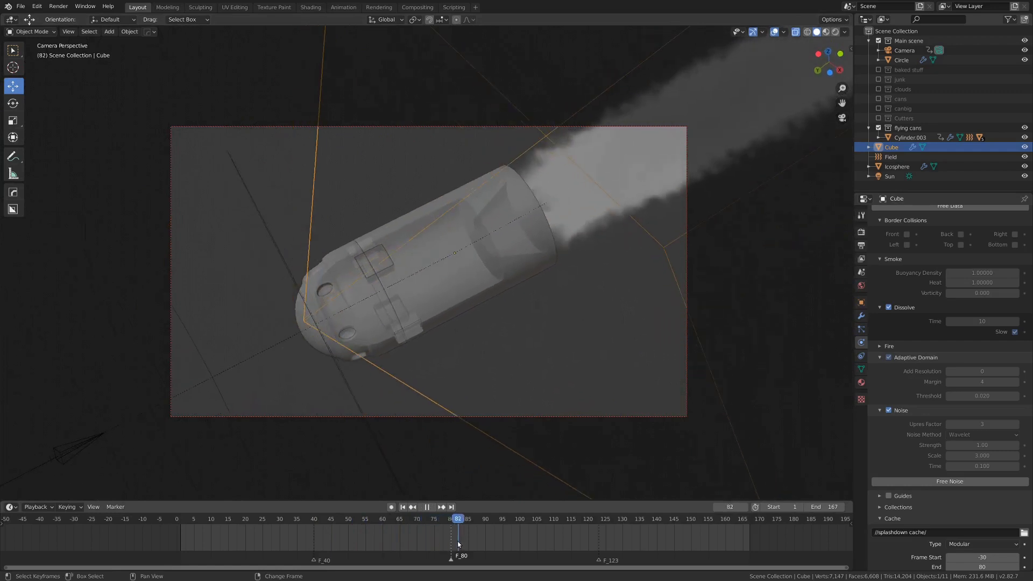
click(451, 519)
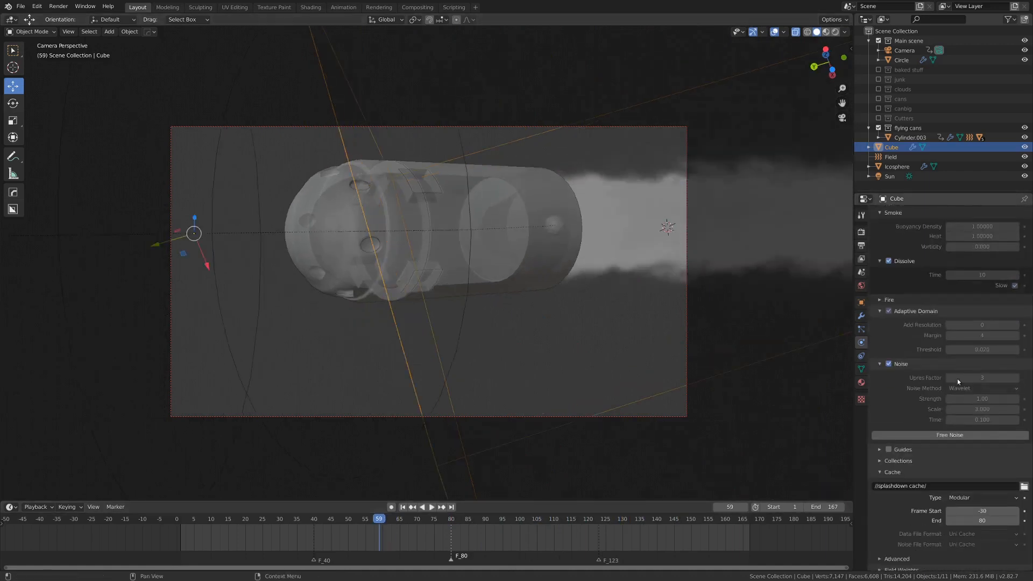
click(658, 519)
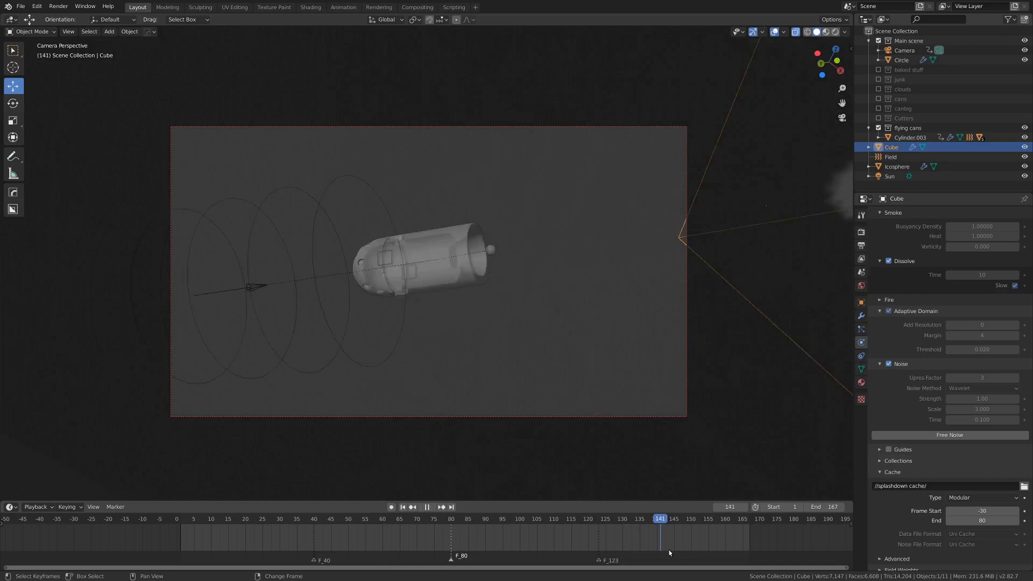
click(451, 506)
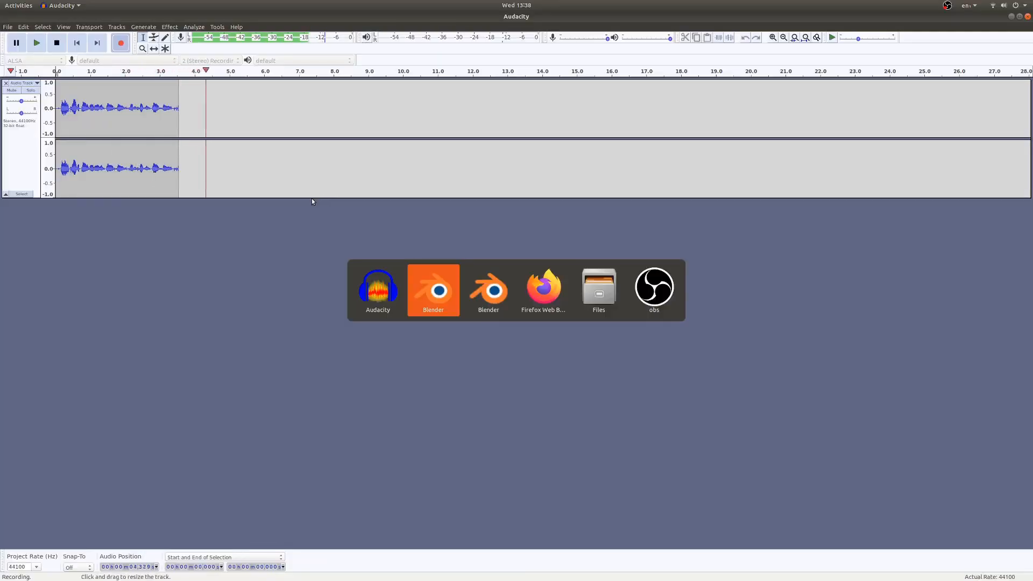
Bring the Blender window back to the front from the window switcher
click(432, 290)
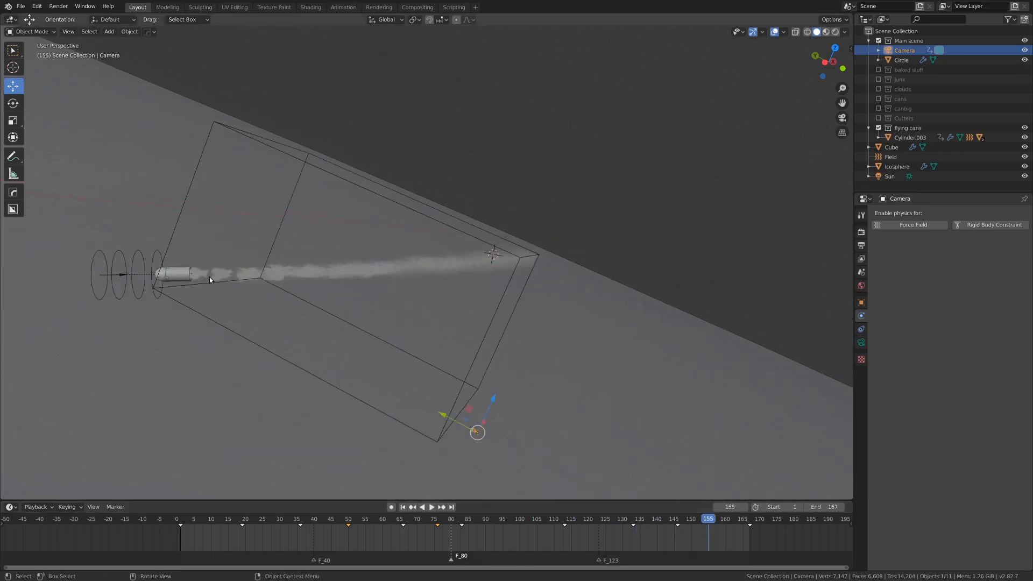
View through the camera and play the smoke animation, stopping at a later frame
key(KP_0)
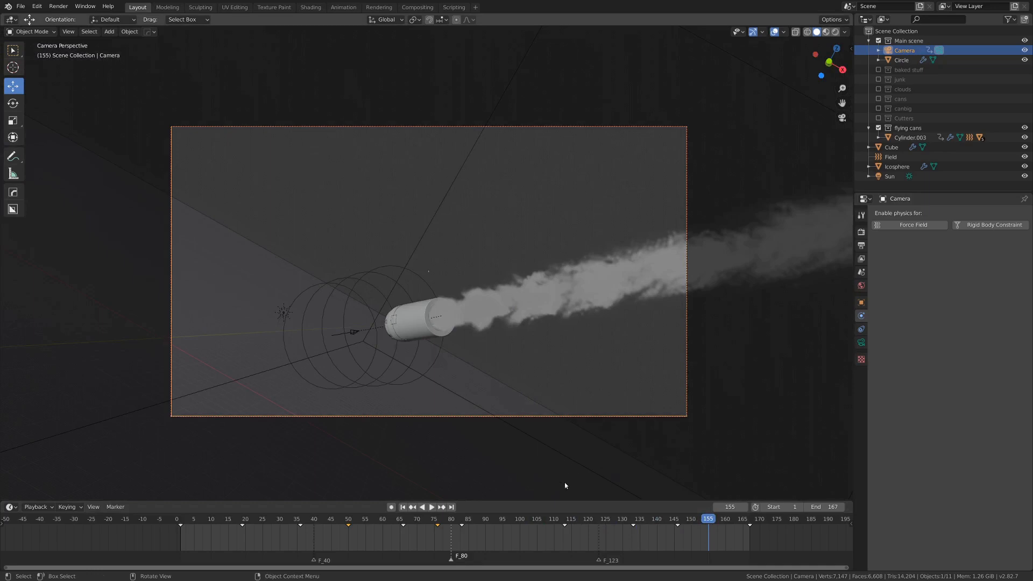
click(431, 506)
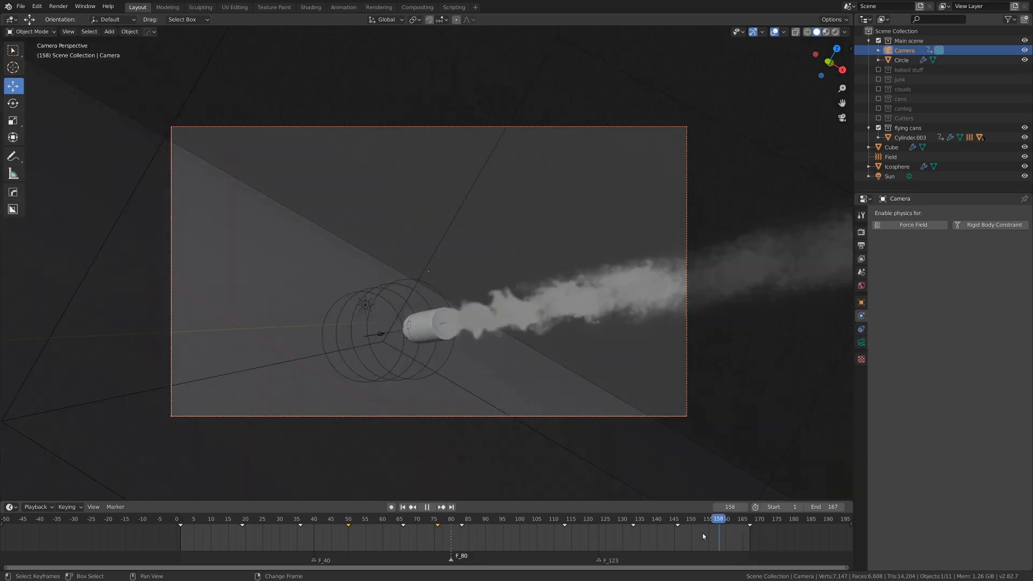
click(671, 518)
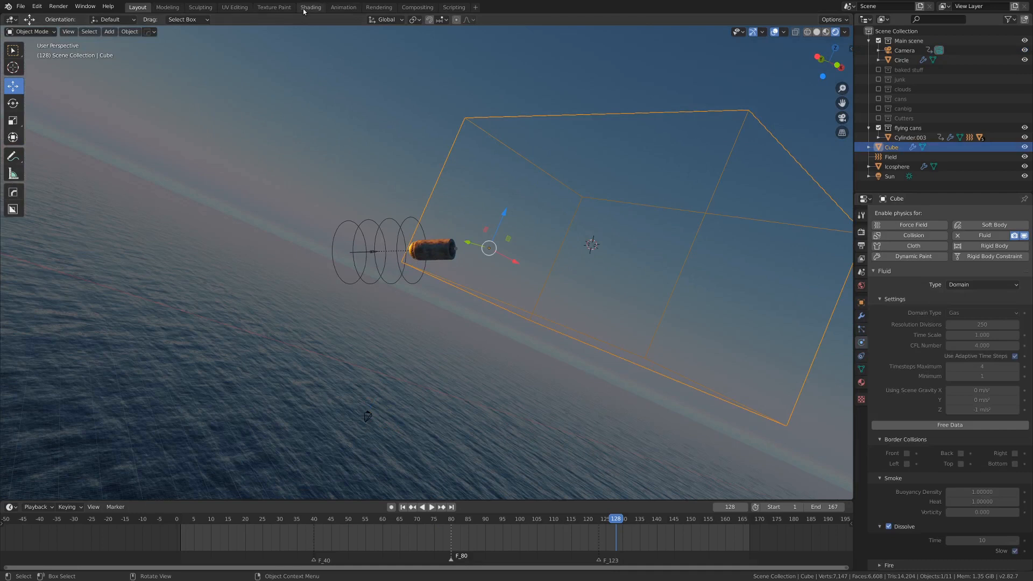
Give the smoke domain a new Principled Volume material with density 20 in rendered view
click(310, 6)
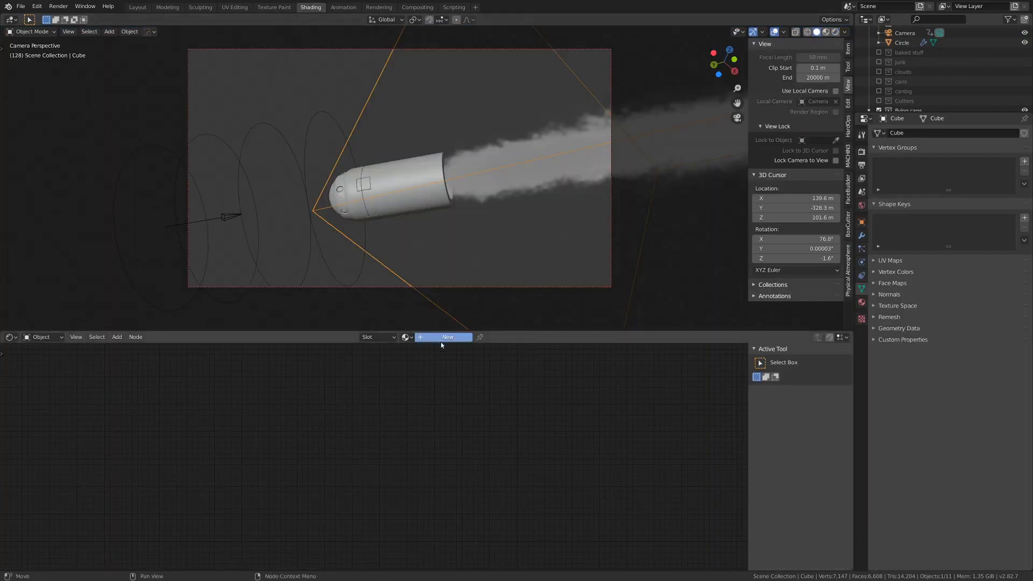
click(442, 336)
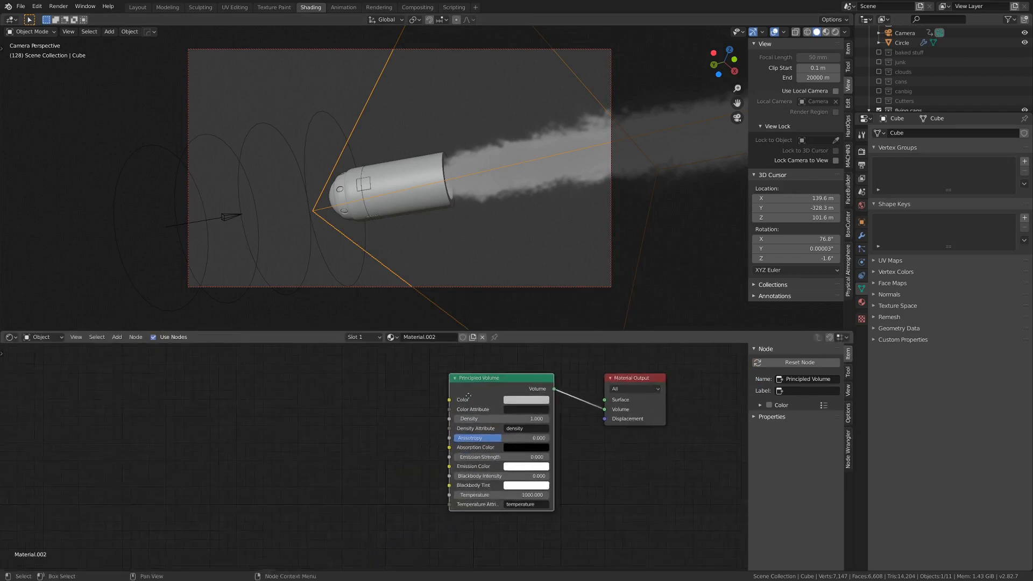
click(807, 32)
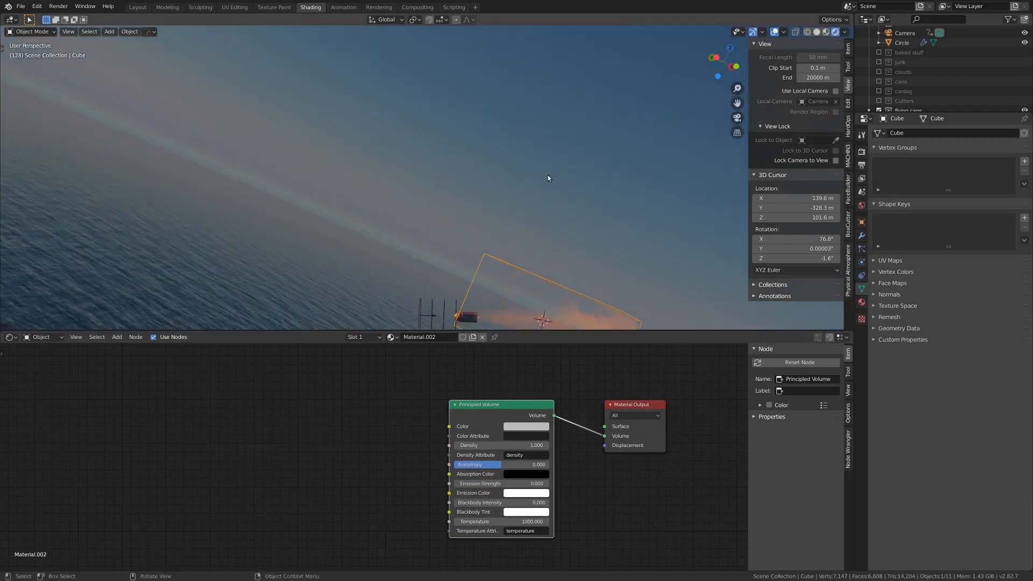
drag(546, 178, 443, 147)
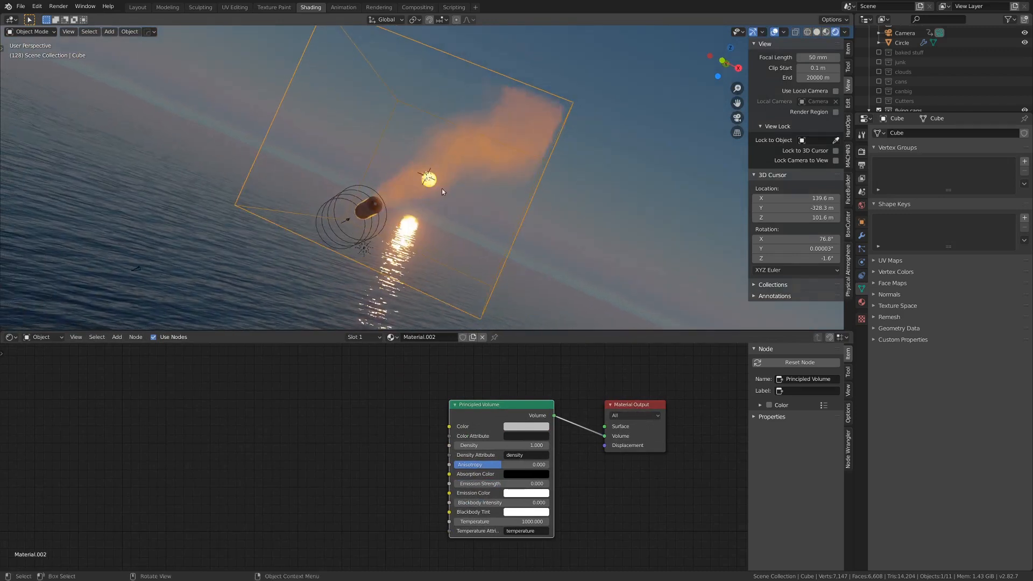
drag(525, 445, 533, 444)
text(20.000)
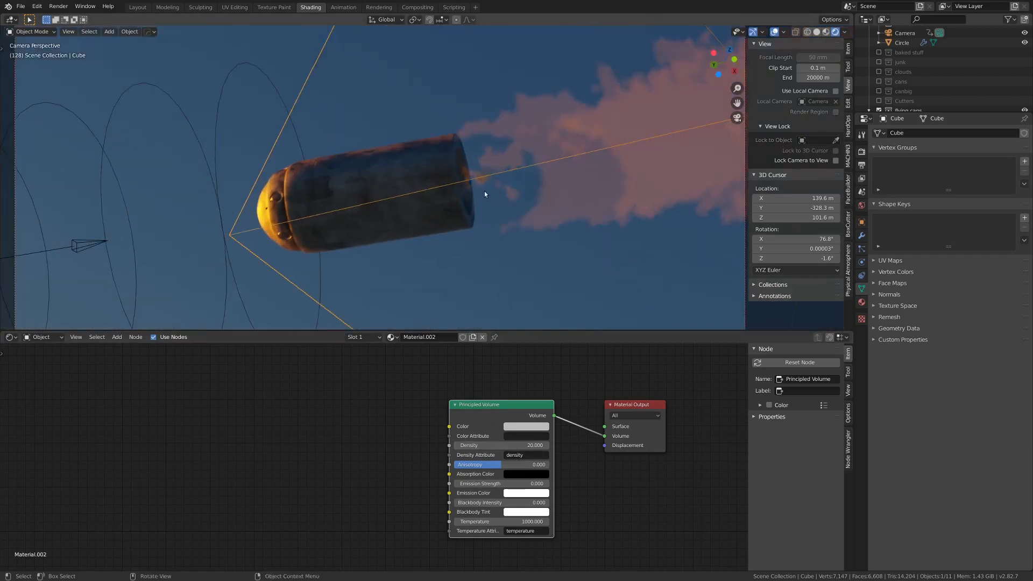
scroll(down, 3)
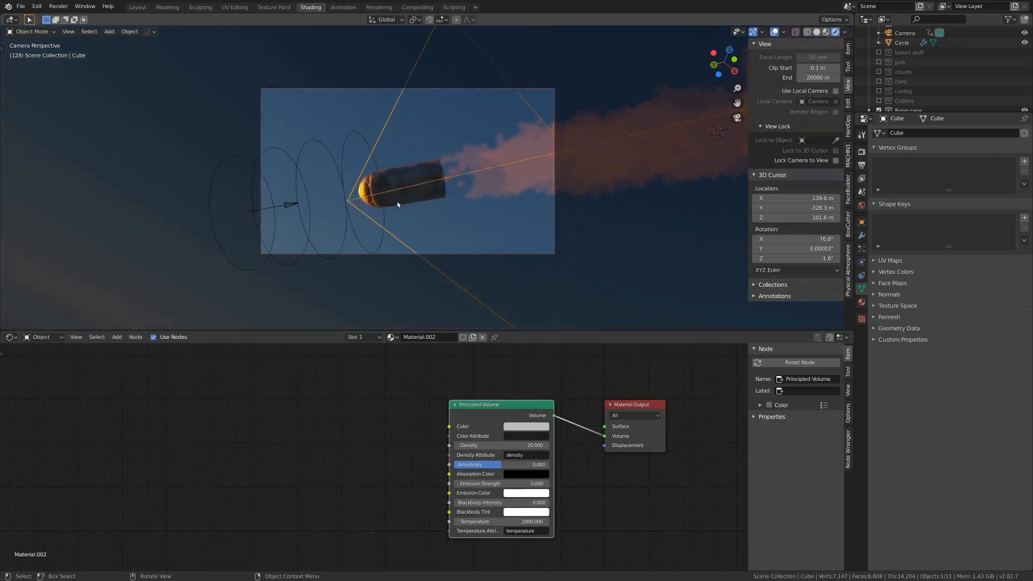
Set volumetric tile size to 2px, switch to Solid shading, and render the frame
key(F12)
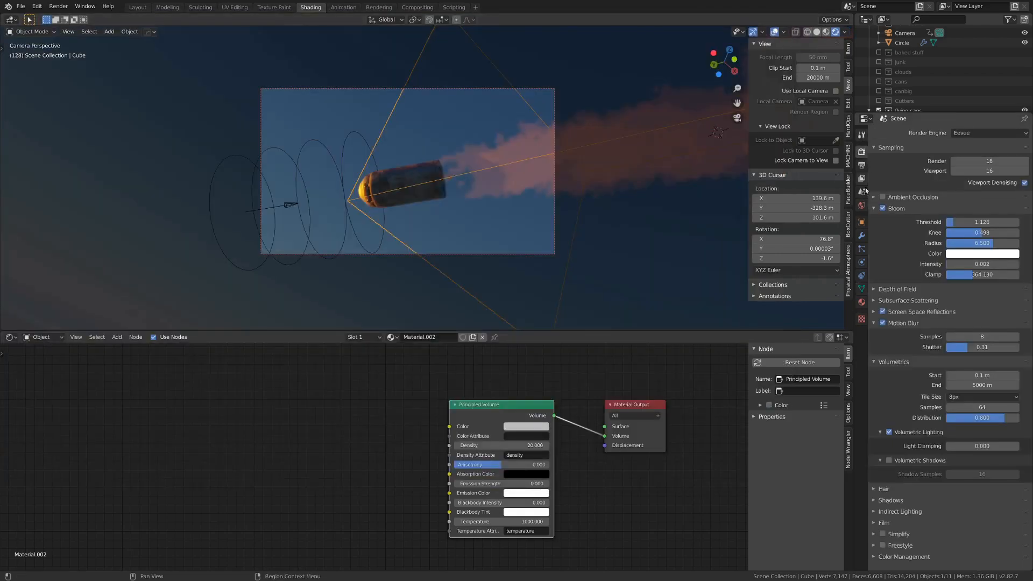
mouse_move(860, 152)
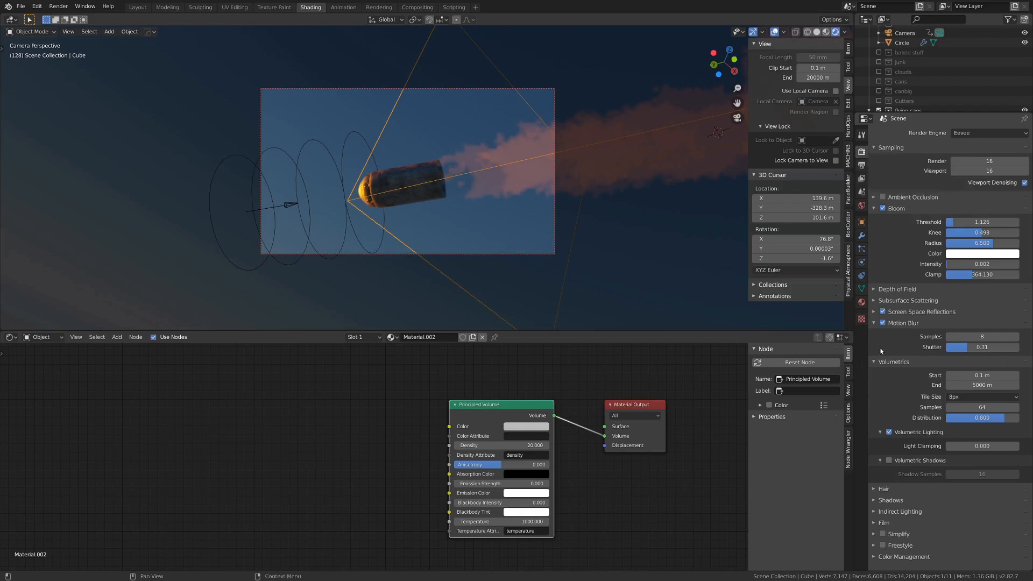
click(981, 395)
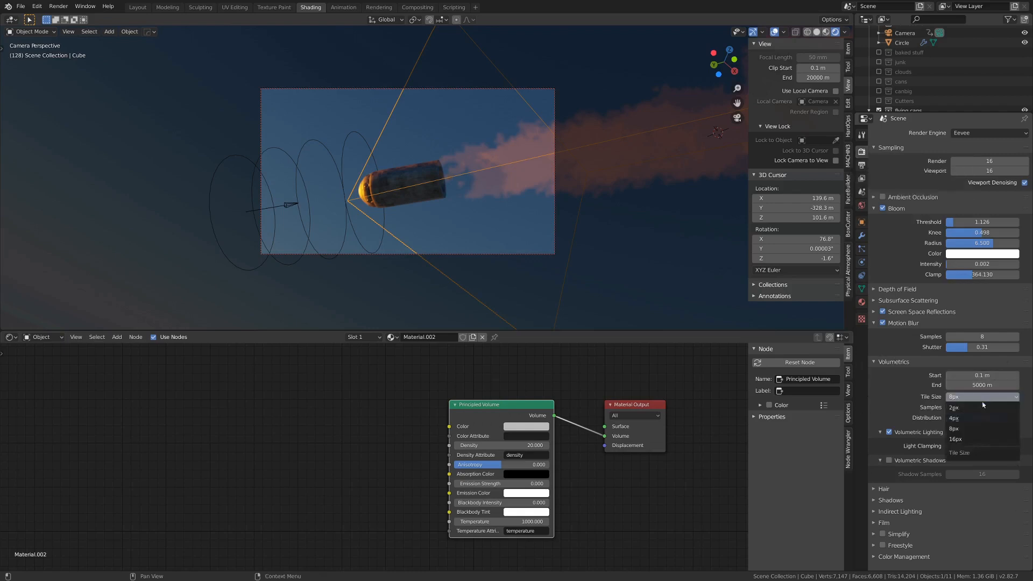
click(953, 407)
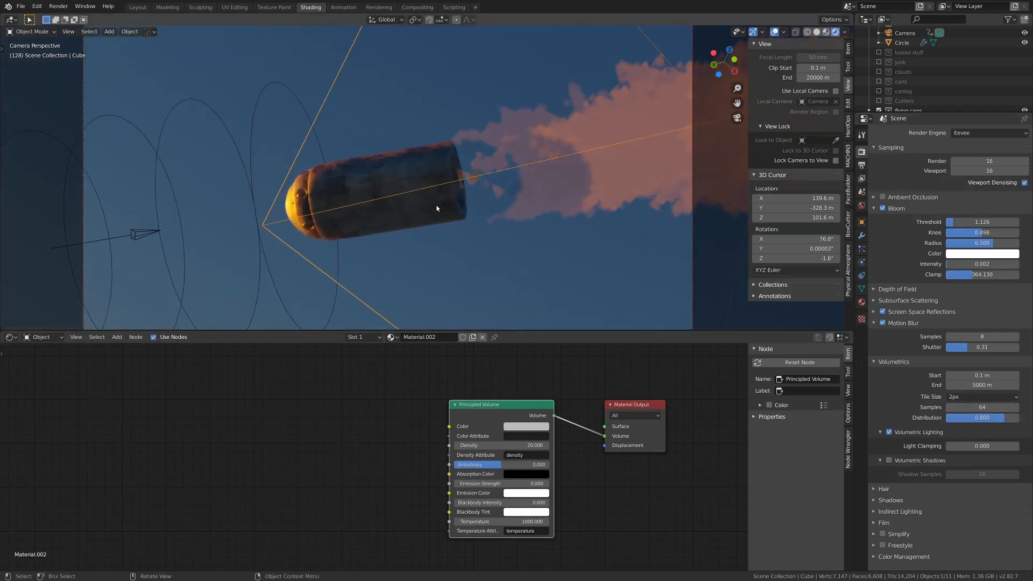
click(786, 31)
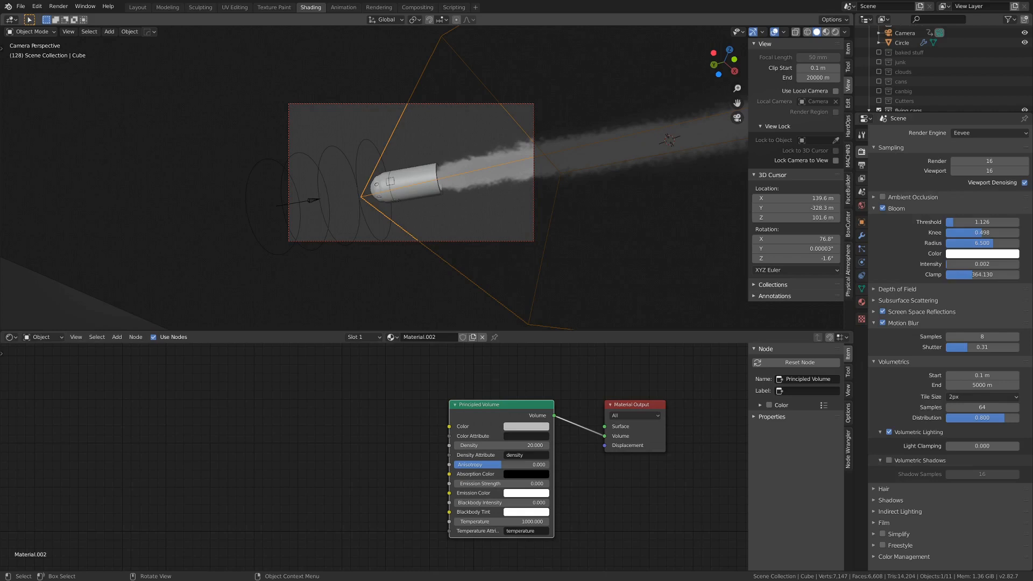
key(F12)
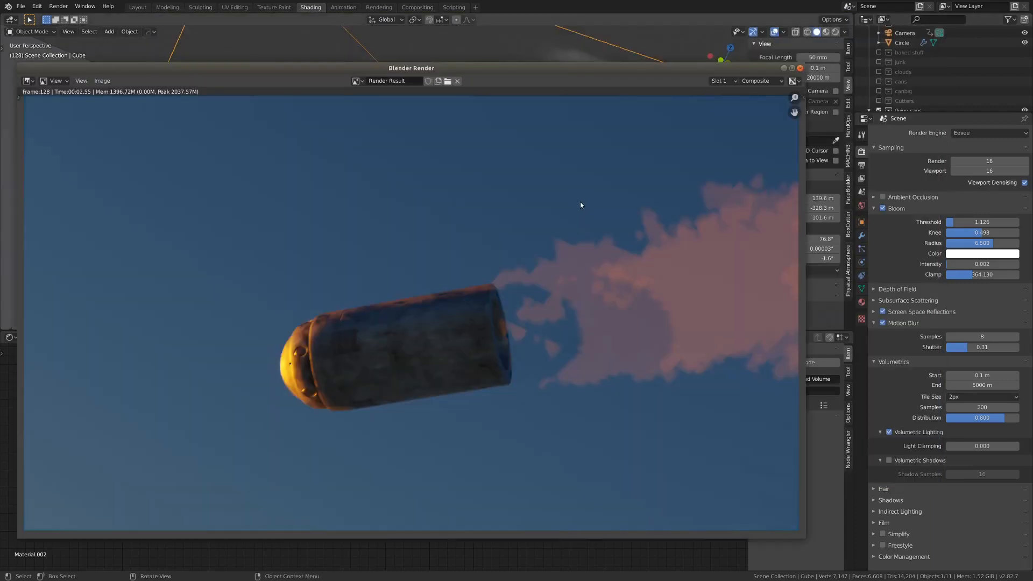
mouse_move(501, 73)
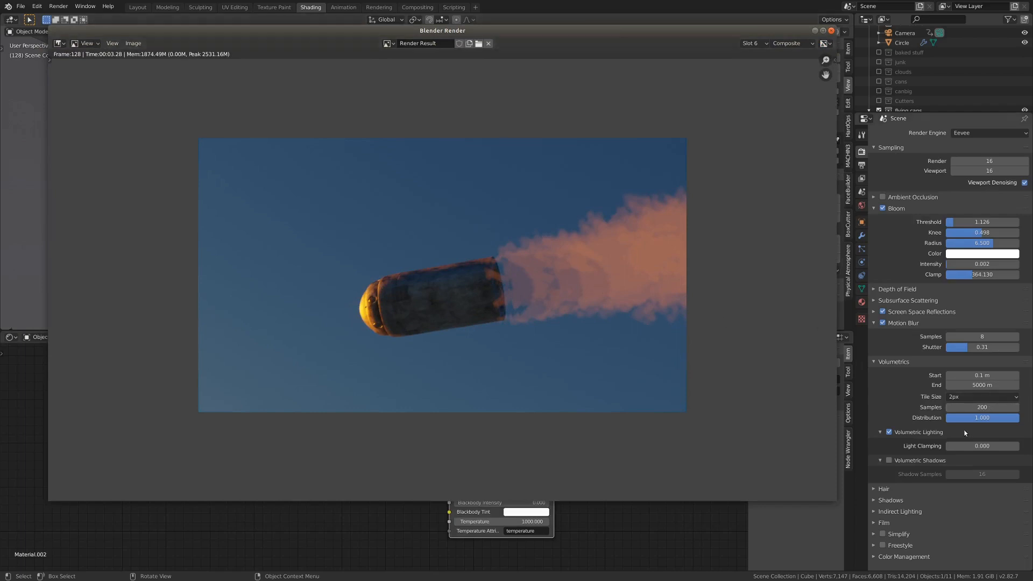
mouse_move(986, 417)
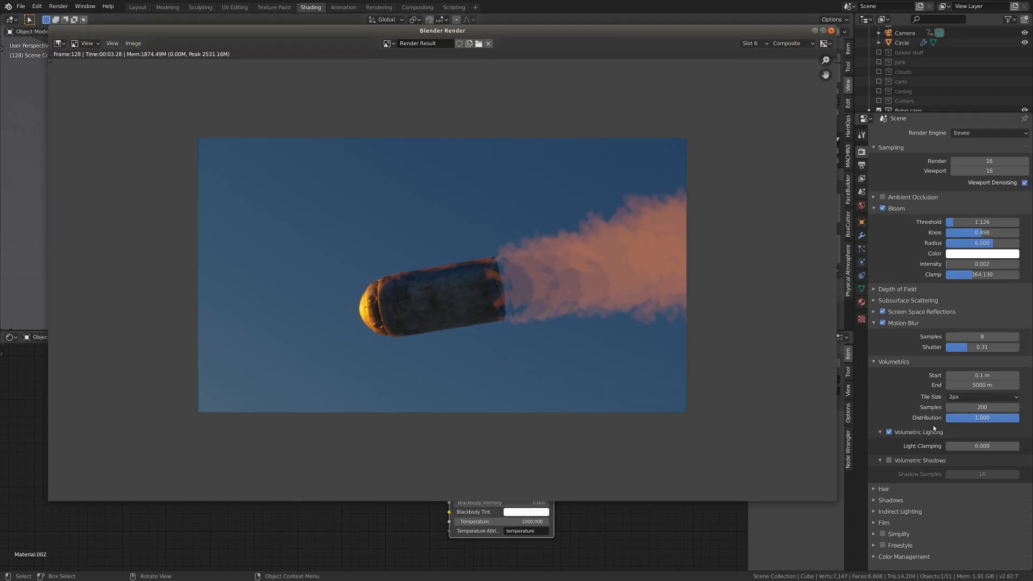
Bring up the earlier orange smoke render from the render Slot list
click(752, 44)
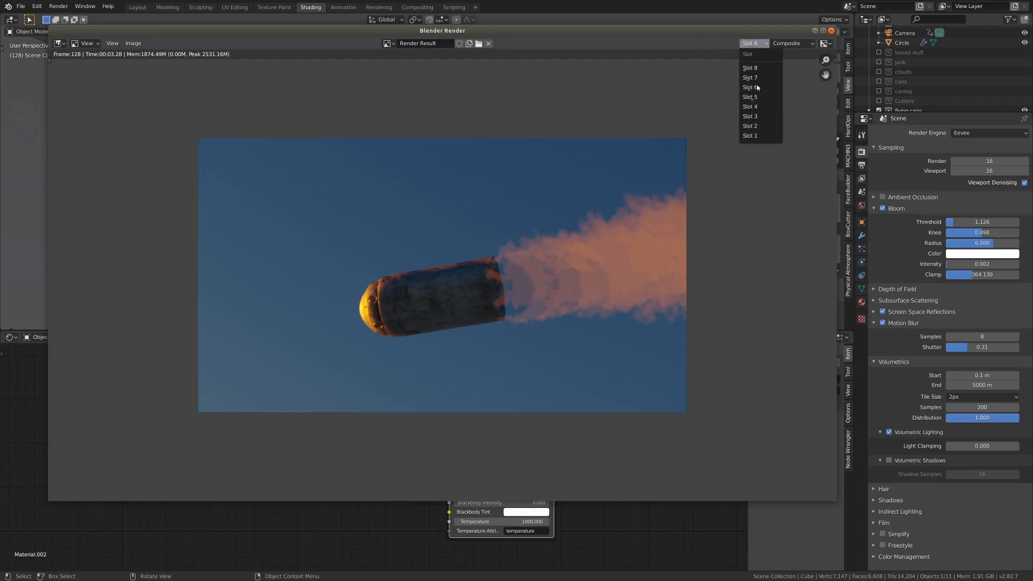
click(750, 77)
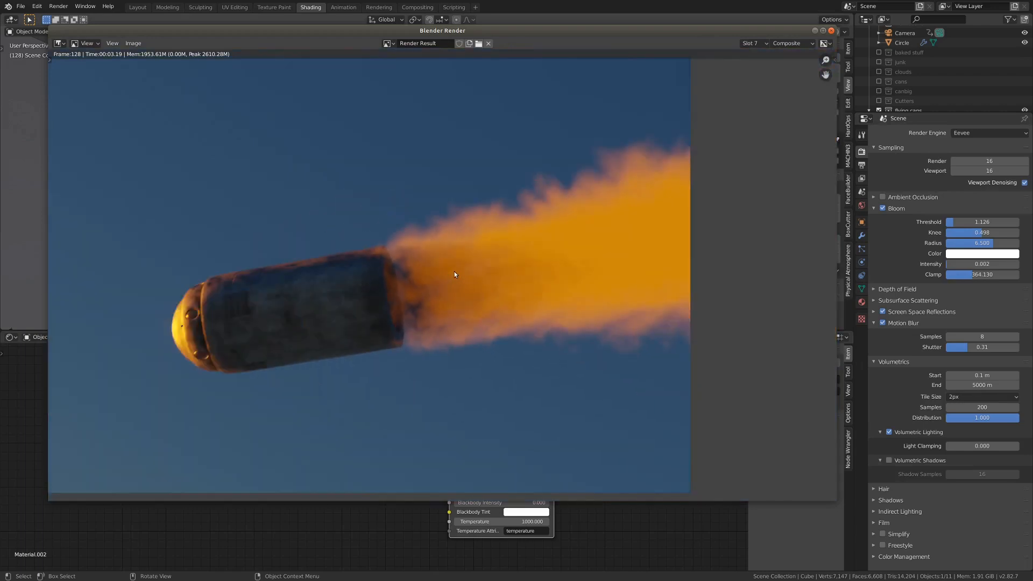
mouse_move(432, 278)
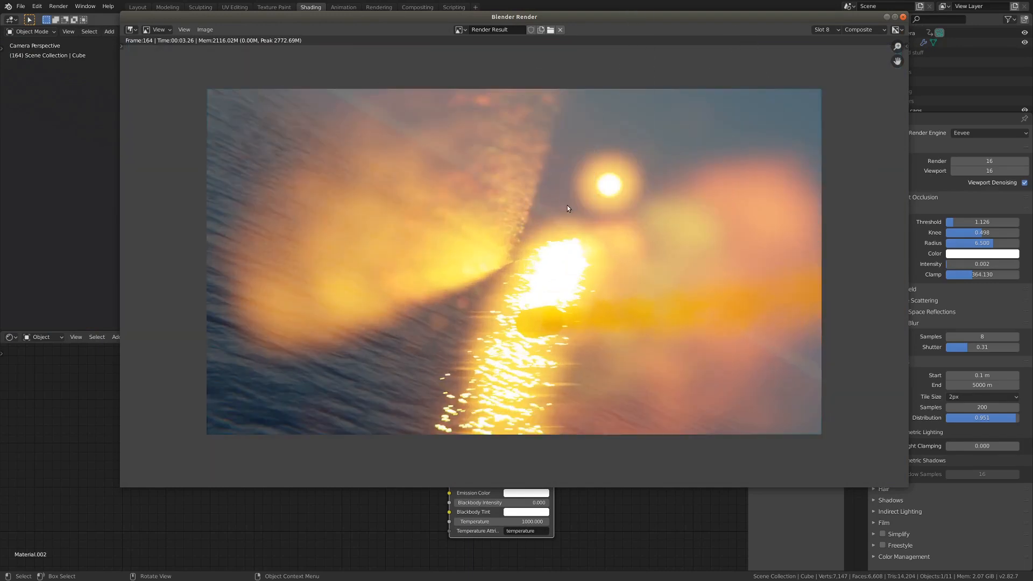
mouse_move(821, 38)
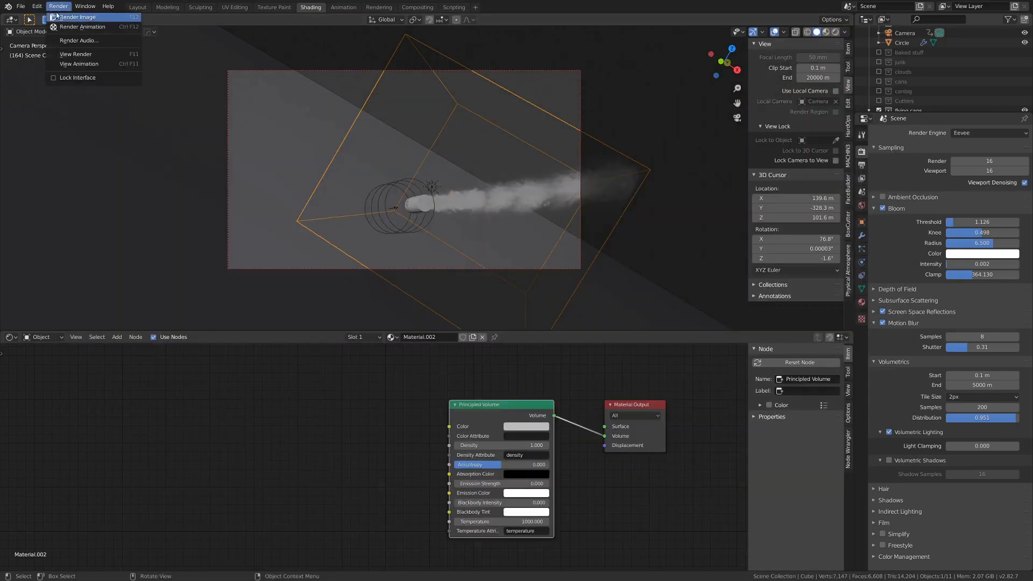
mouse_move(77, 40)
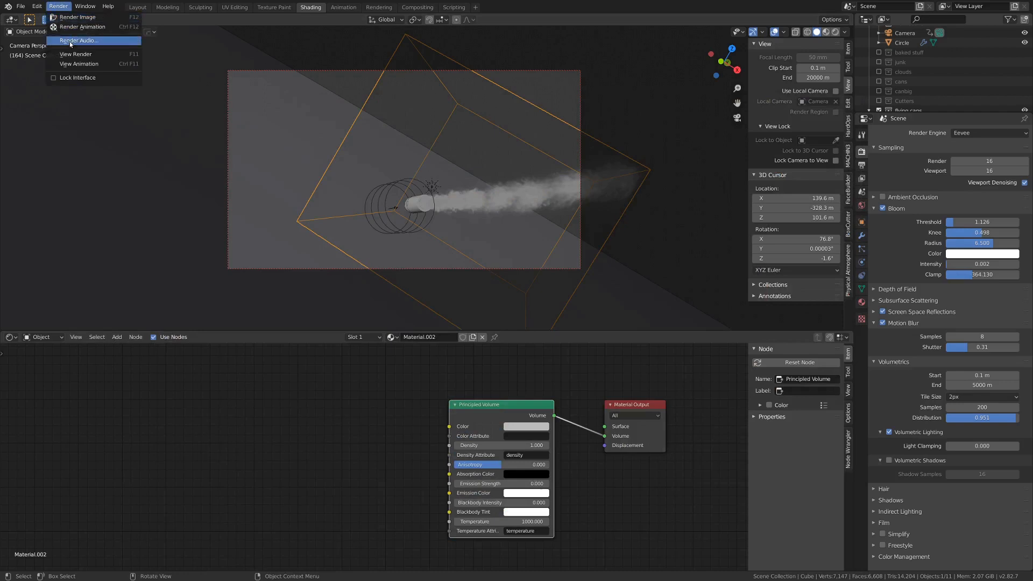
click(78, 17)
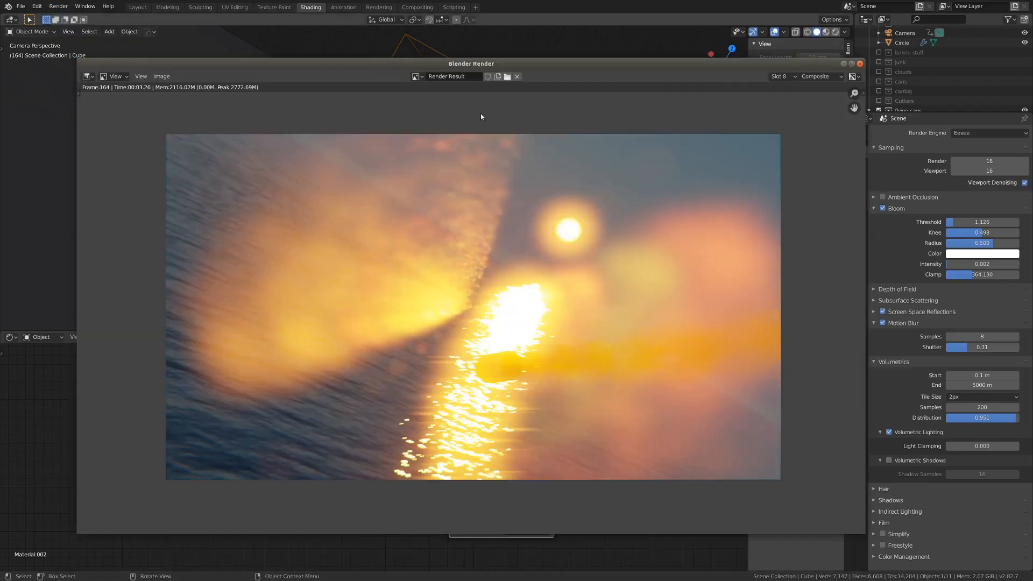
click(781, 76)
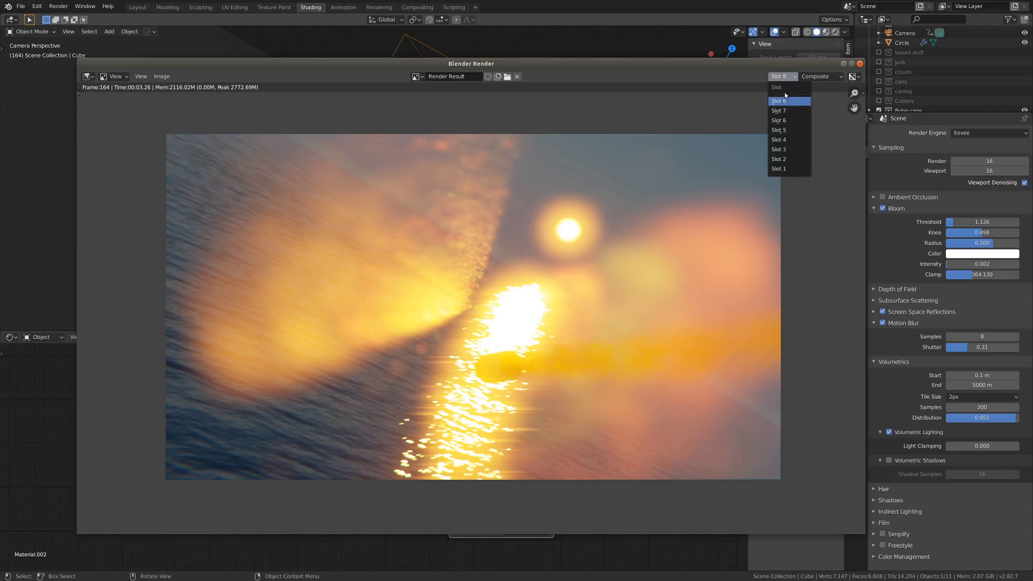
mouse_move(786, 168)
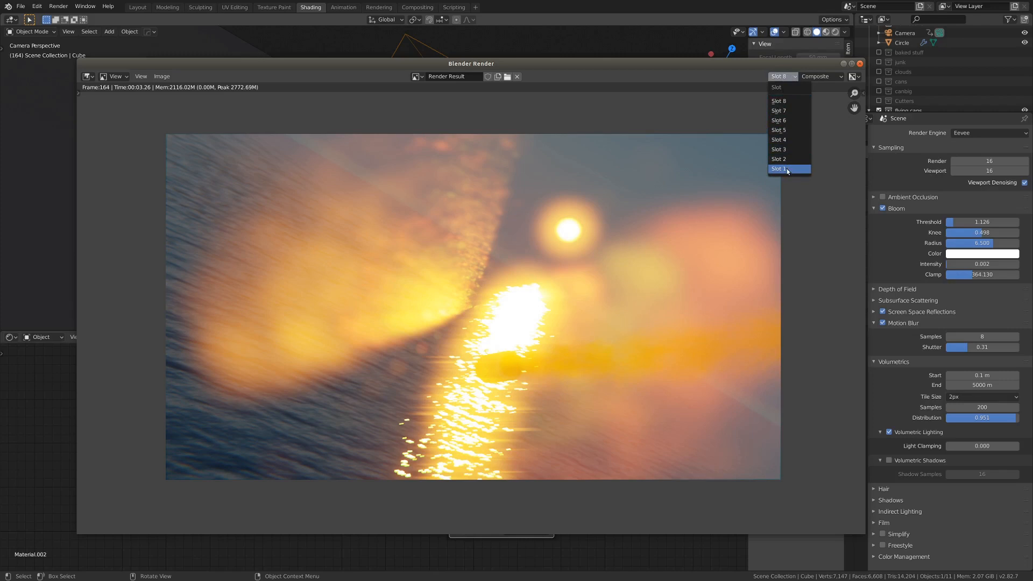
click(778, 168)
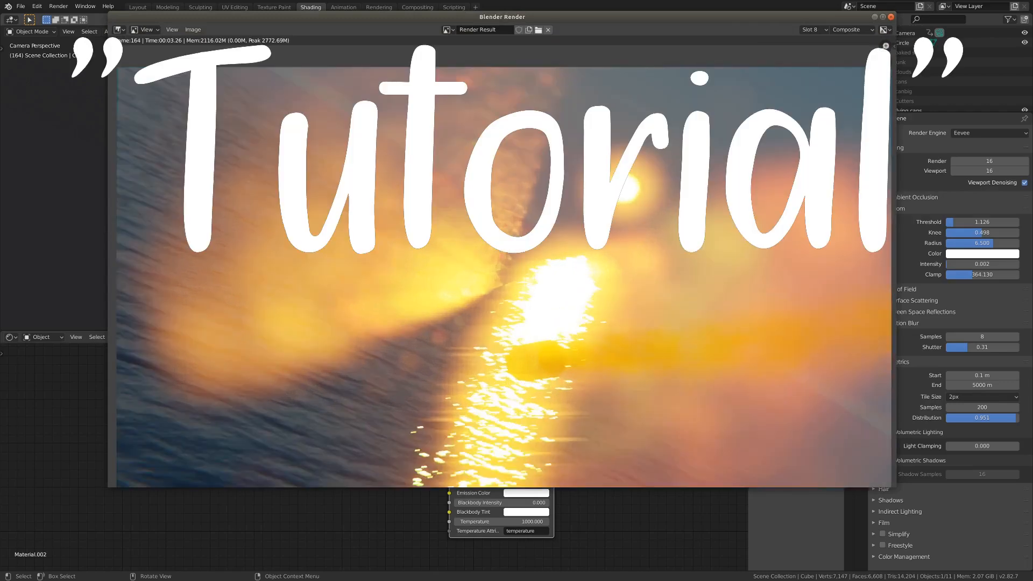
Return to Layout and review the Cube domain's smoke, noise and -30 to 167 cache settings
click(137, 6)
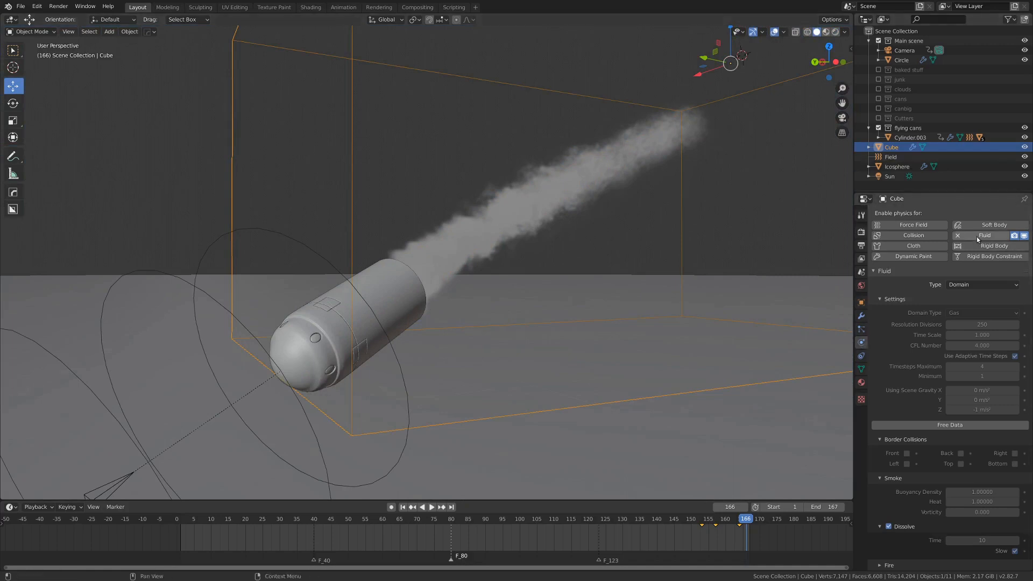
mouse_move(894, 310)
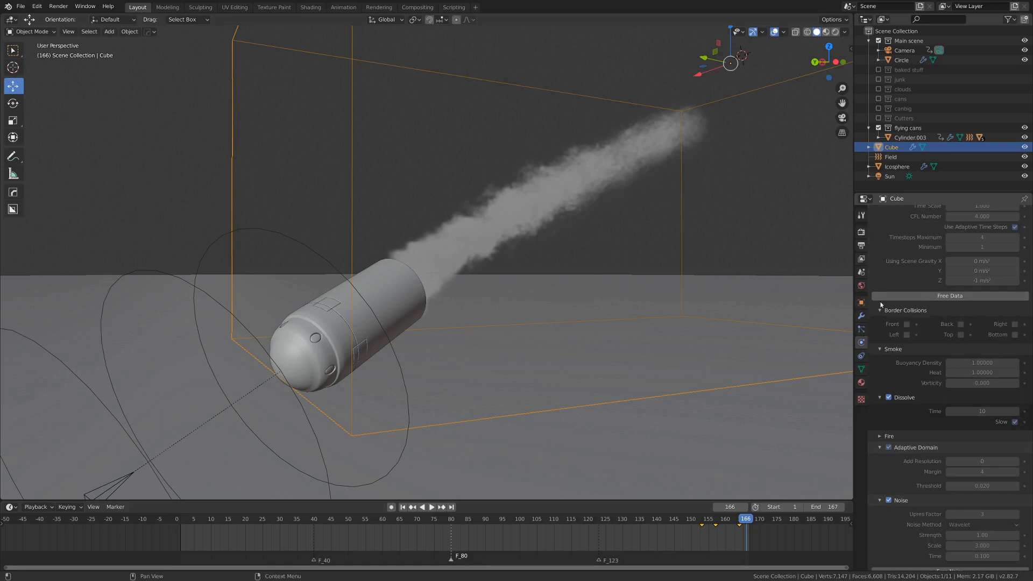
scroll(down, 3)
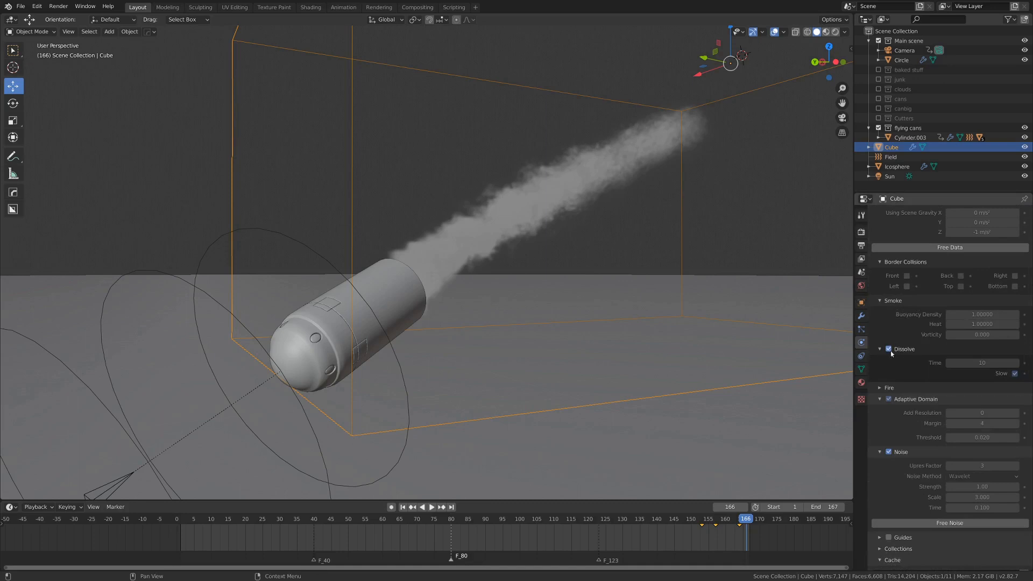
click(879, 387)
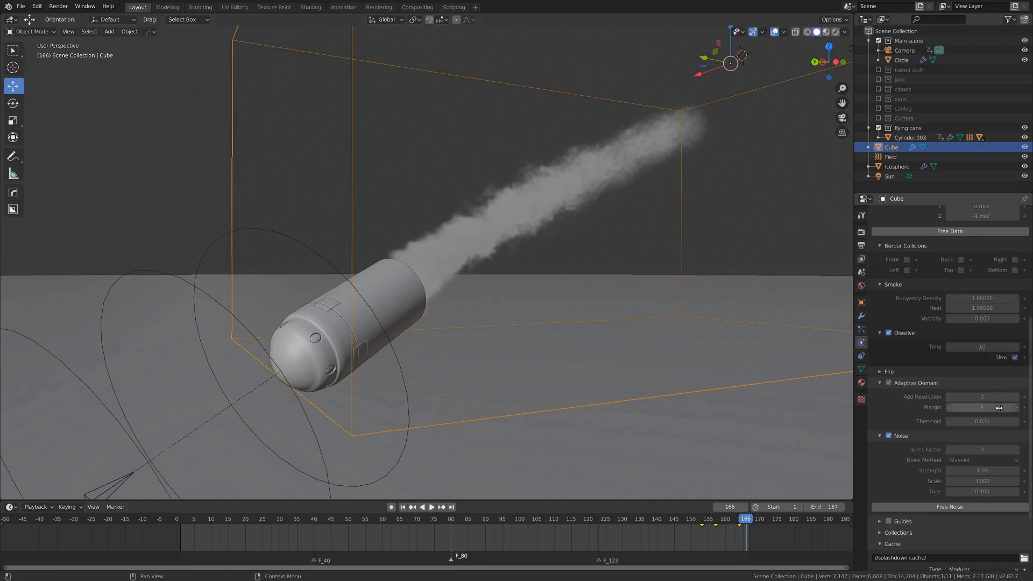
scroll(down, 3)
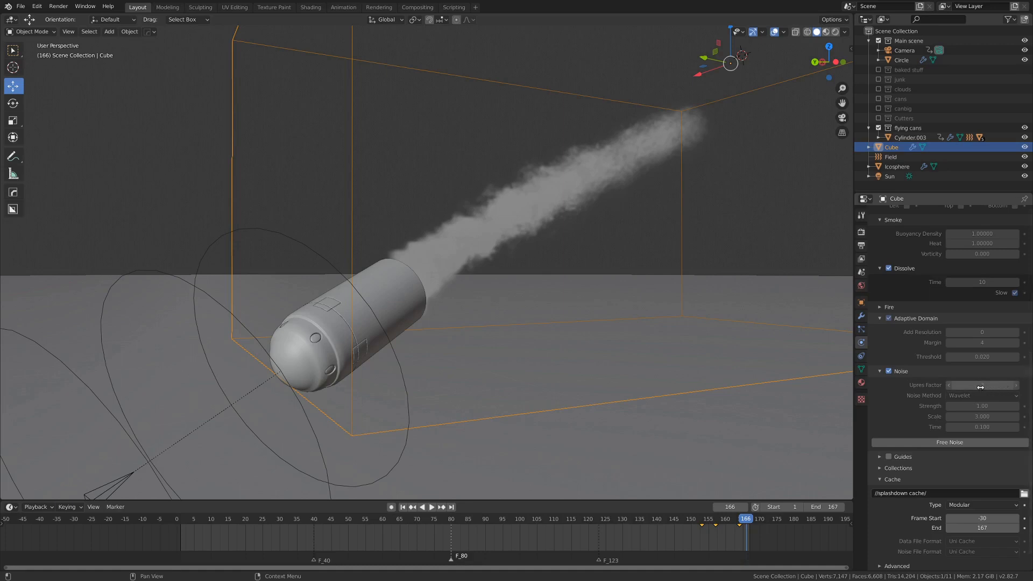
click(981, 385)
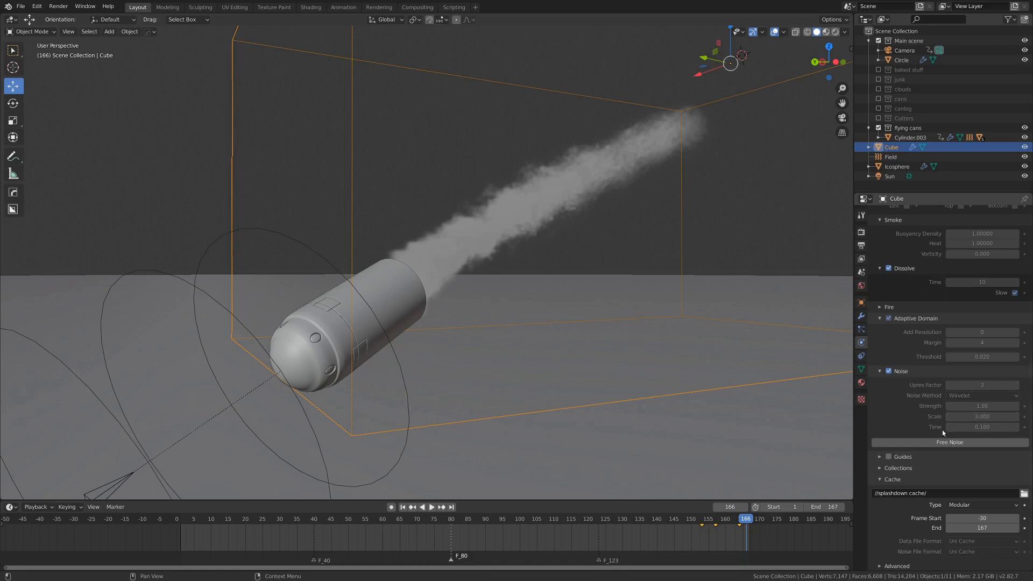
scroll(down, 3)
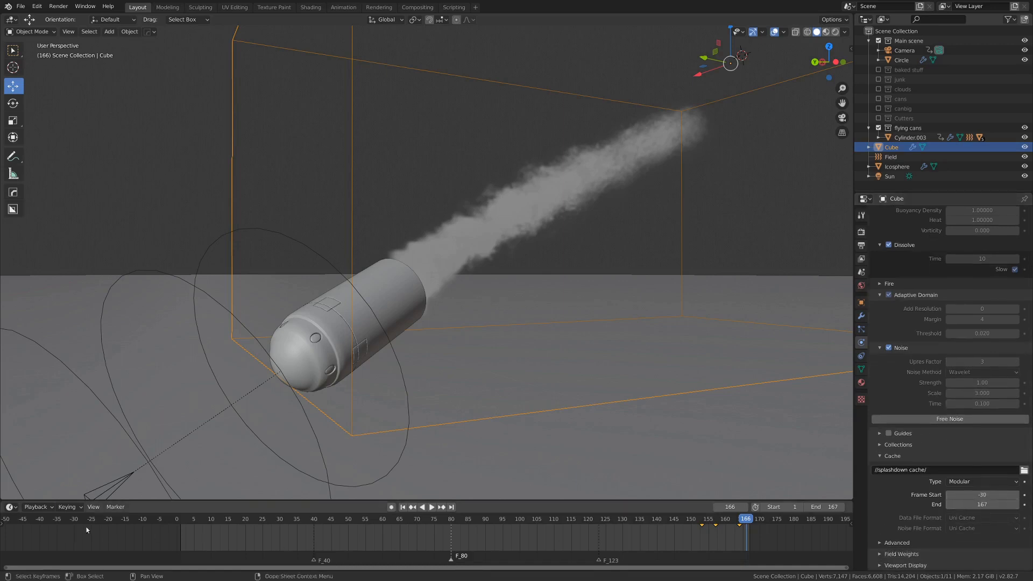
mouse_move(788, 544)
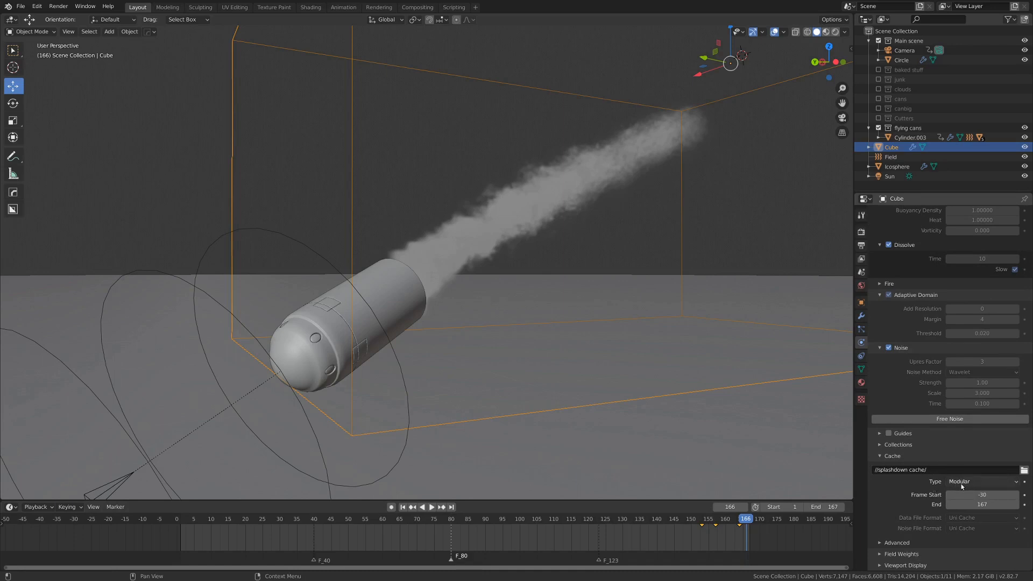
key(z)
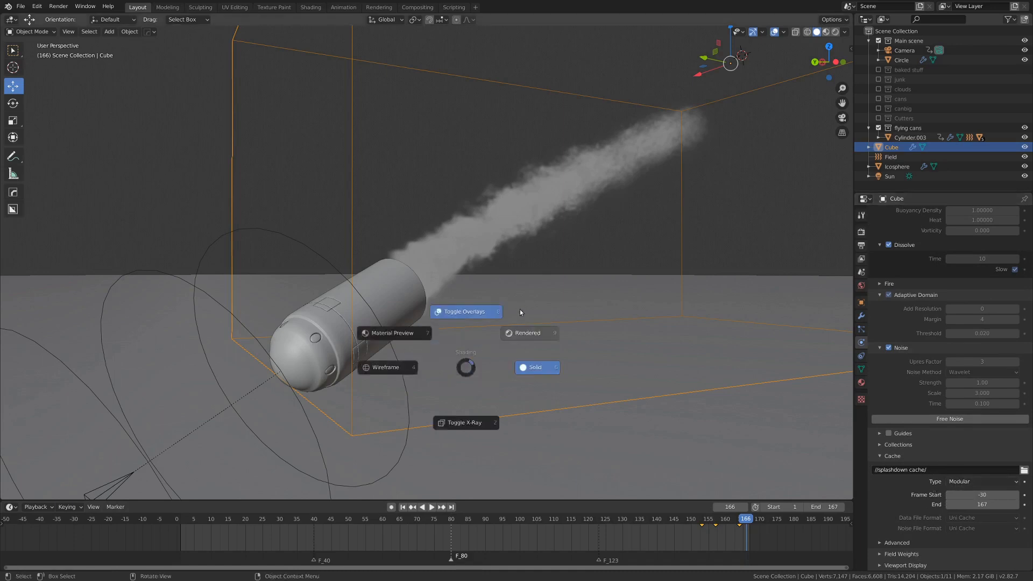
Switch to Rendered shading and orbit to frame the canister and its orange smoke trail
click(527, 332)
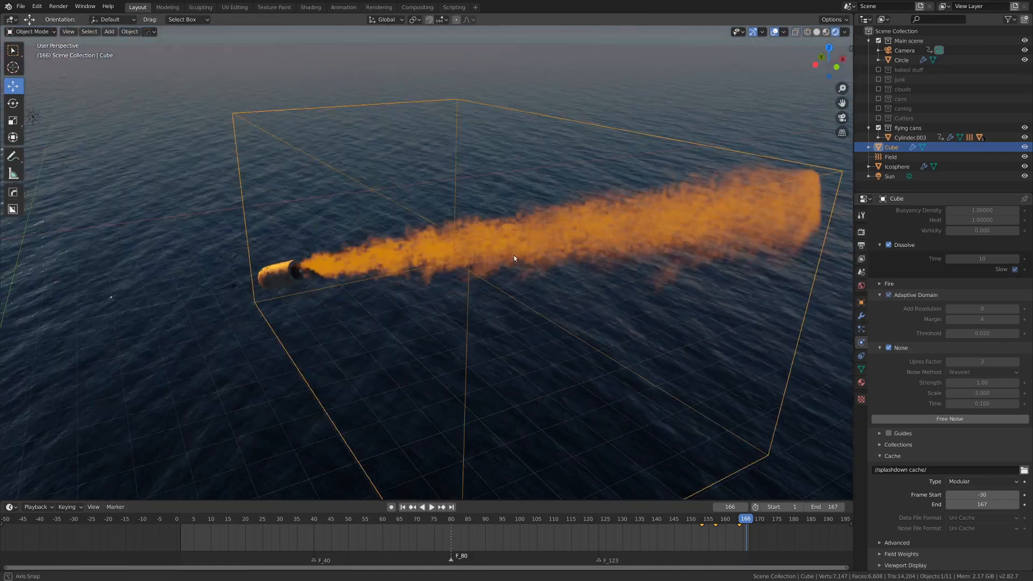
drag(514, 257, 412, 249)
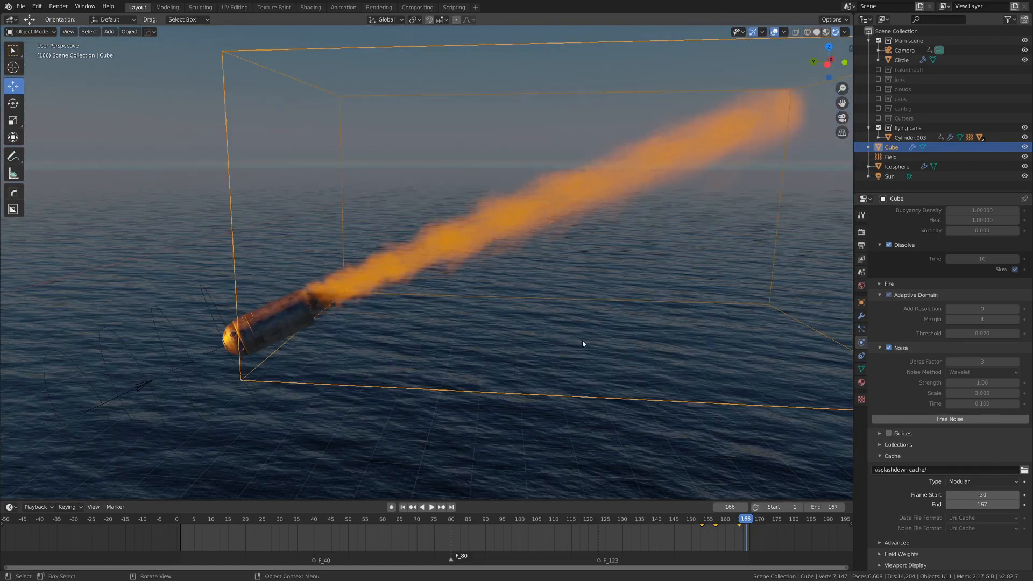
drag(579, 343, 540, 346)
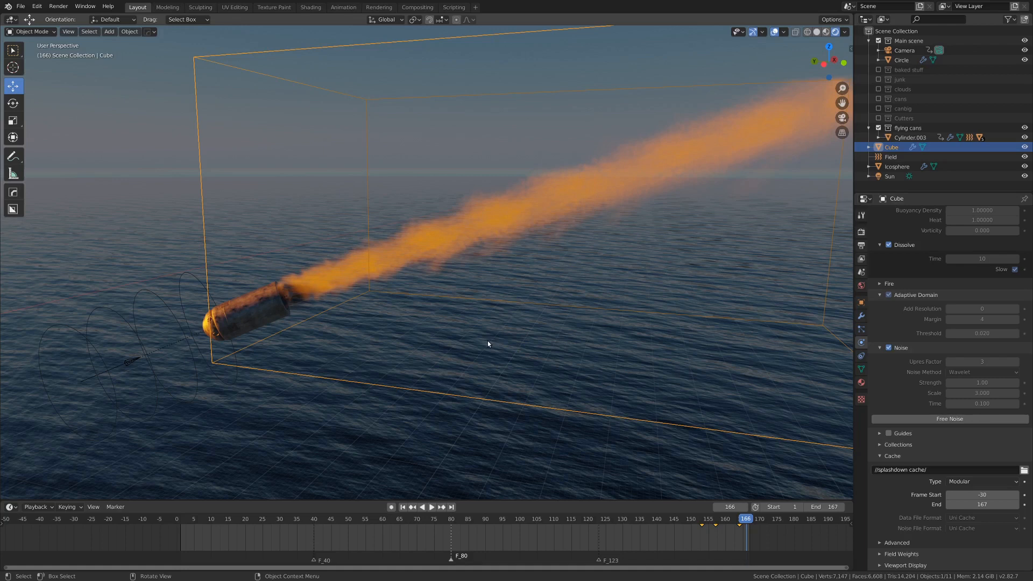
mouse_move(489, 348)
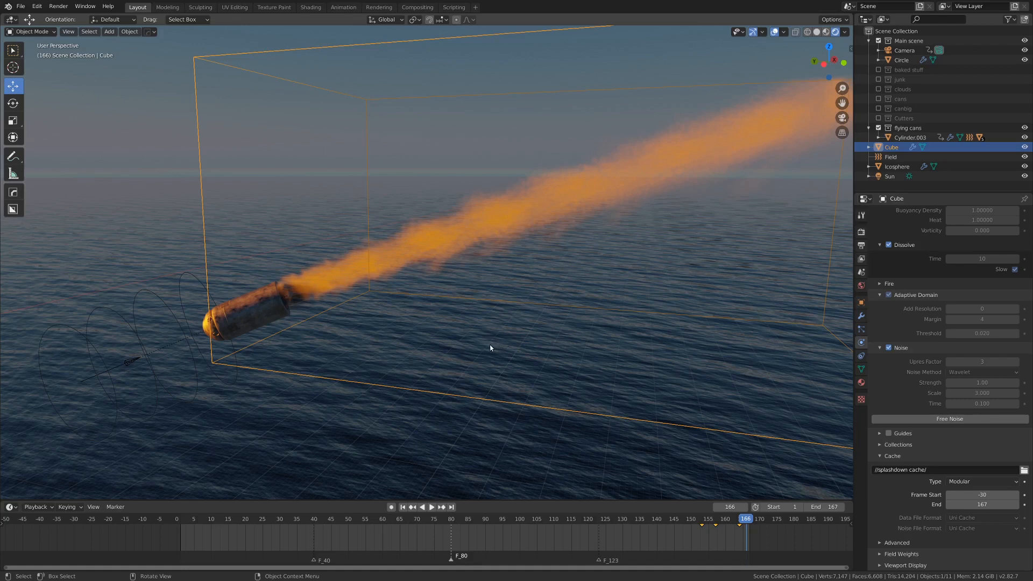